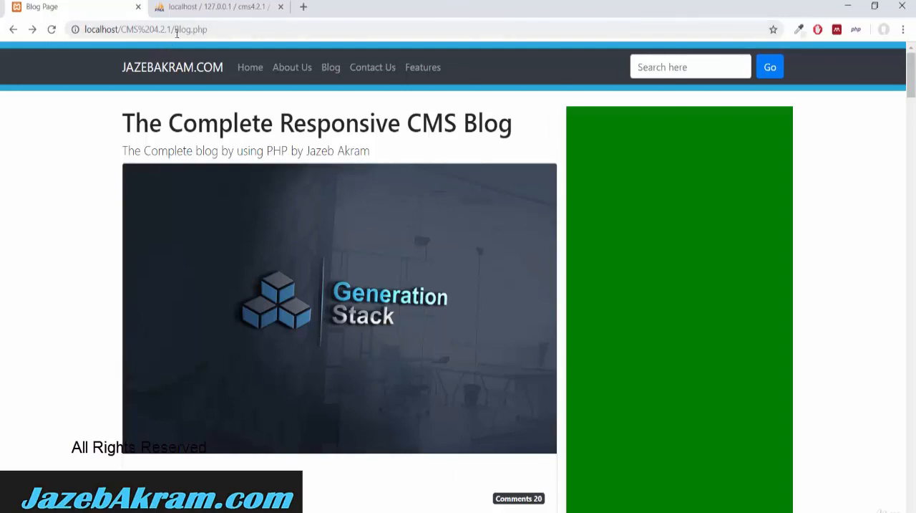
- Navigate Chrome from the blog page to the CMS 4.2.1 folder index and open Posts.php
double_click(194, 32)
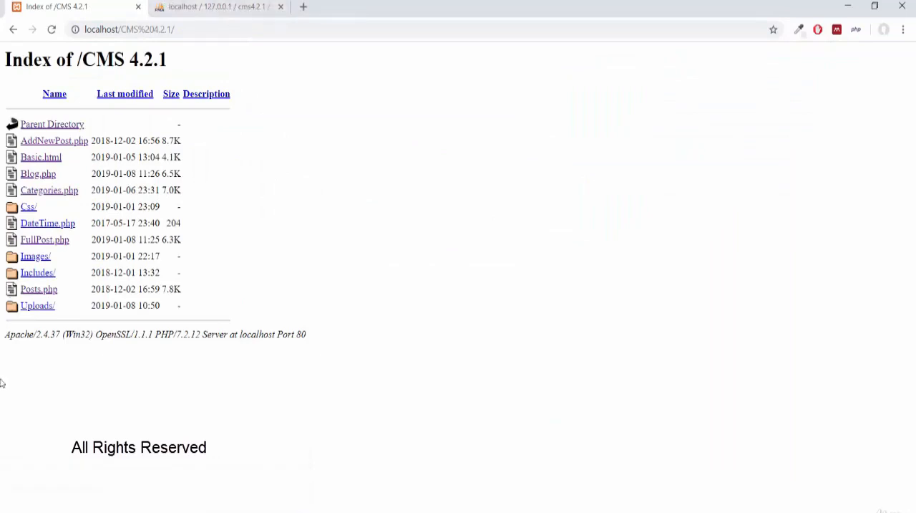
click(38, 288)
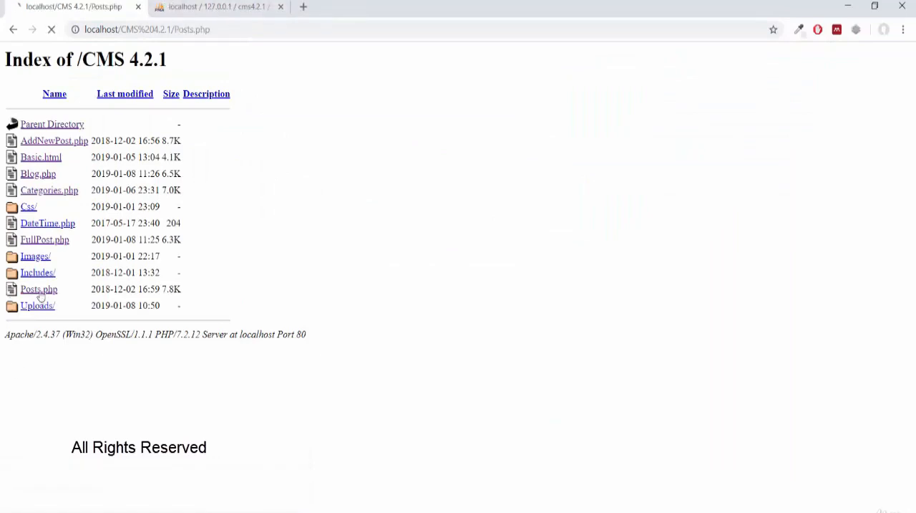
click(38, 288)
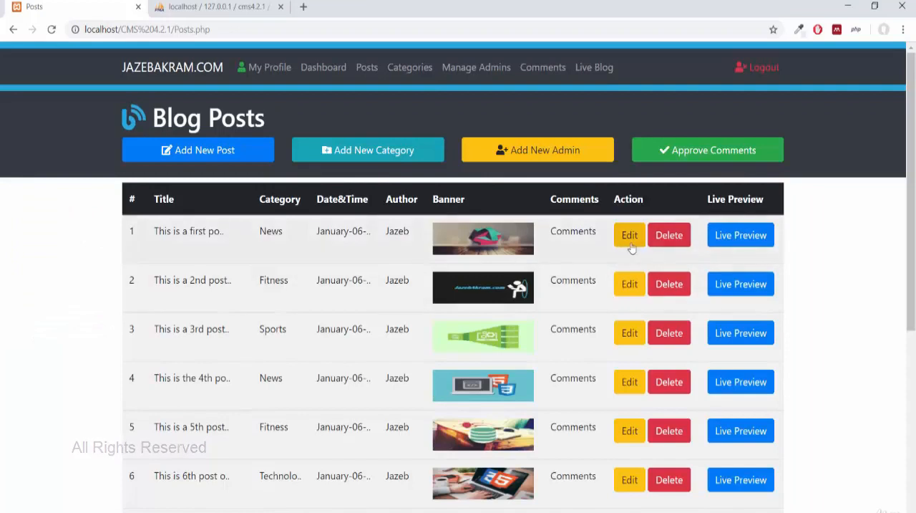
mouse_move(751, 251)
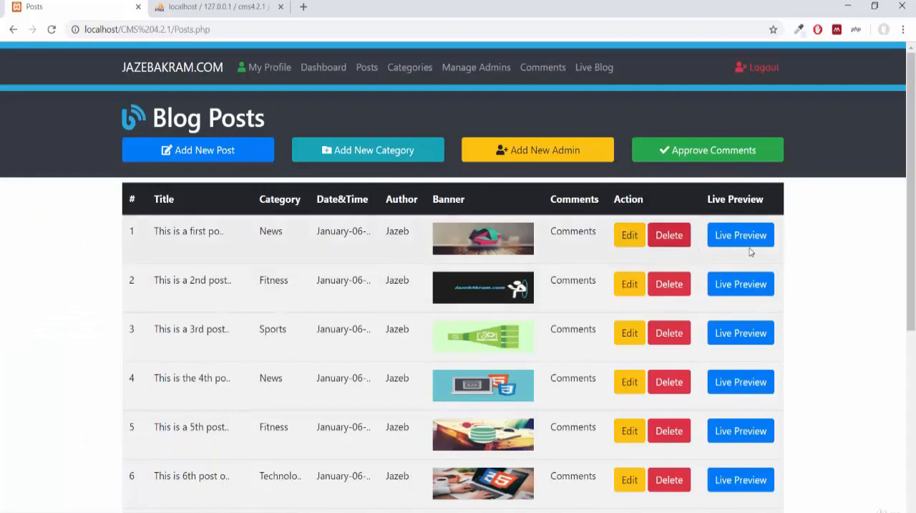
mouse_move(703, 280)
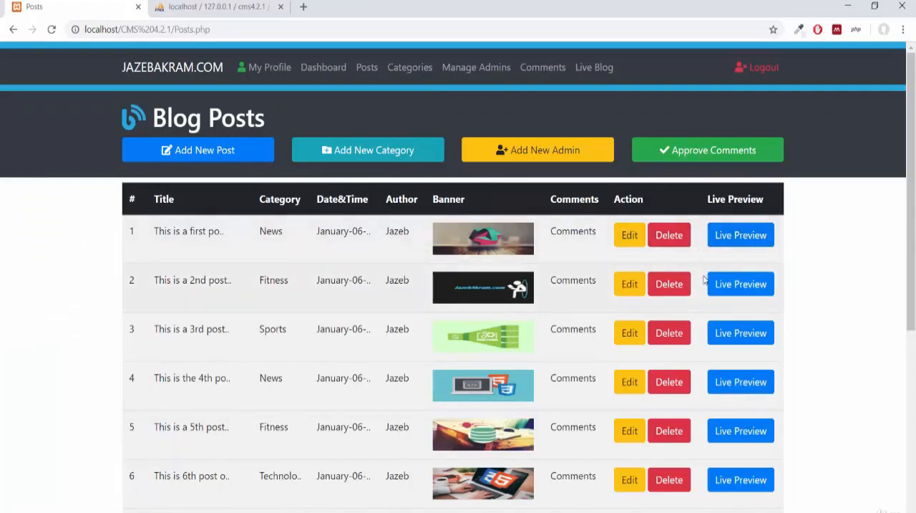
mouse_move(629, 235)
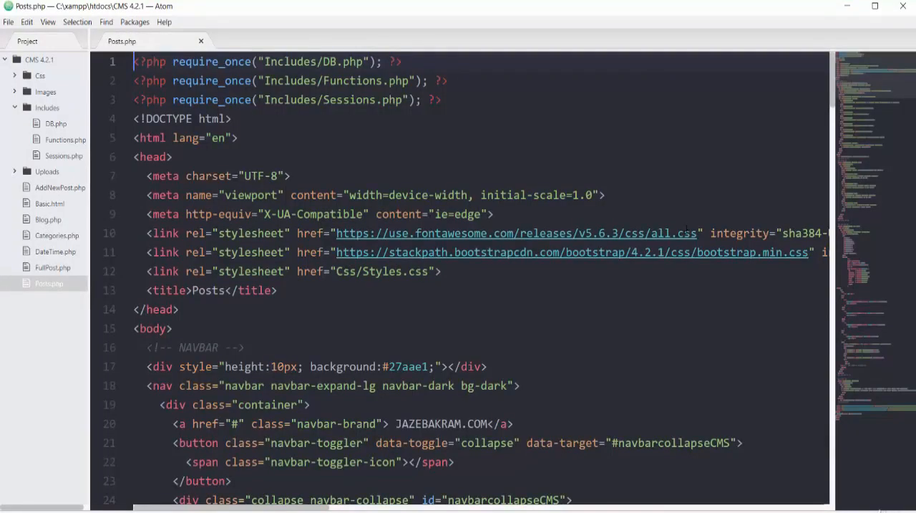
- Set the Edit anchor href in Posts.php to EditPost.php?id=<?php echo $Id; ?>
scroll(down, 3)
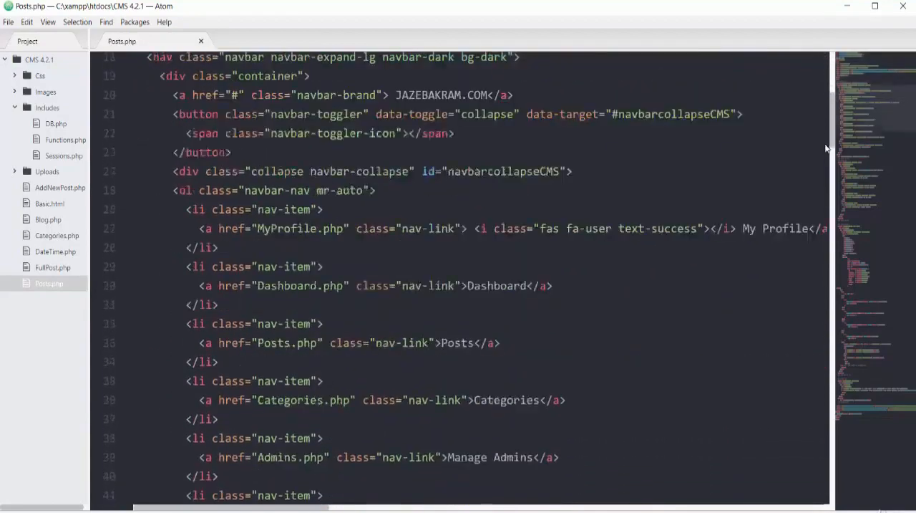
scroll(down, 3)
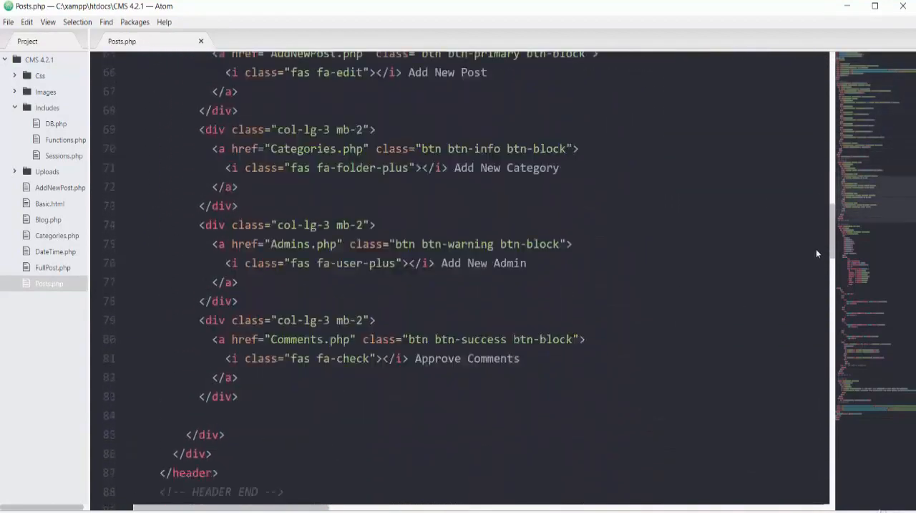
scroll(down, 3)
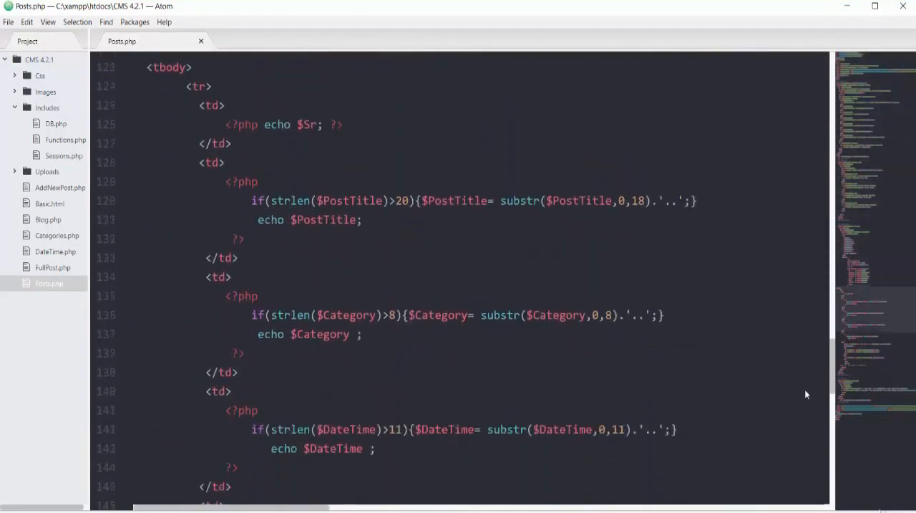
scroll(down, 3)
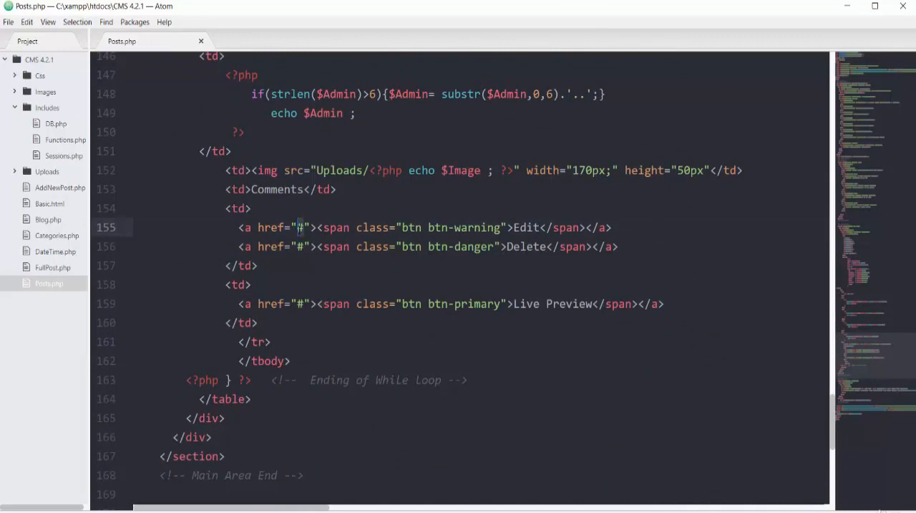
text(EditPost)
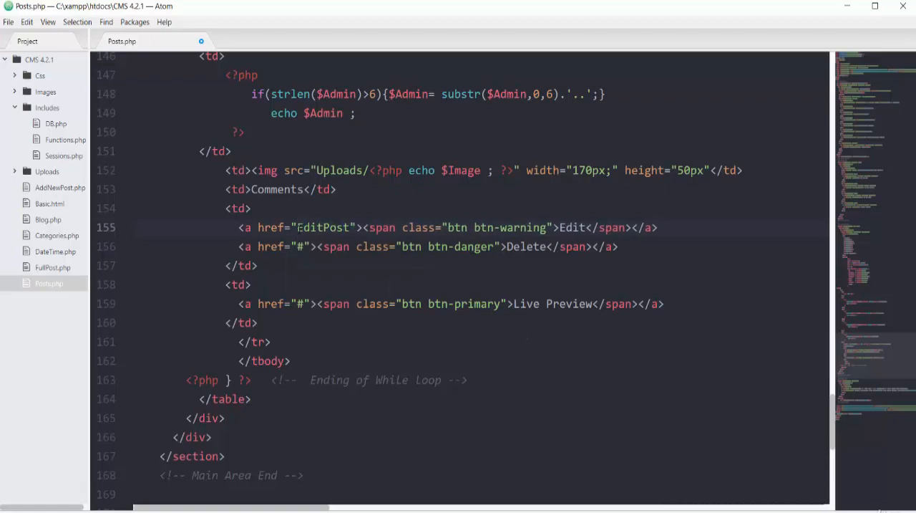
text(.php?)
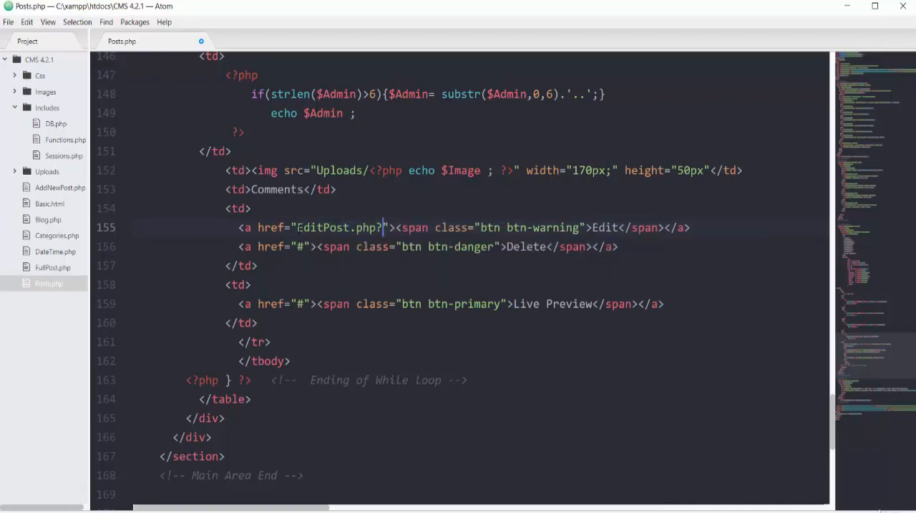
text(id=)
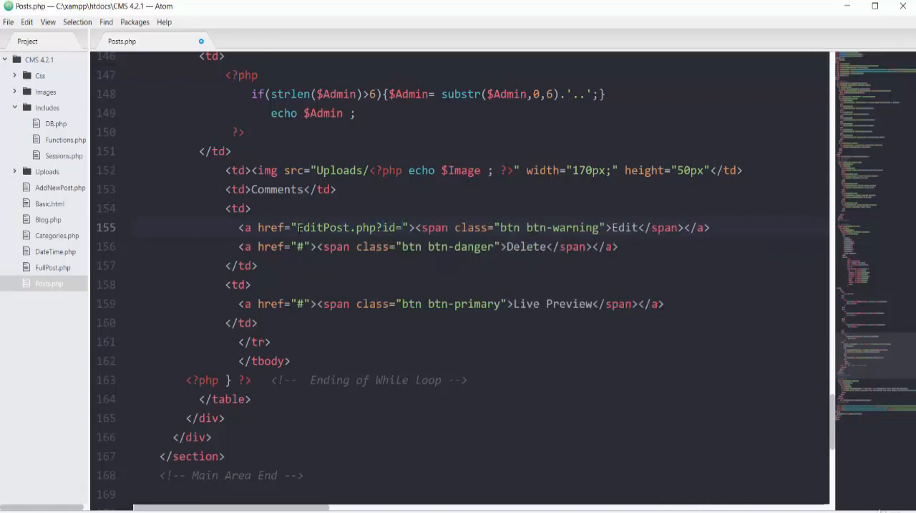
text(<?php ?)
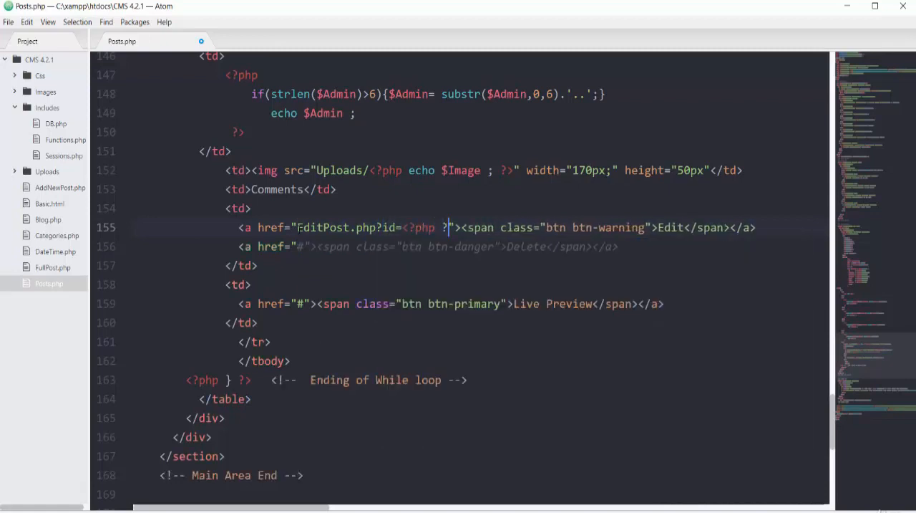
text(echo)
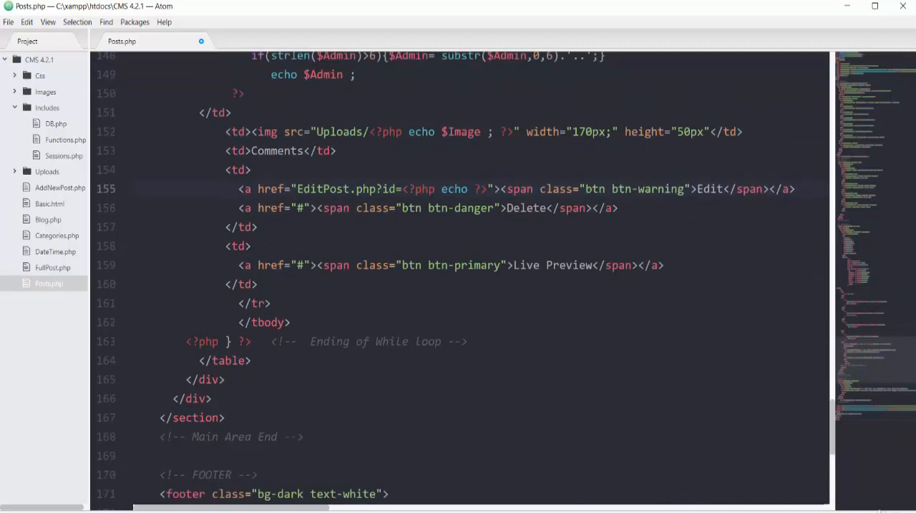
scroll(up, 3)
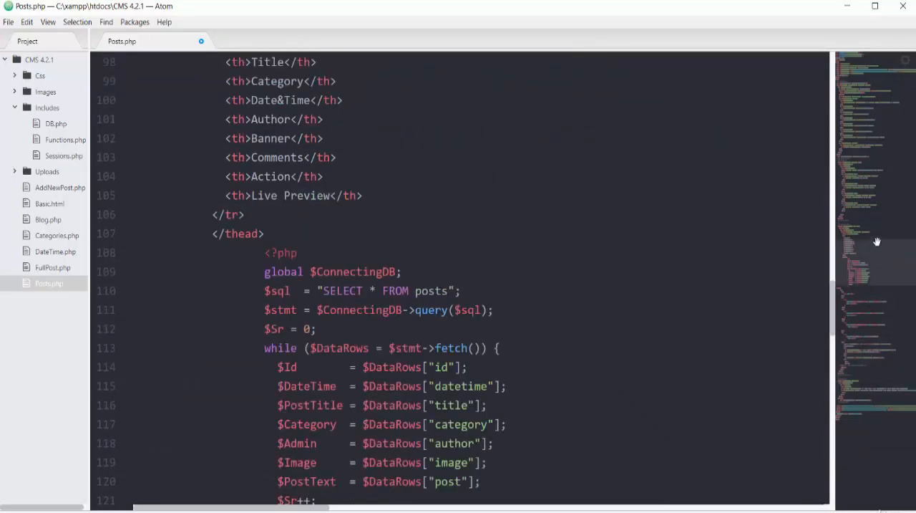
scroll(down, 3)
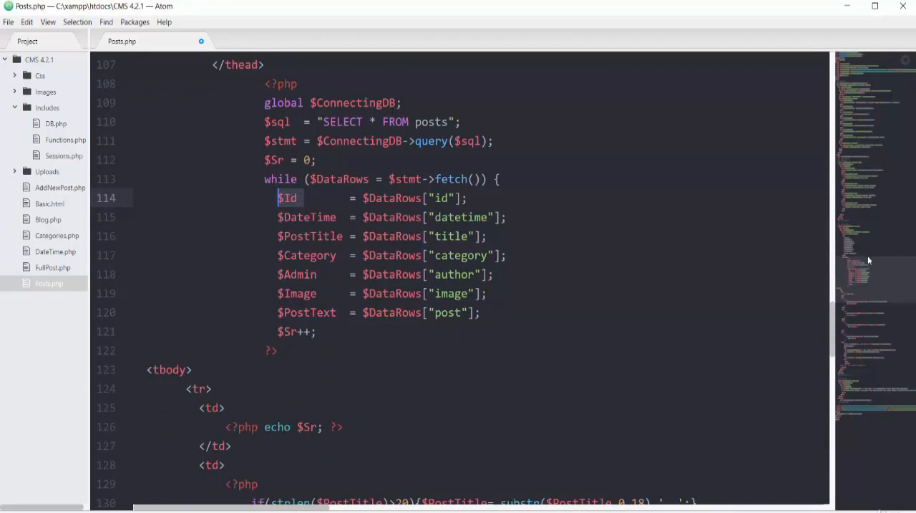
mouse_move(869, 242)
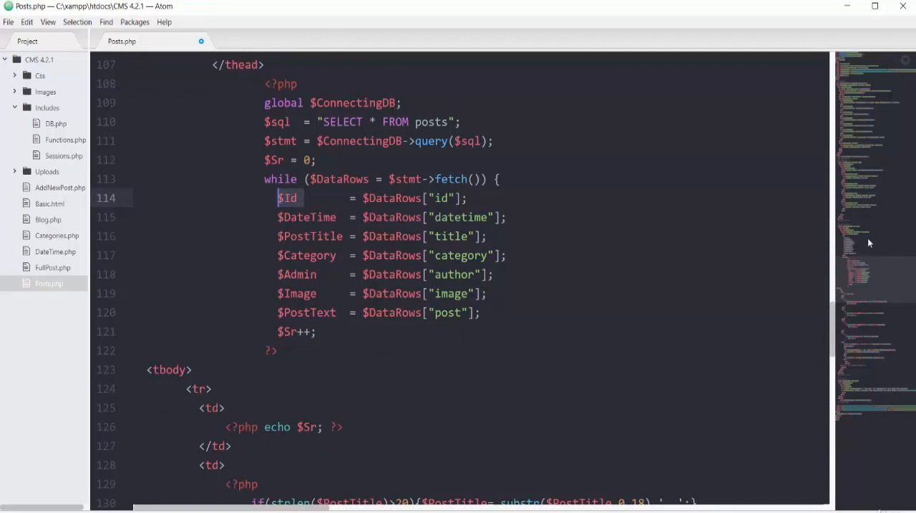
scroll(down, 3)
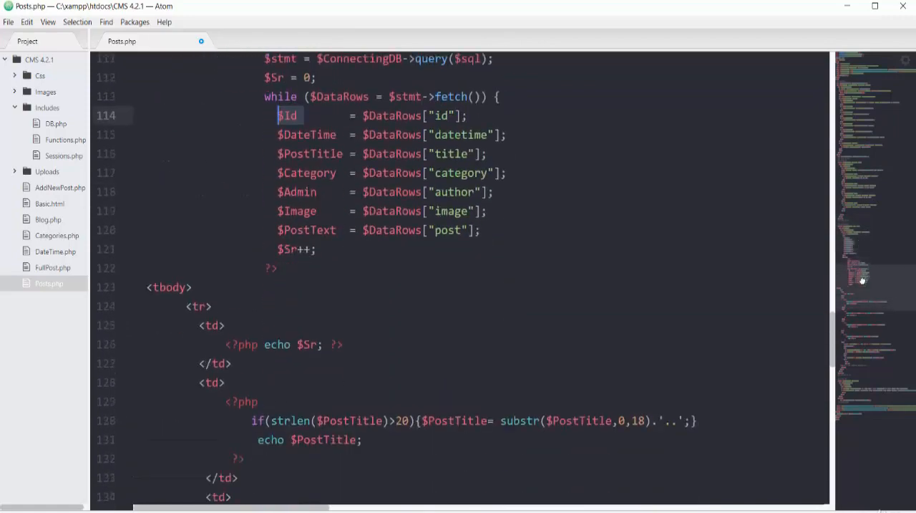
scroll(down, 3)
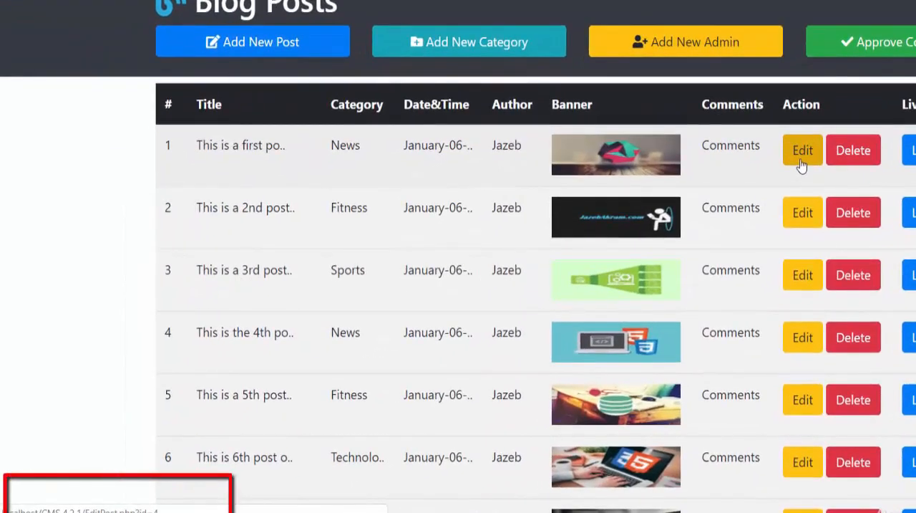
mouse_move(797, 225)
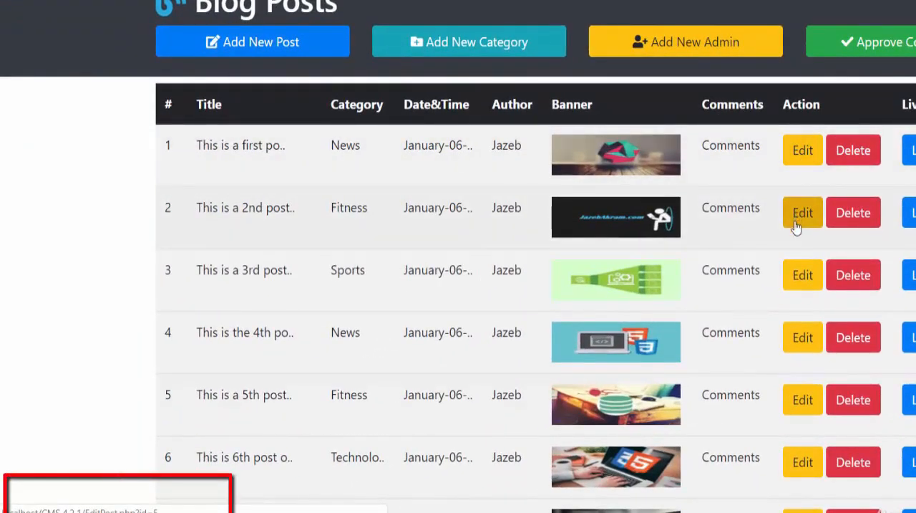
mouse_move(803, 346)
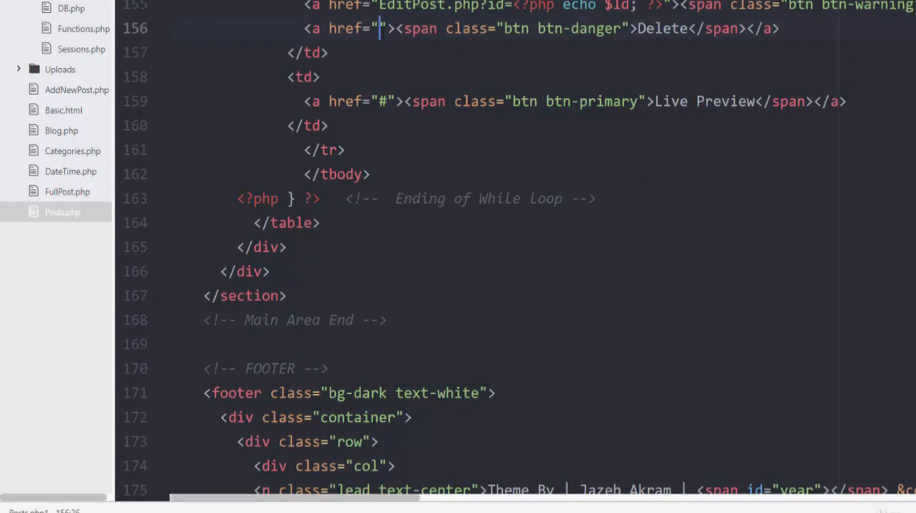
- Set the Delete anchor href to DeletePost.php?id=<?php echo $Id; ?>
text(DeletePost)
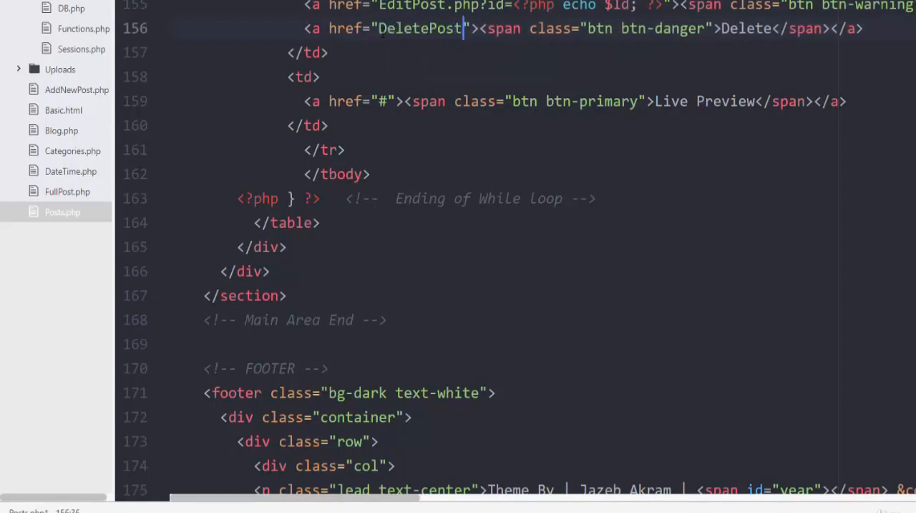
text(.php)
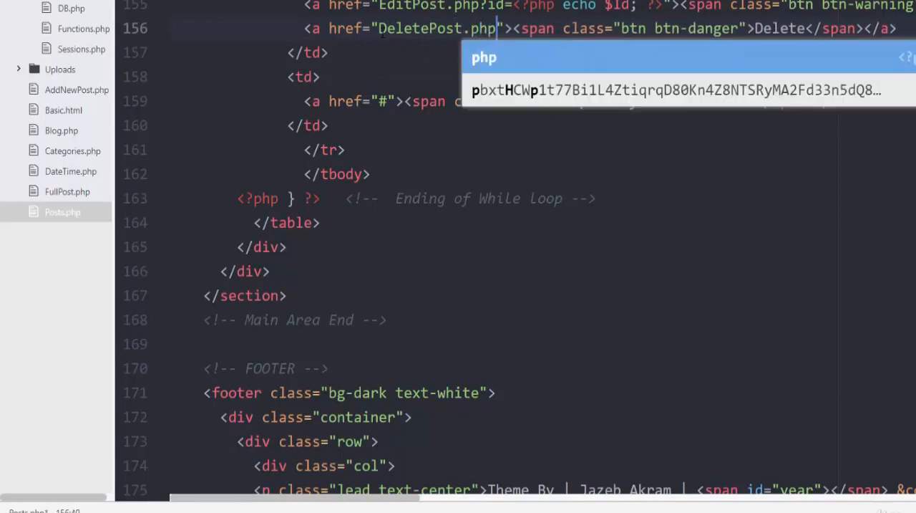
text(?i)
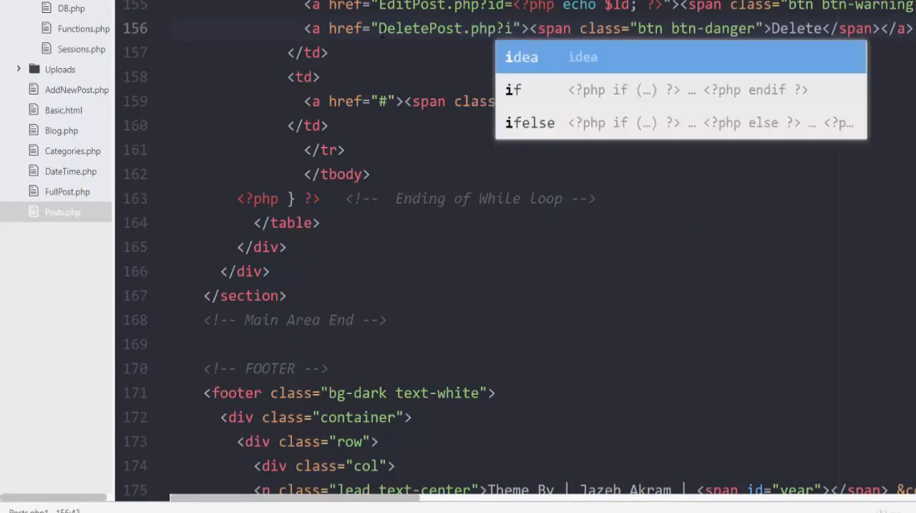
key(Escape)
text(d=<?php ?>)
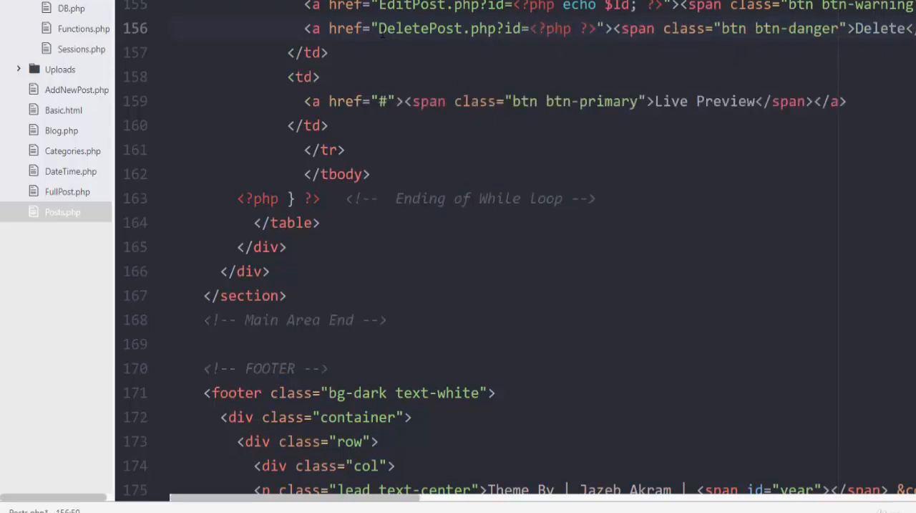
text(echo)
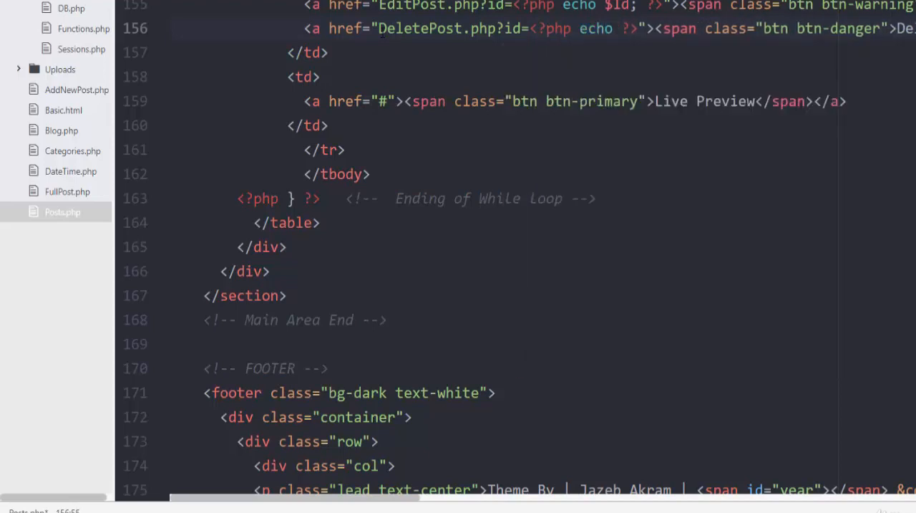
text($I)
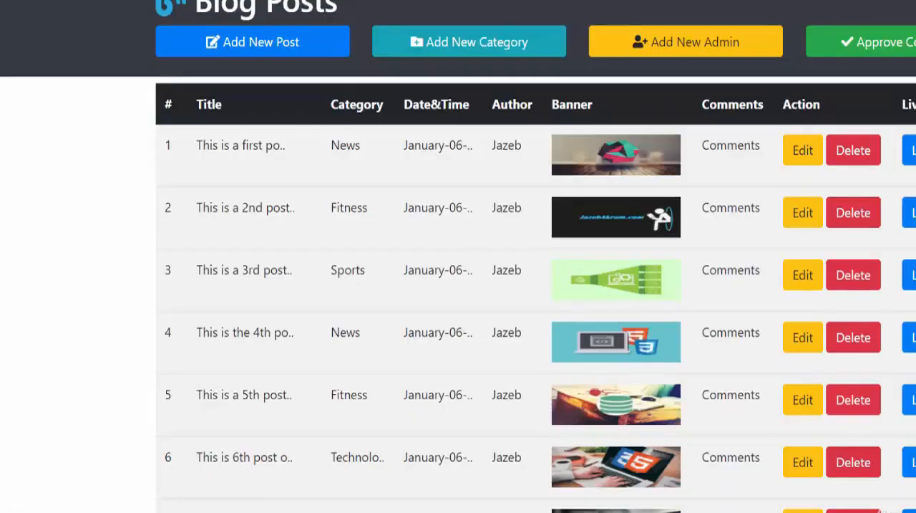
mouse_move(740, 71)
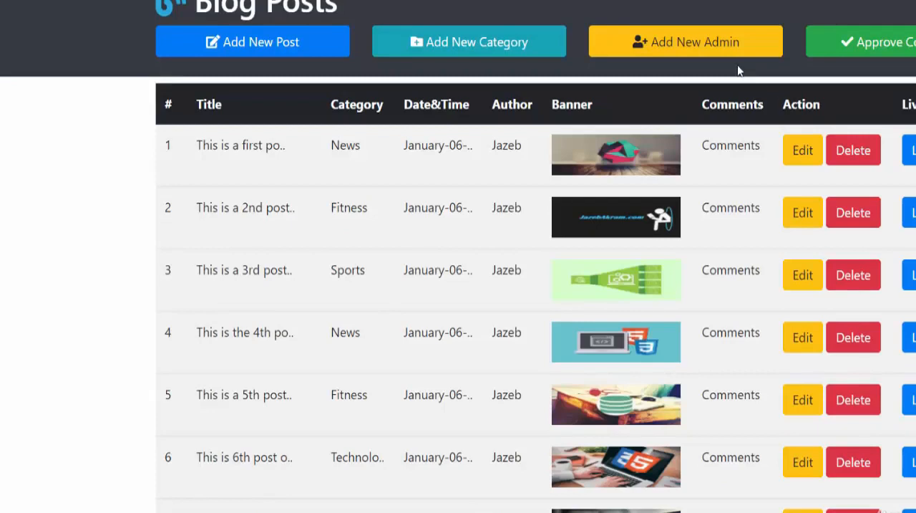
mouse_move(853, 149)
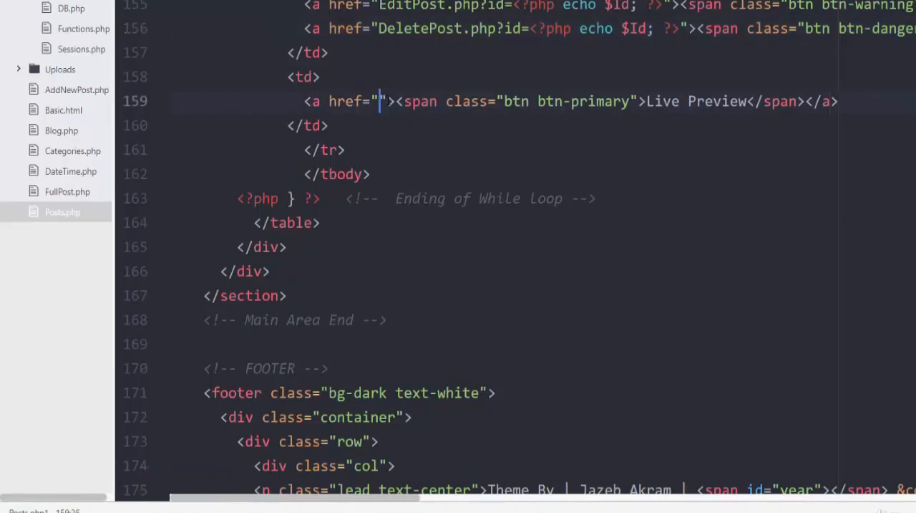
- Fill the empty Live Preview href on line 159 with FullPost.php
text(FullPos)
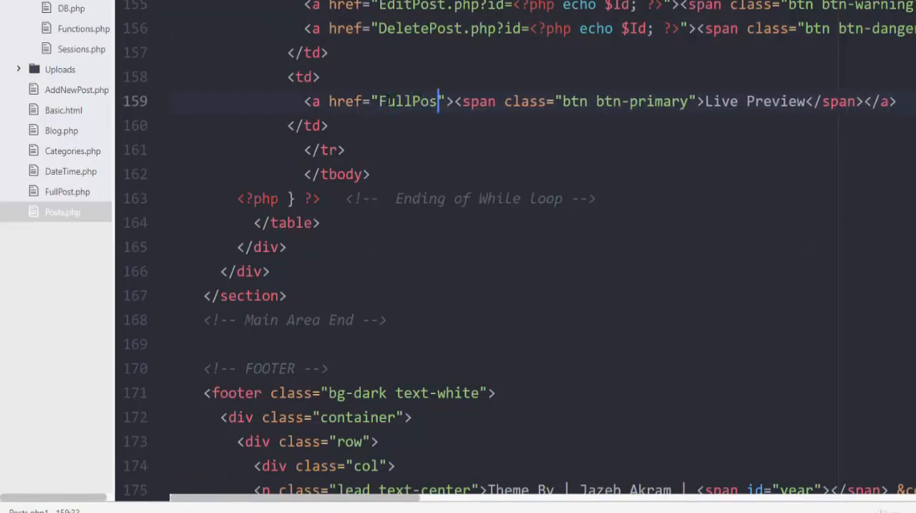
text(.php)
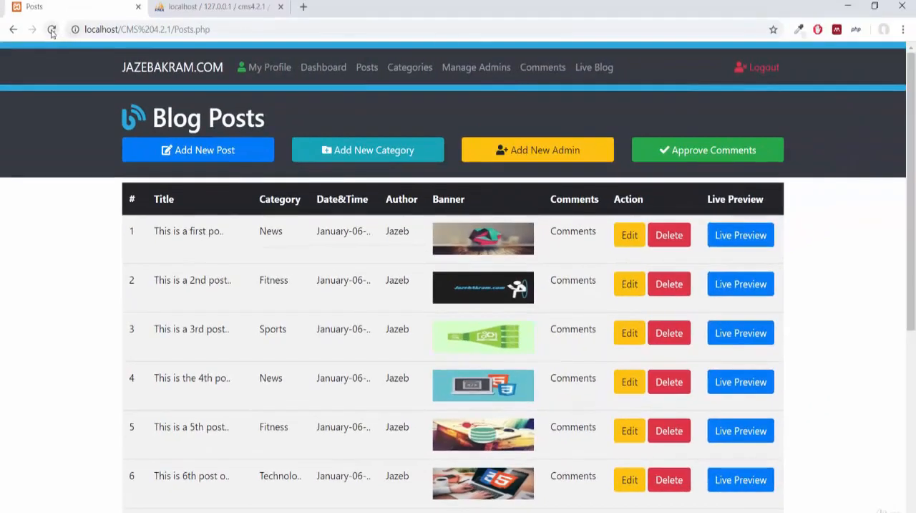
click(51, 30)
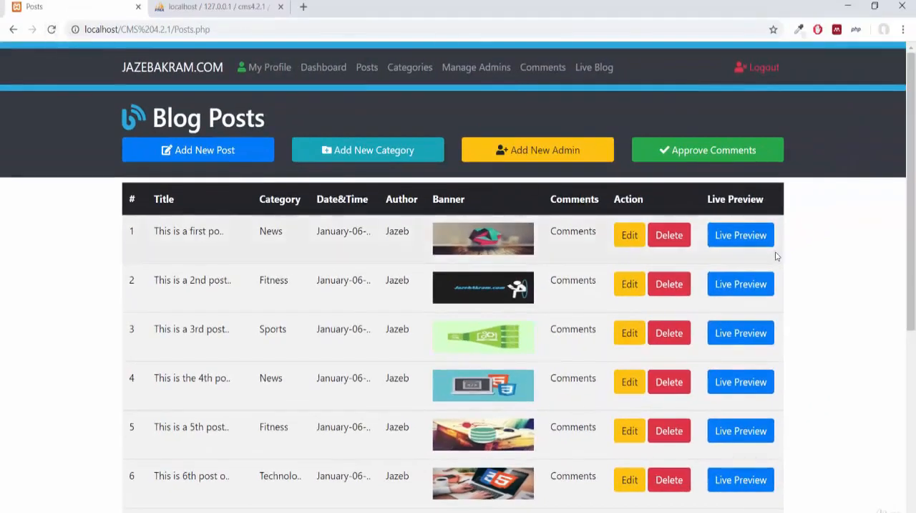
click(740, 235)
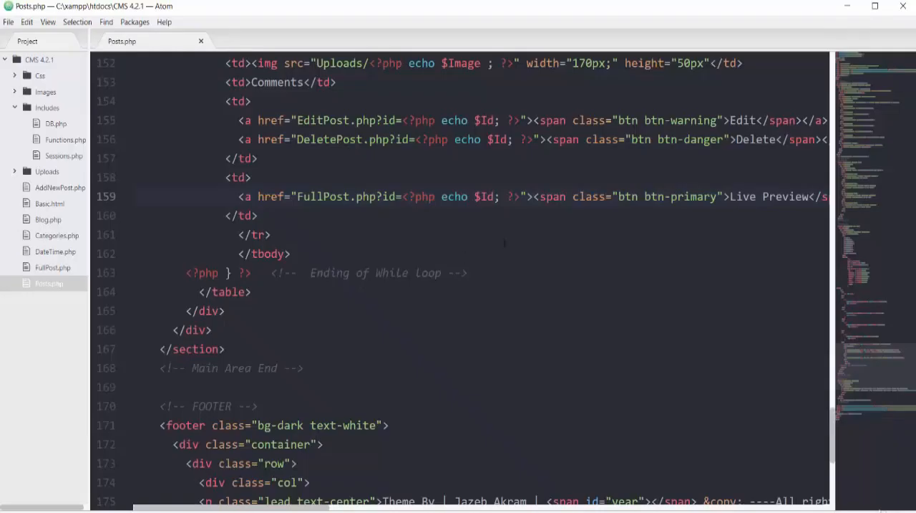
- Add ?id=<?php echo $Id; ?> and target="_blank" to the Live Preview link
click(501, 197)
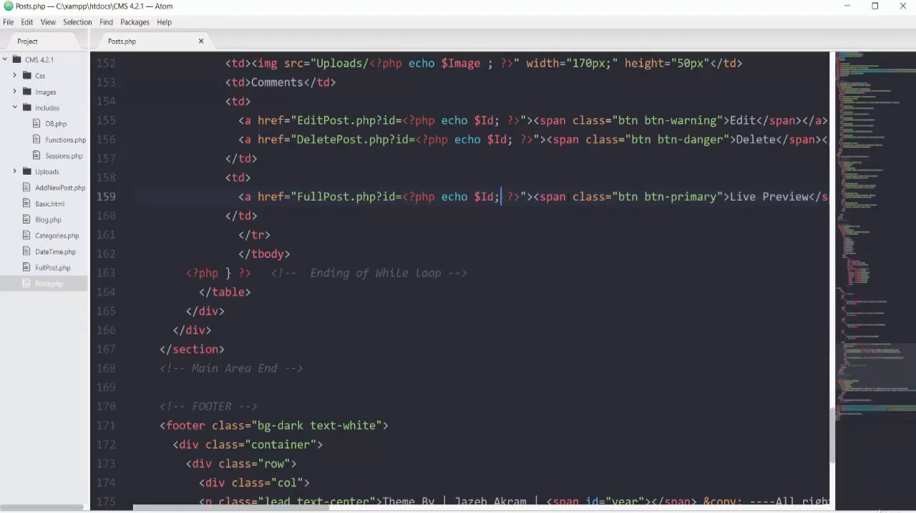
text(tar)
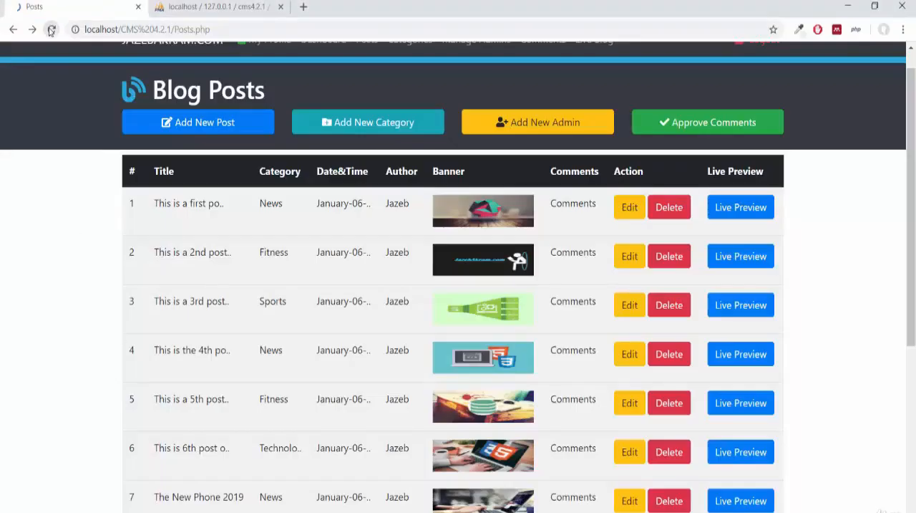
click(50, 30)
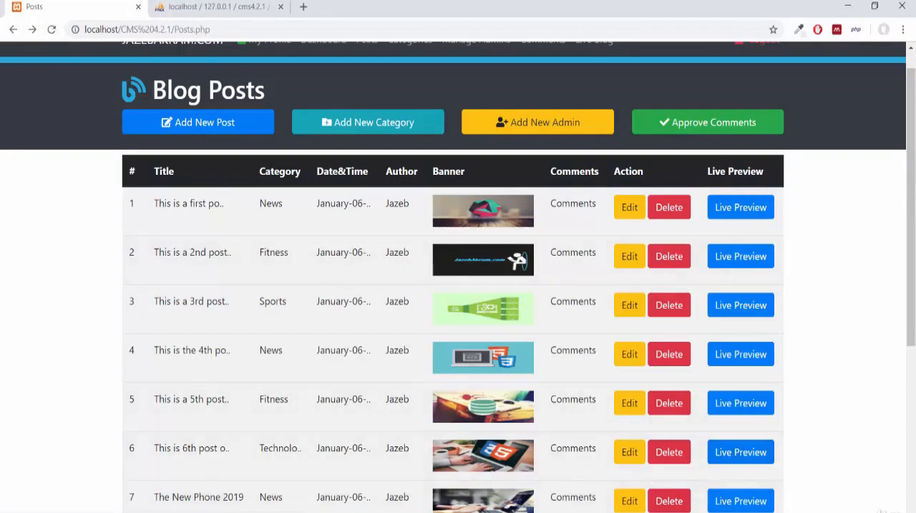
mouse_move(741, 500)
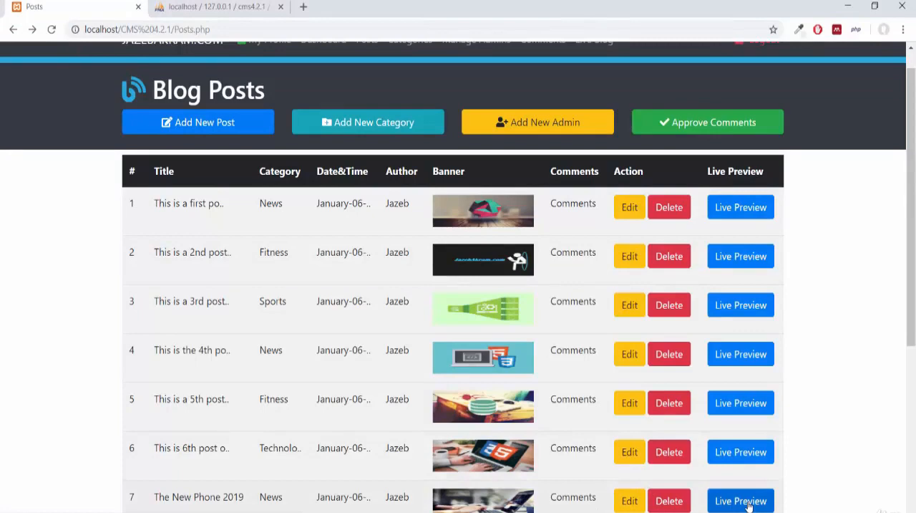
click(740, 501)
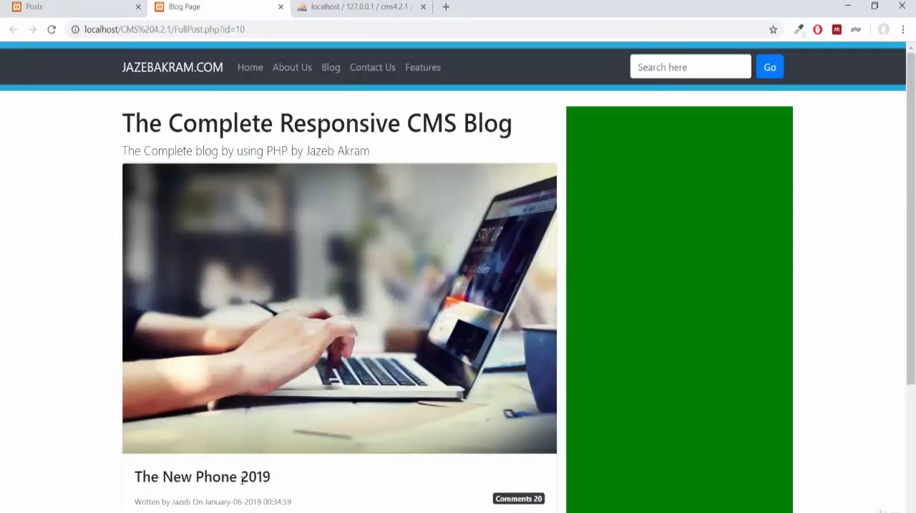
scroll(down, 3)
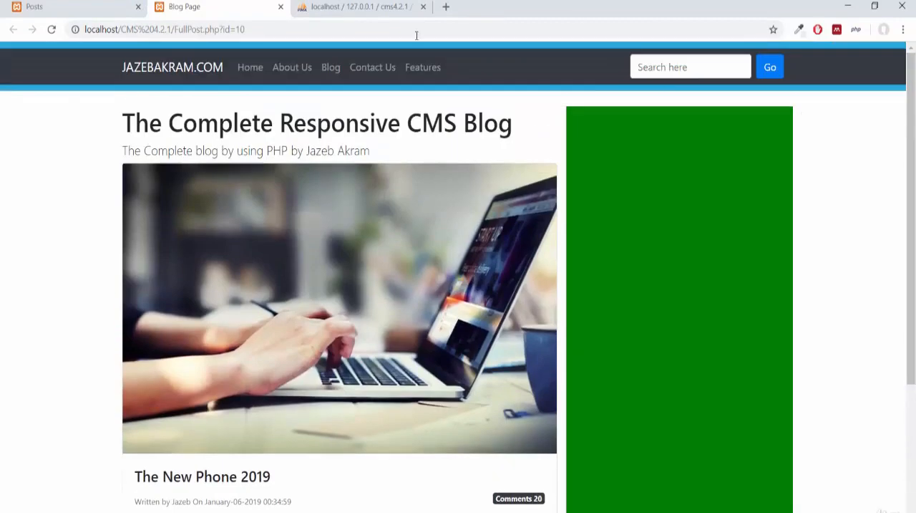
double_click(222, 32)
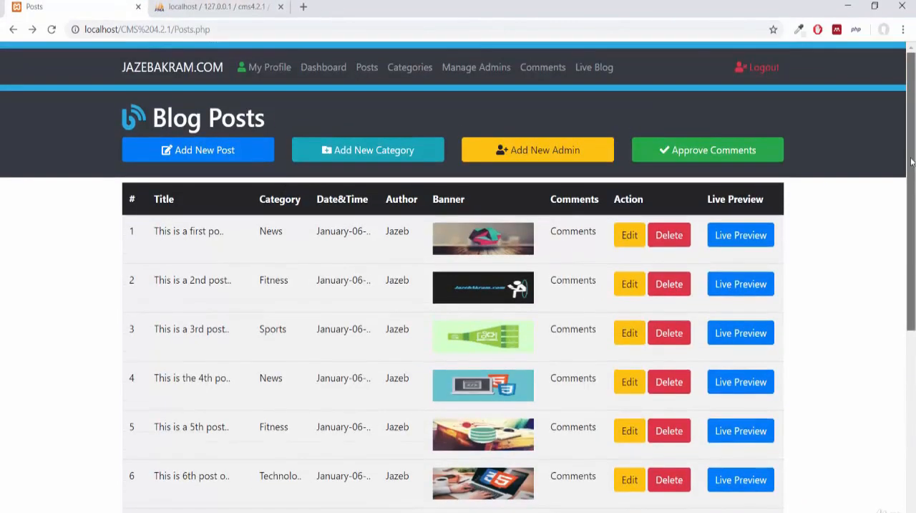
mouse_move(827, 224)
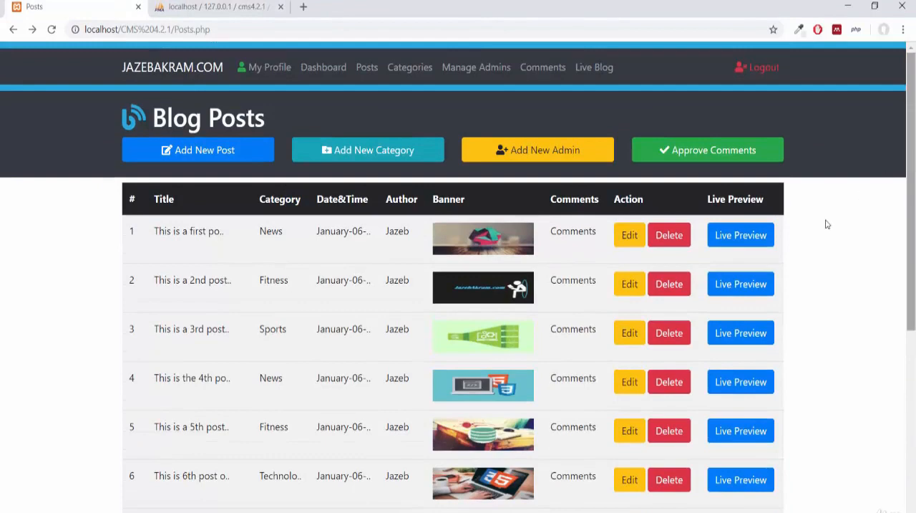
mouse_move(669, 430)
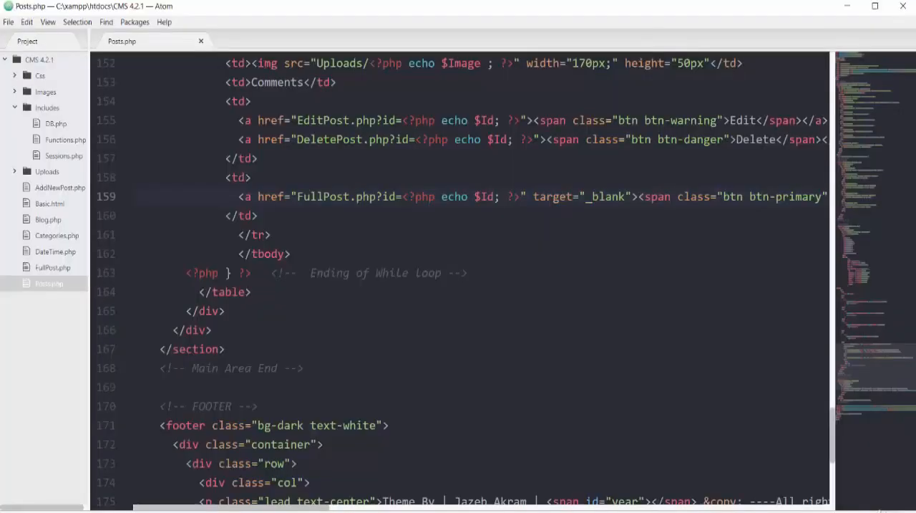
- Open EditPost.php and change the page title from Categories to Edit Post
click(59, 187)
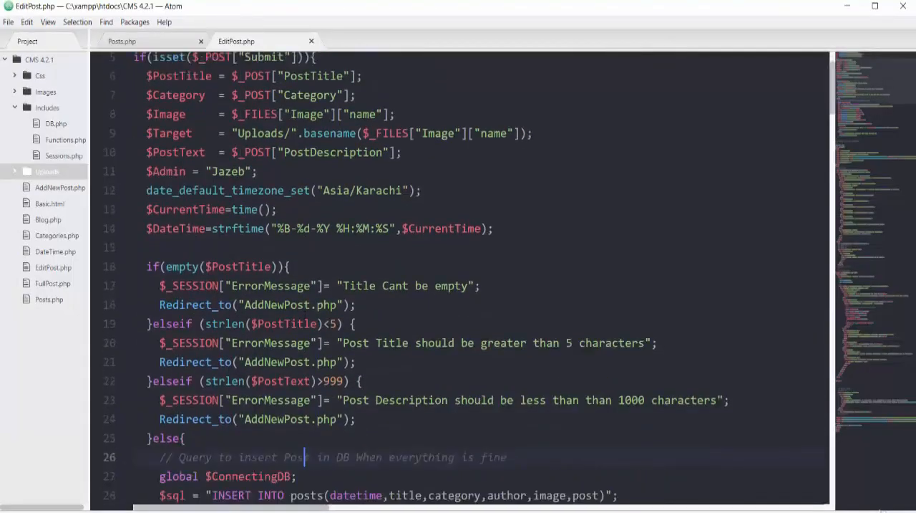
scroll(down, 3)
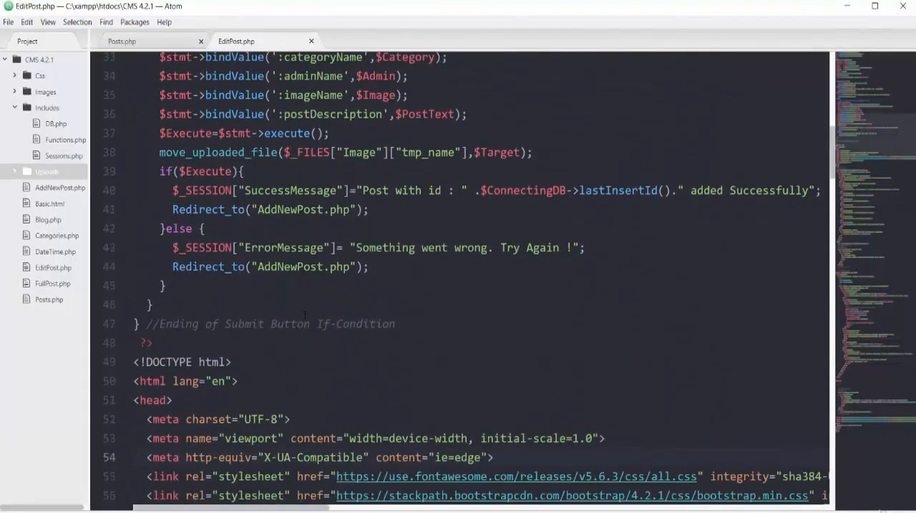
scroll(down, 3)
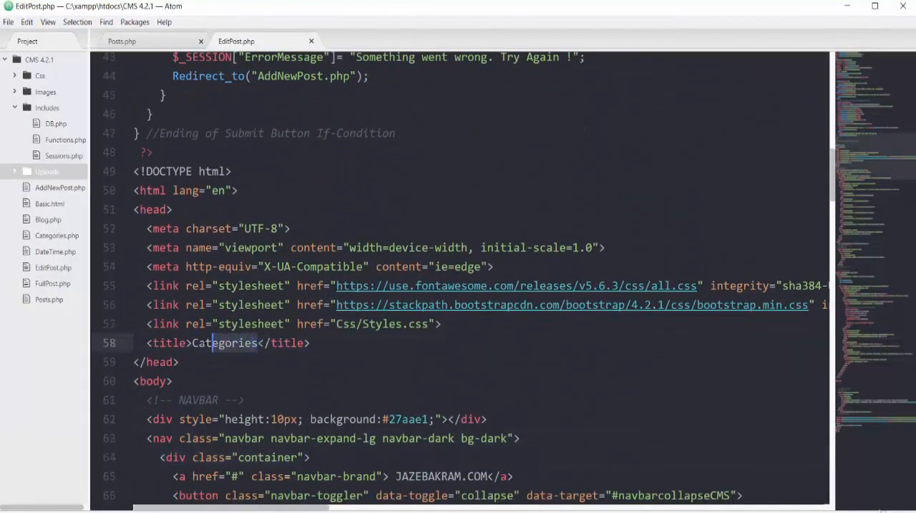
text(Ed)
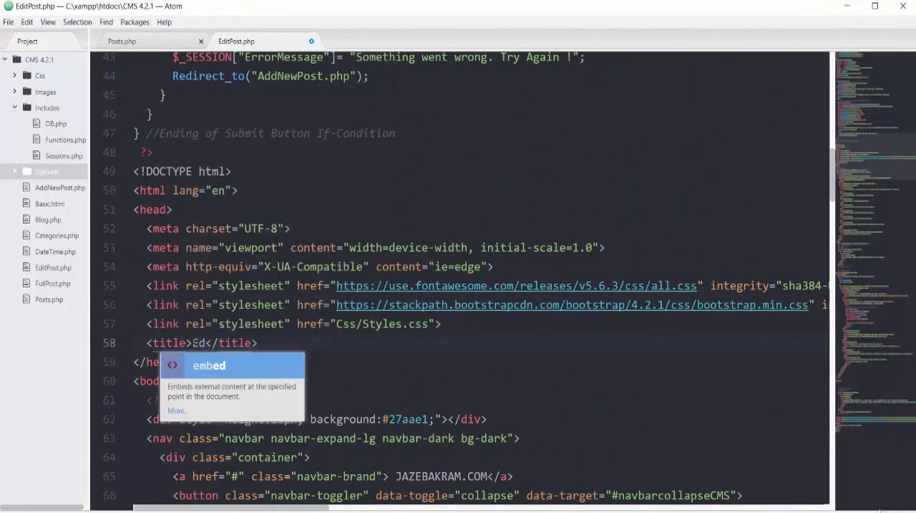
text(it Post)
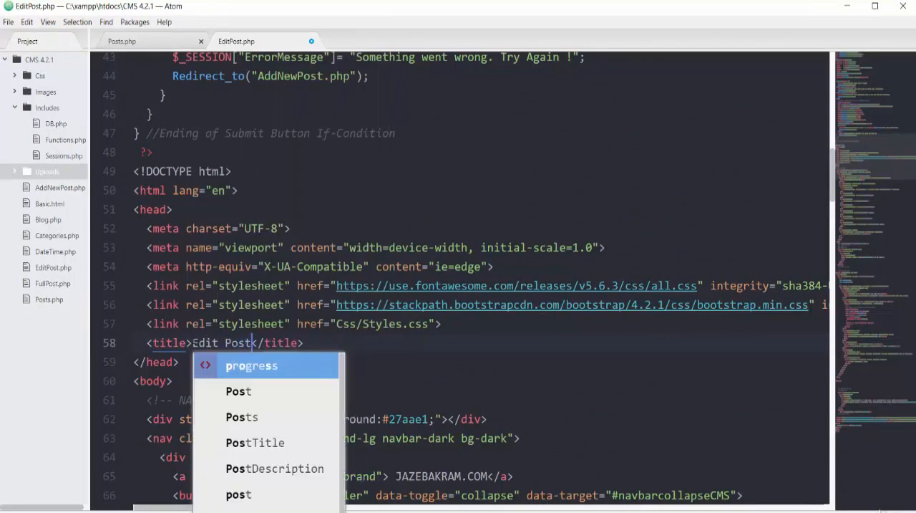
- Change the h1 heading from Add New Post to Edit Post and save
scroll(down, 3)
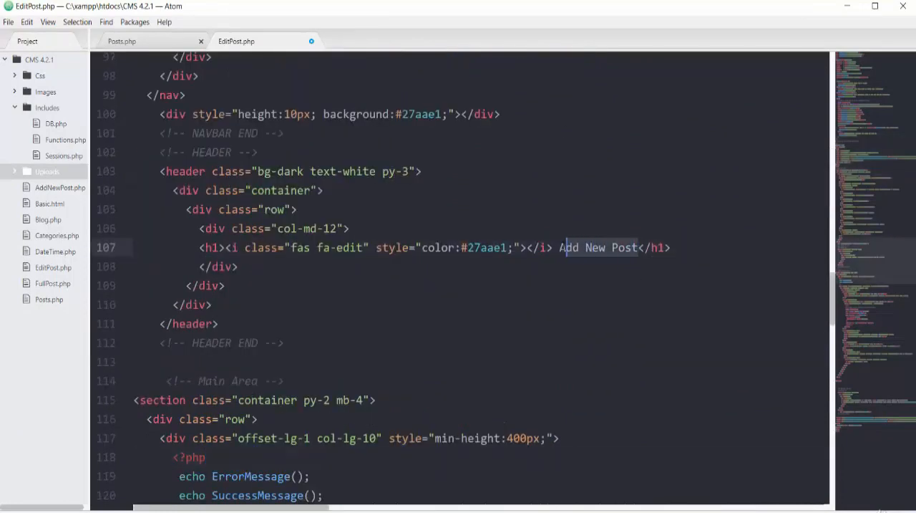
text(E)
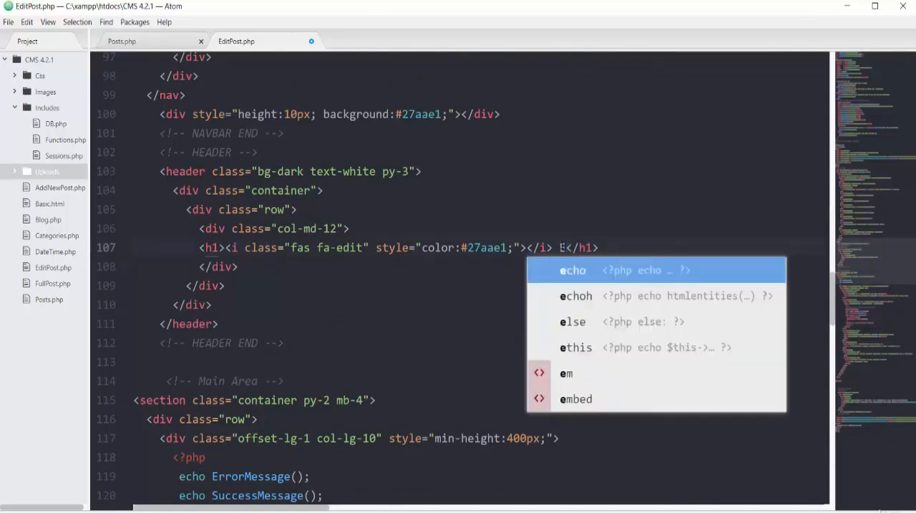
text(dit Post)
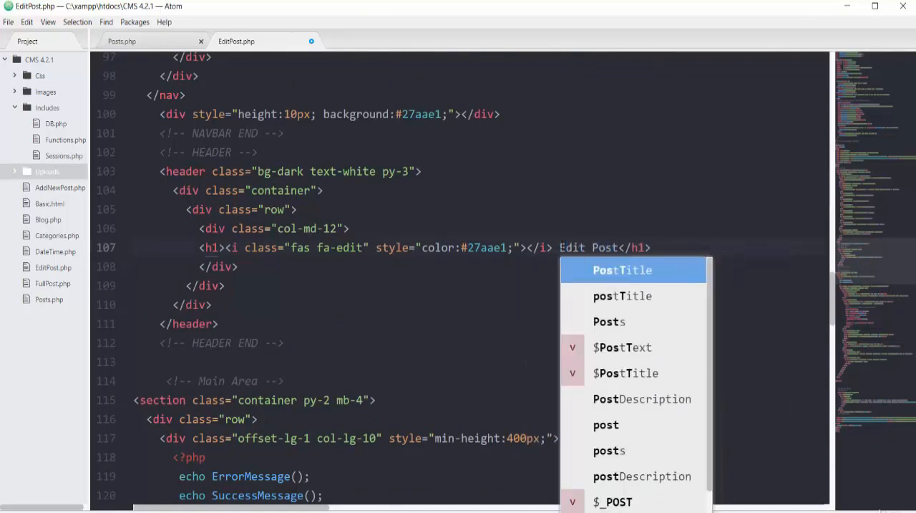
key(Escape)
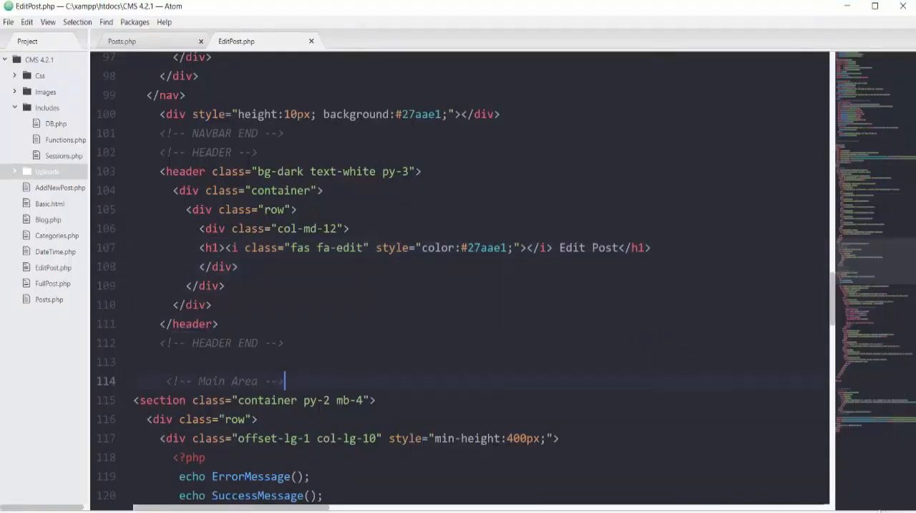
- Add global $ConnectingDB and $SarchQueryParameter = $_GET["id"]; to EditPost.php's PHP block
scroll(down, 3)
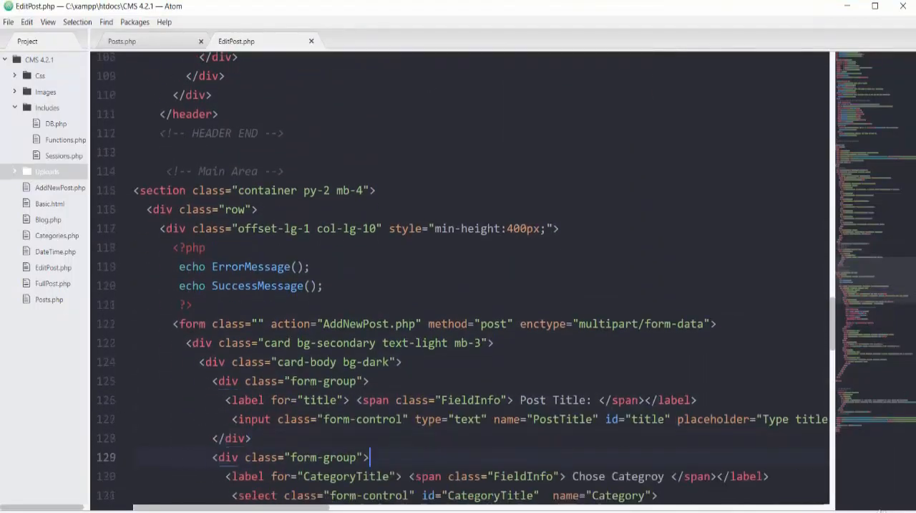
scroll(down, 3)
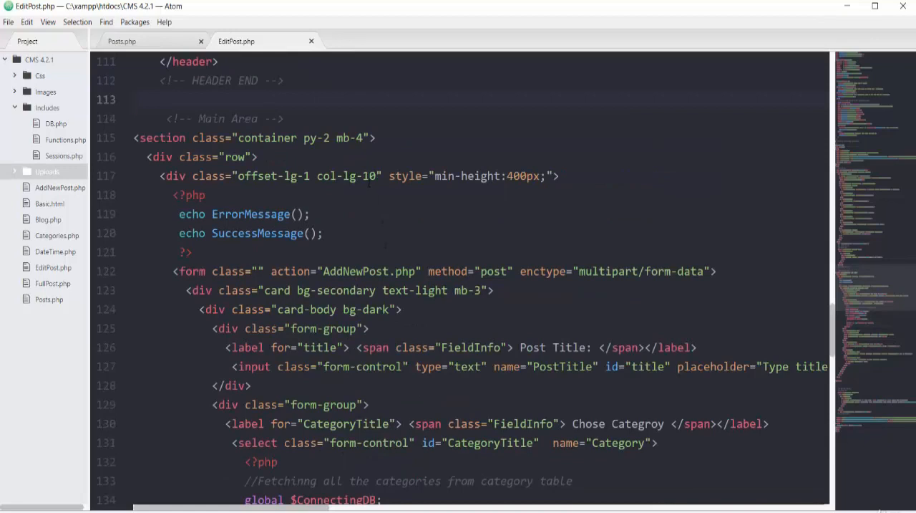
click(369, 175)
text($)
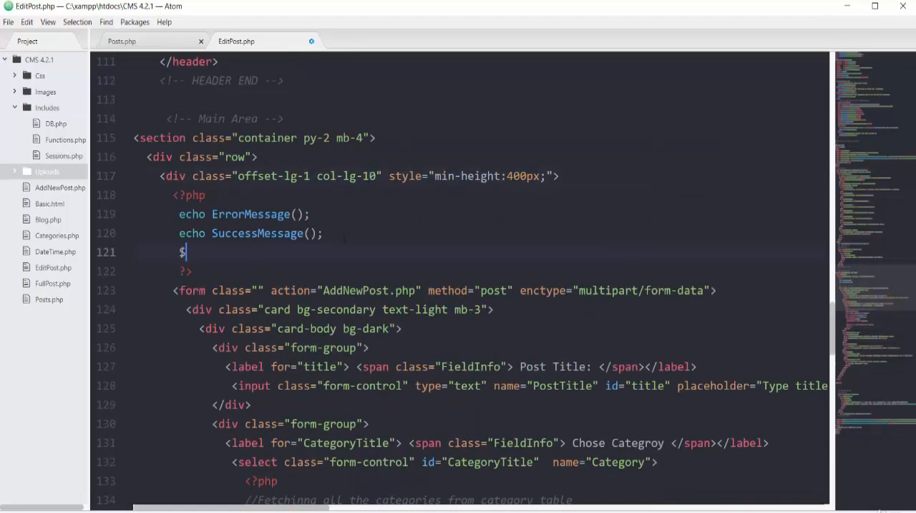
text(ConnectingDB;)
text($S)
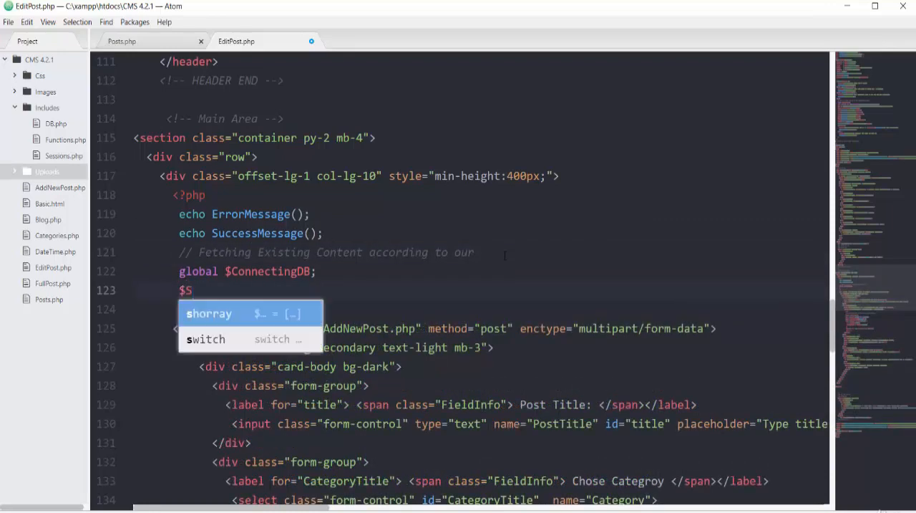
text(arch)
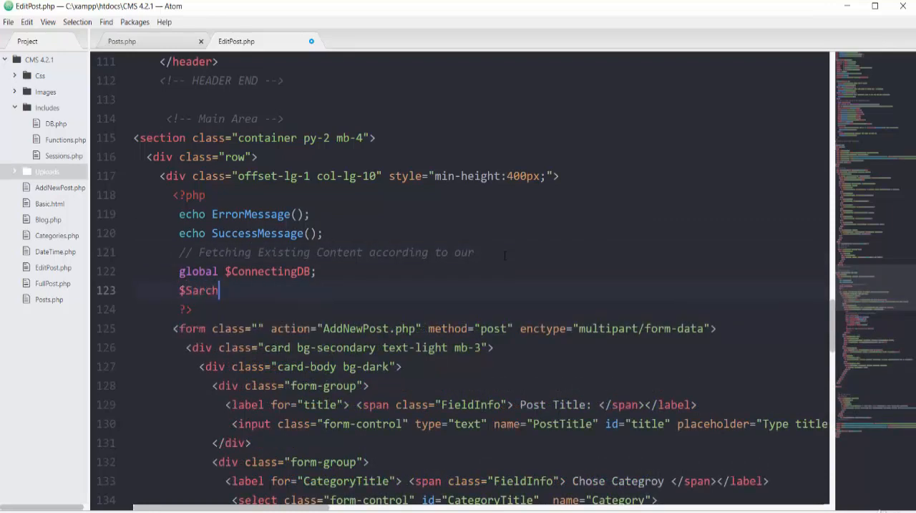
text(Query)
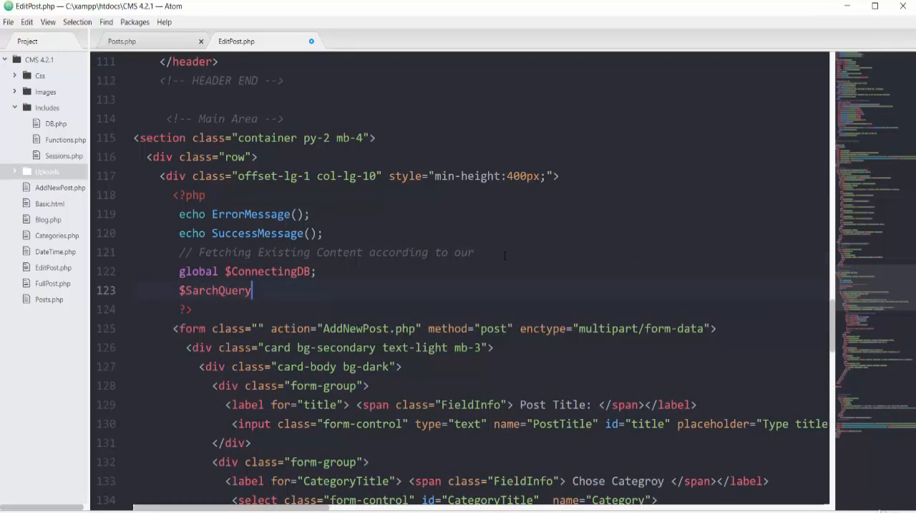
text(Parameter)
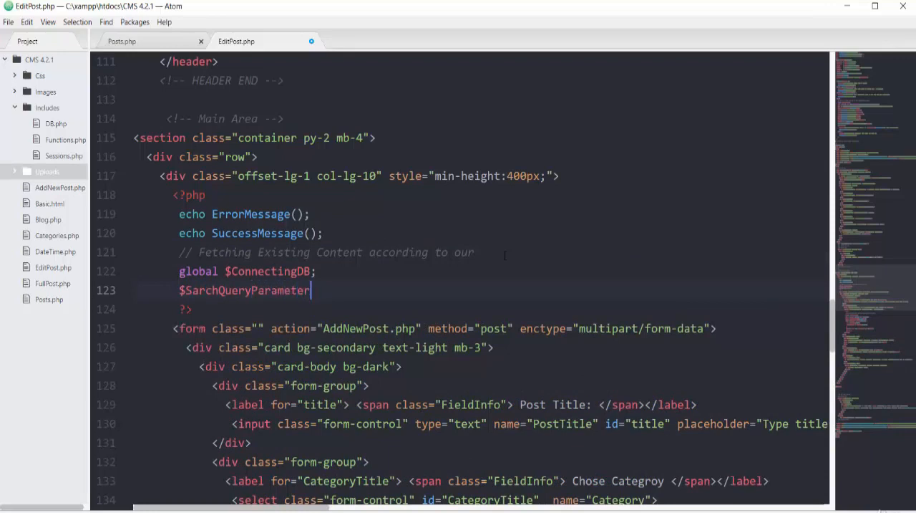
text(= $_GET["id"];)
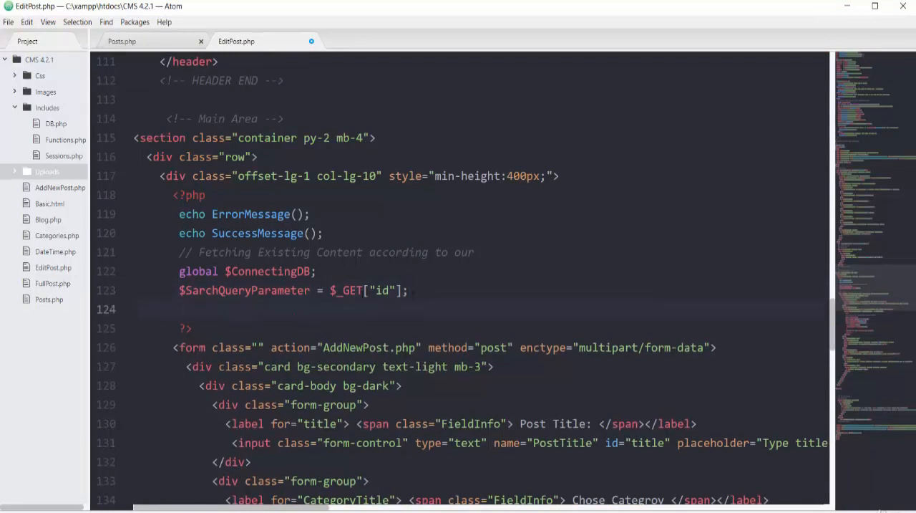
- Write $sql = "SELECT * FROM posts WHERE id='$SarchQueryParameter'";
text($sql = "SELECT ";)
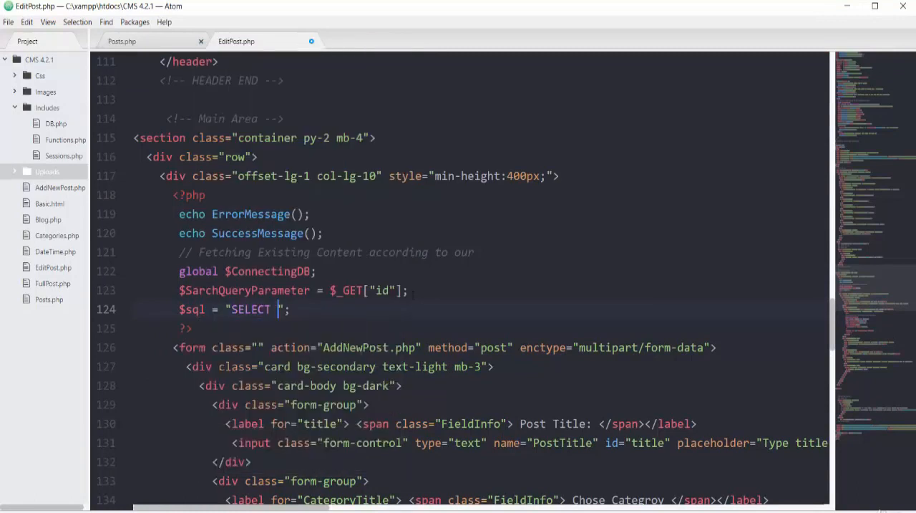
text(* F)
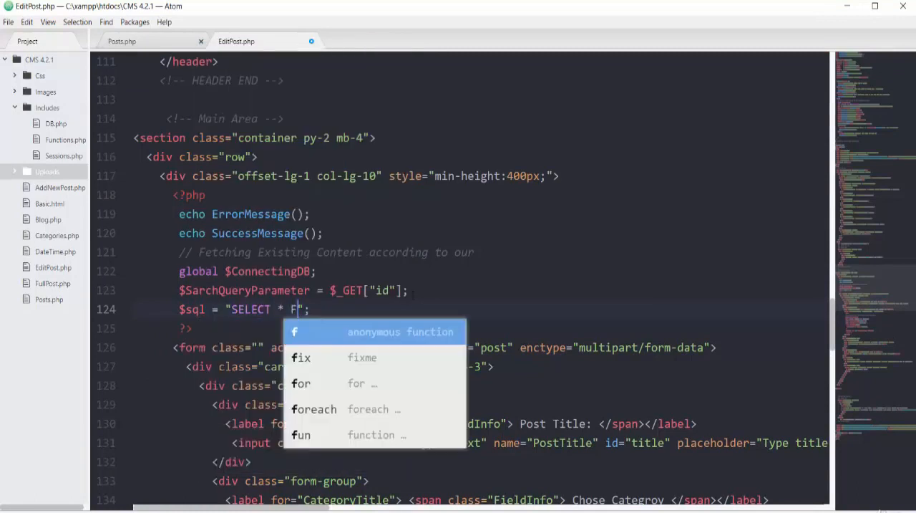
text(ROM pos)
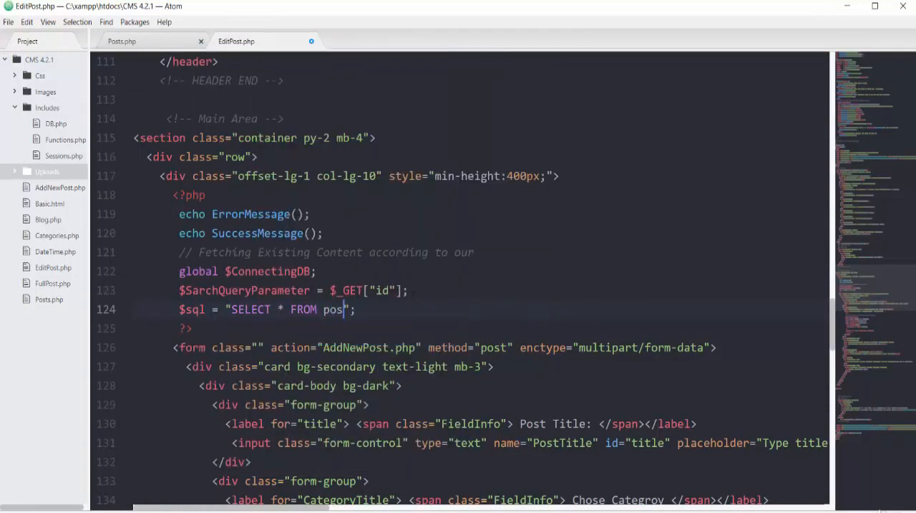
text(ts)
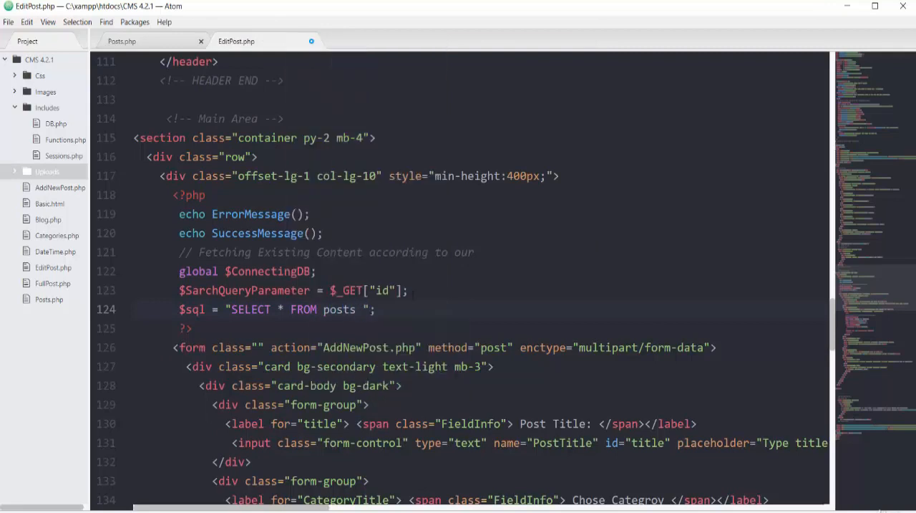
text(WHERE id)
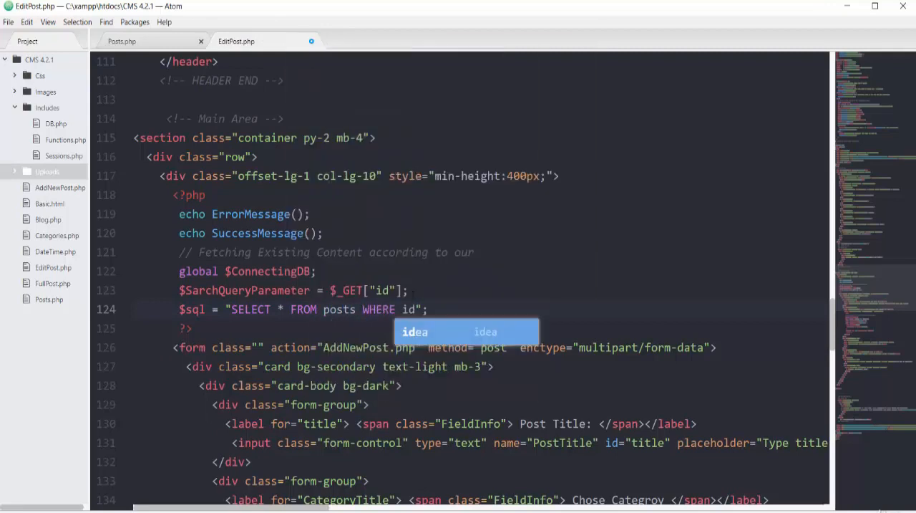
text('')
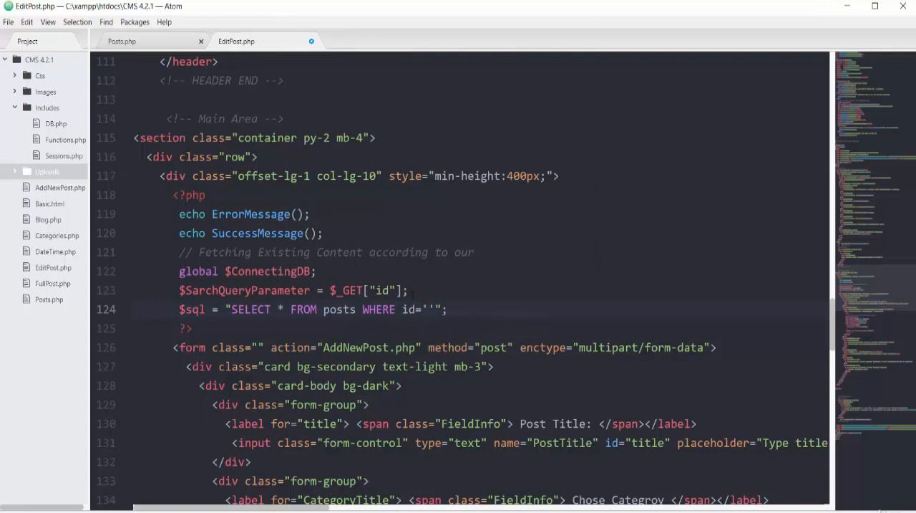
text($SarchQueryParameter)
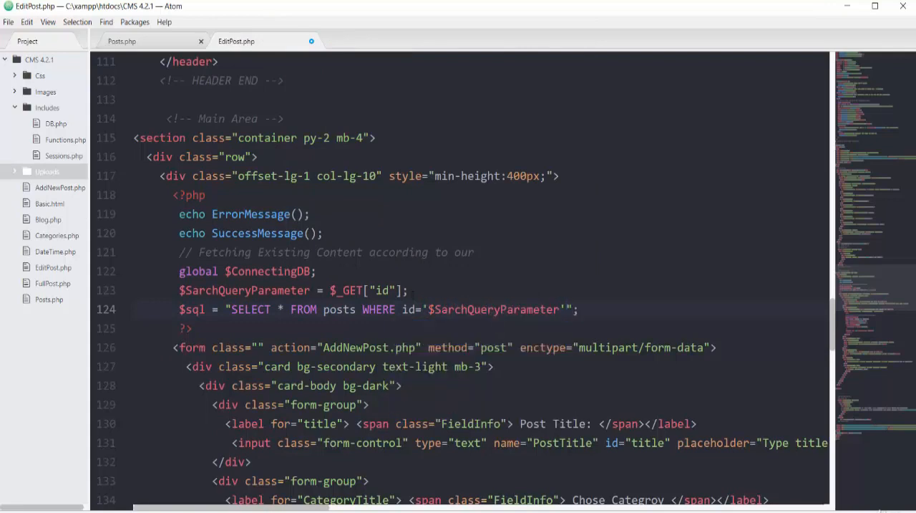
- Run the query with $stmtPost = $ConnectingDB->query($sql);
text($stmt)
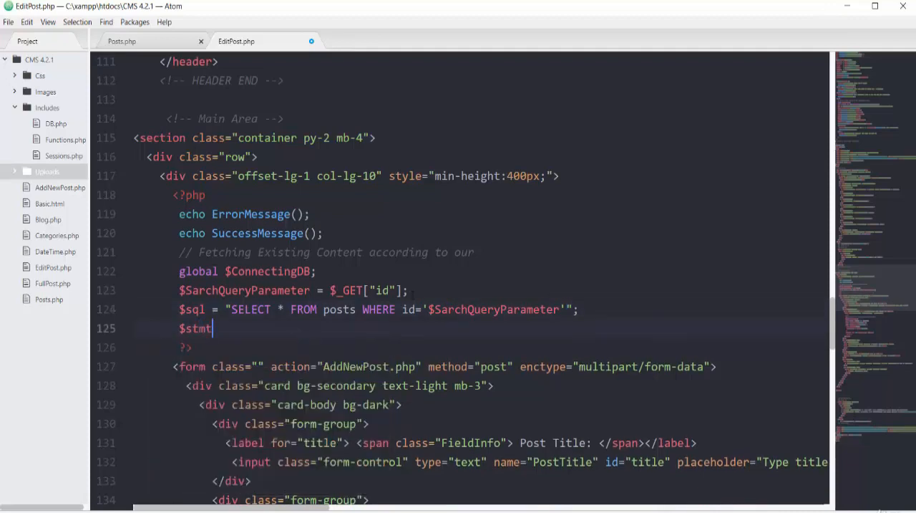
text(Po)
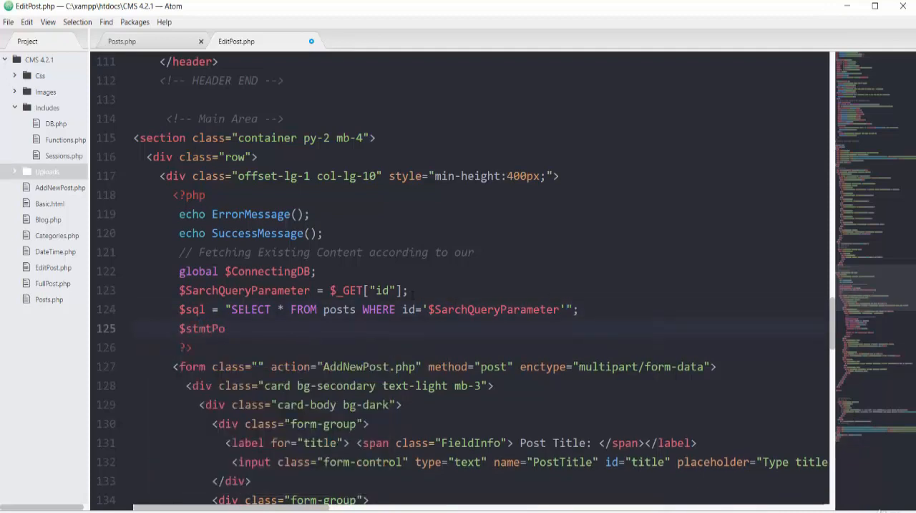
text(st)
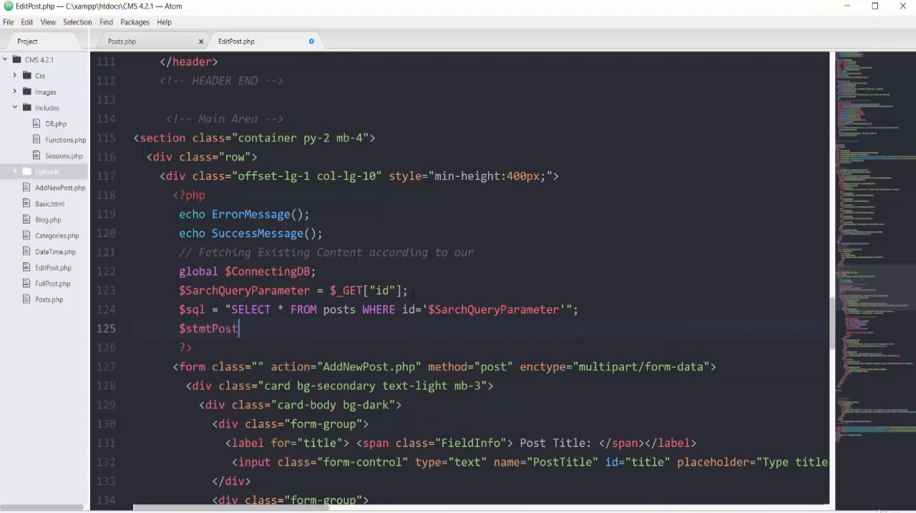
text(=)
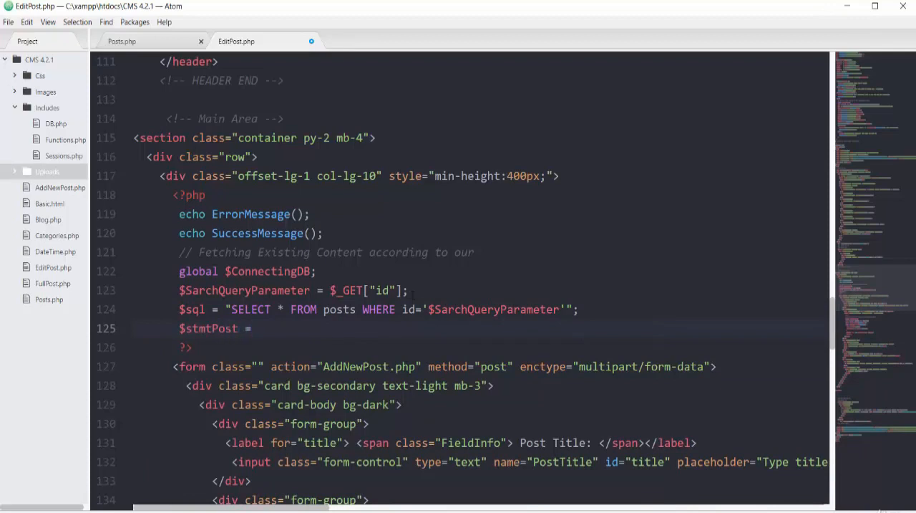
text($ConnectingDB ->)
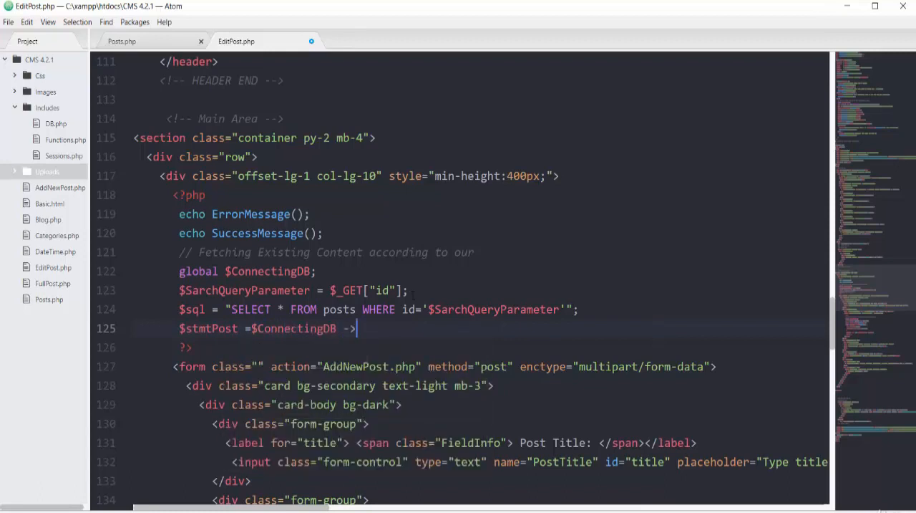
text(query()
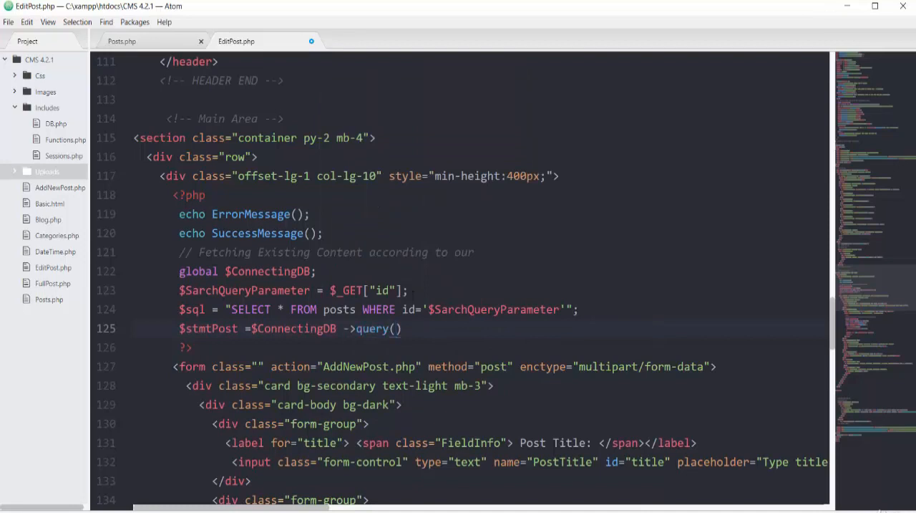
text($sql)
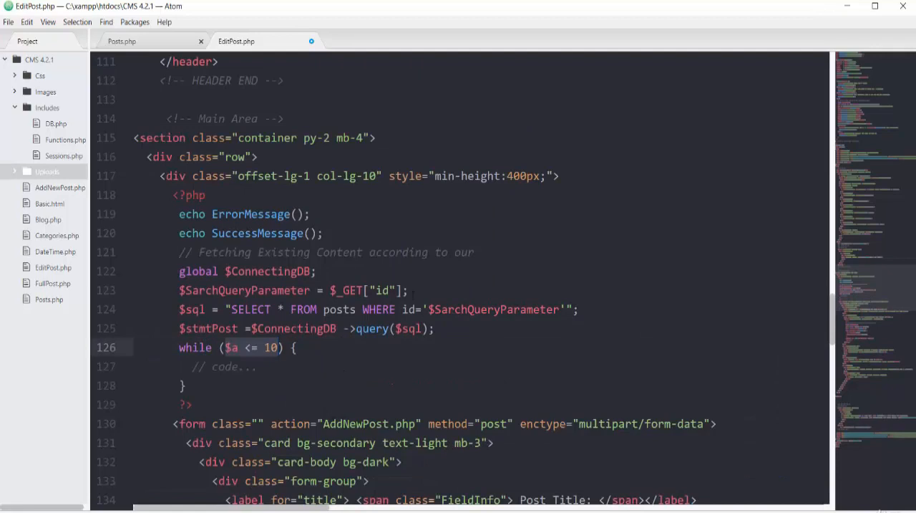
- Write the while loop fetching each row from $stmtPost into $DataRows
text($stmt)
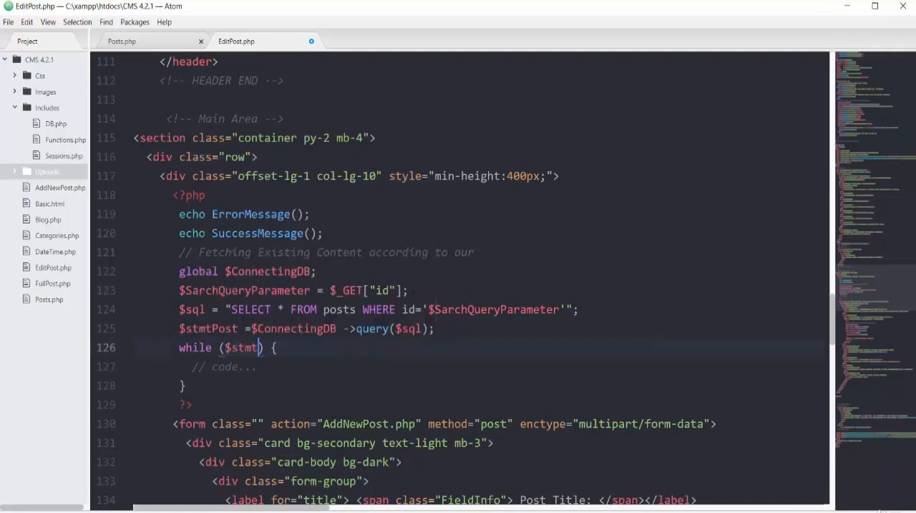
text(-fe)
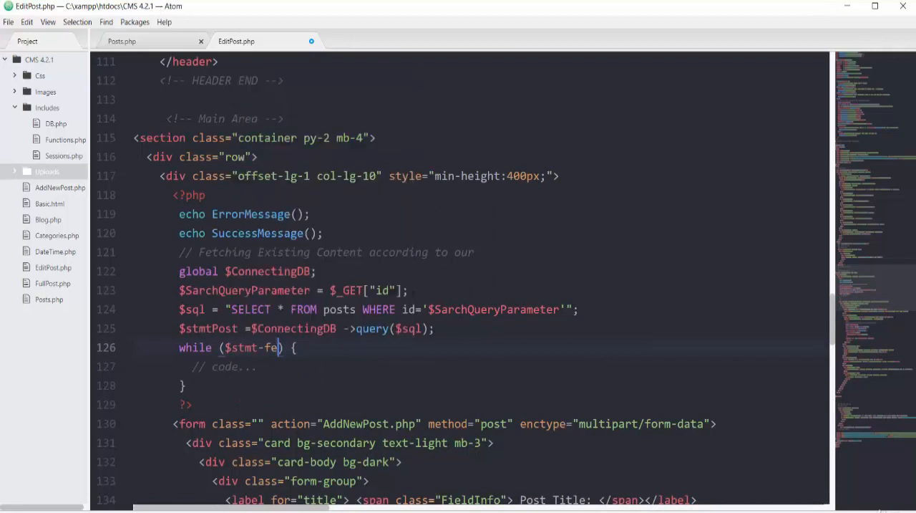
text(->fetch())
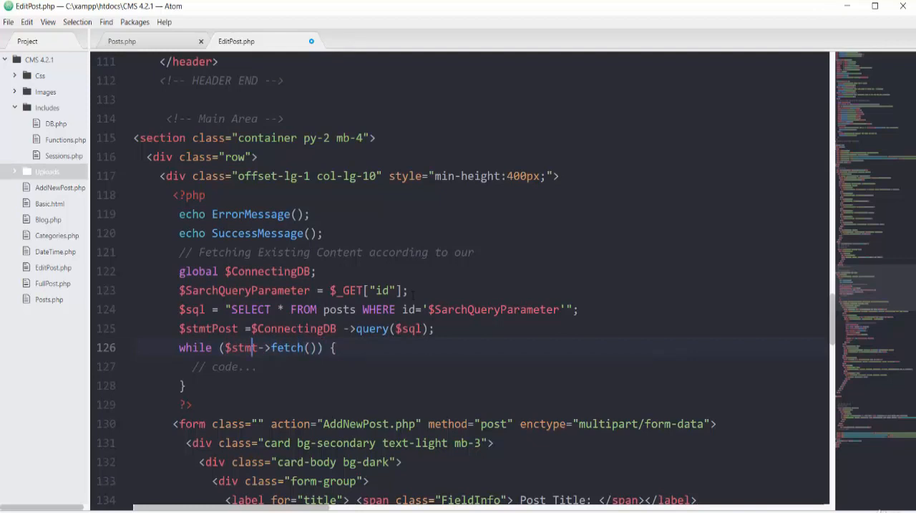
text(Post)
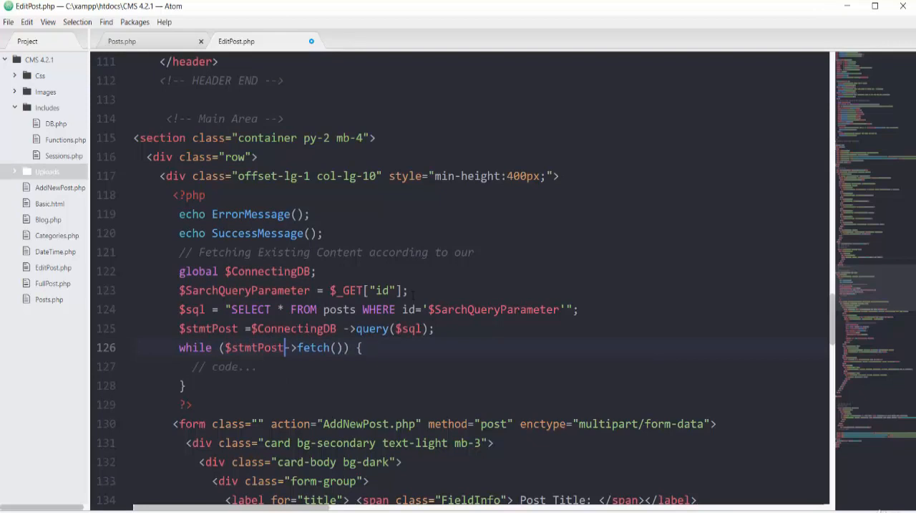
text($DataRows=)
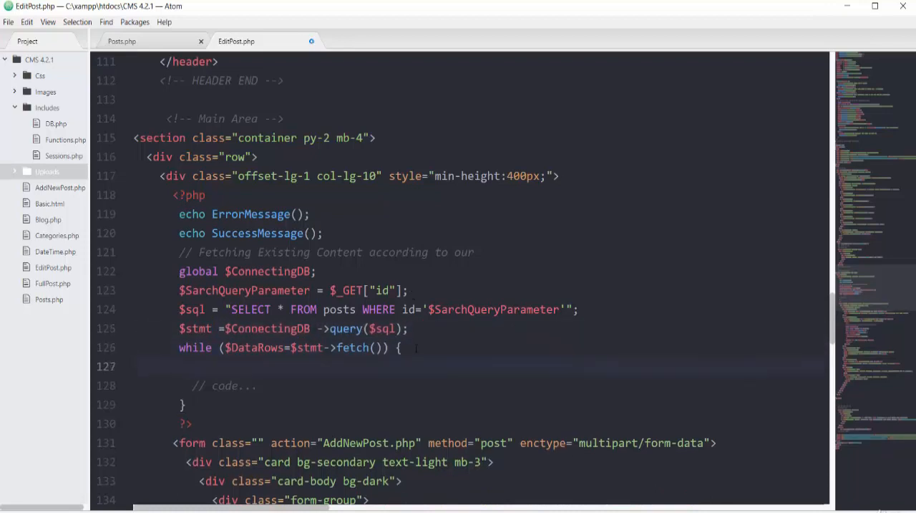
- Assign $TitleToBeUpdated = $DataRows['title'] inside the loop
text($TitleToBe)
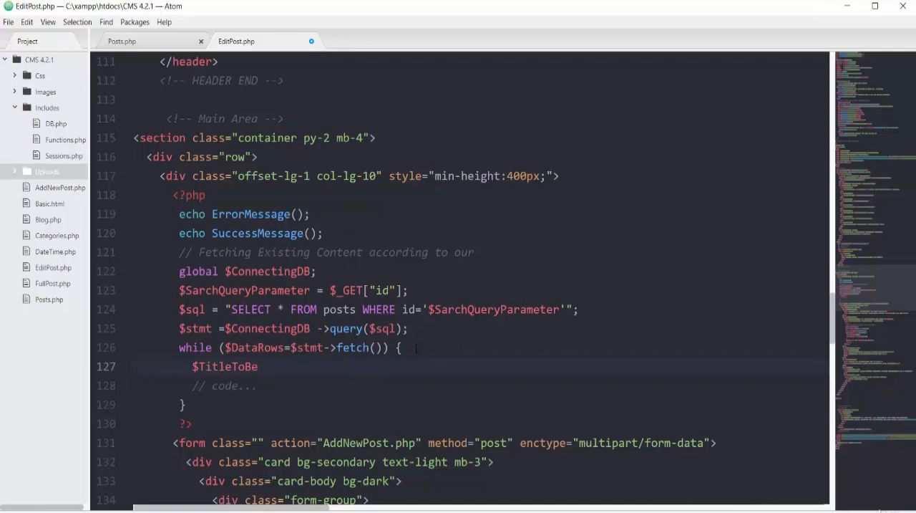
text(Updated)
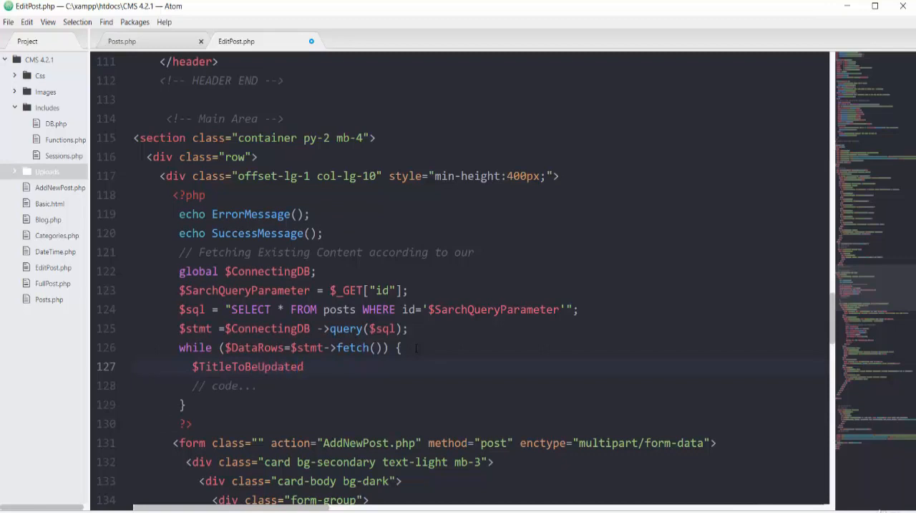
click(305, 366)
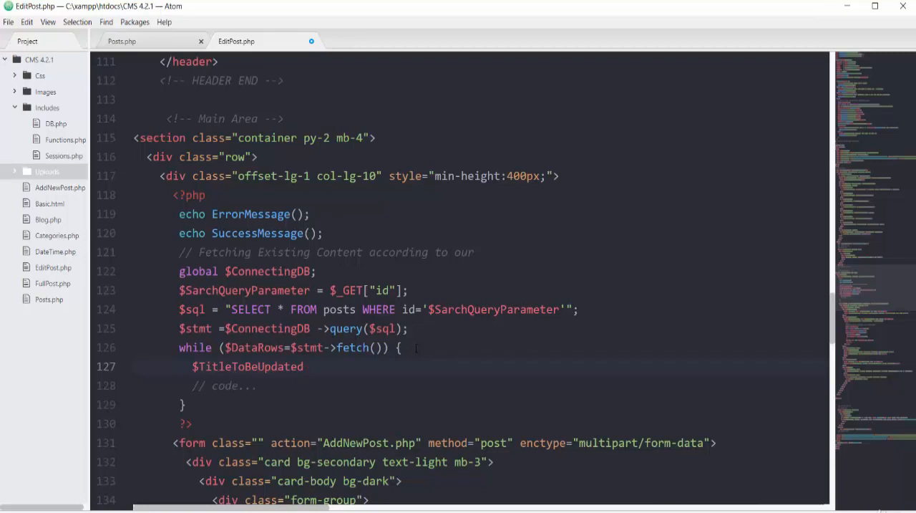
click(305, 366)
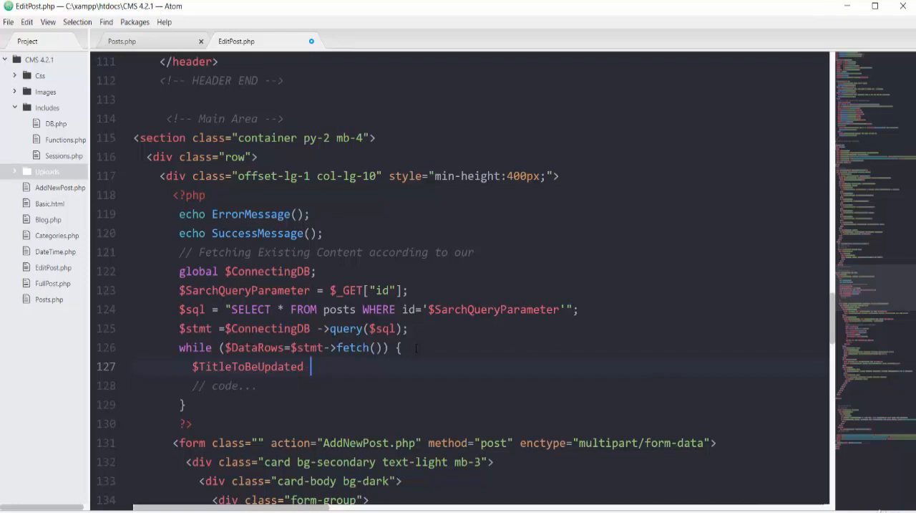
text(=)
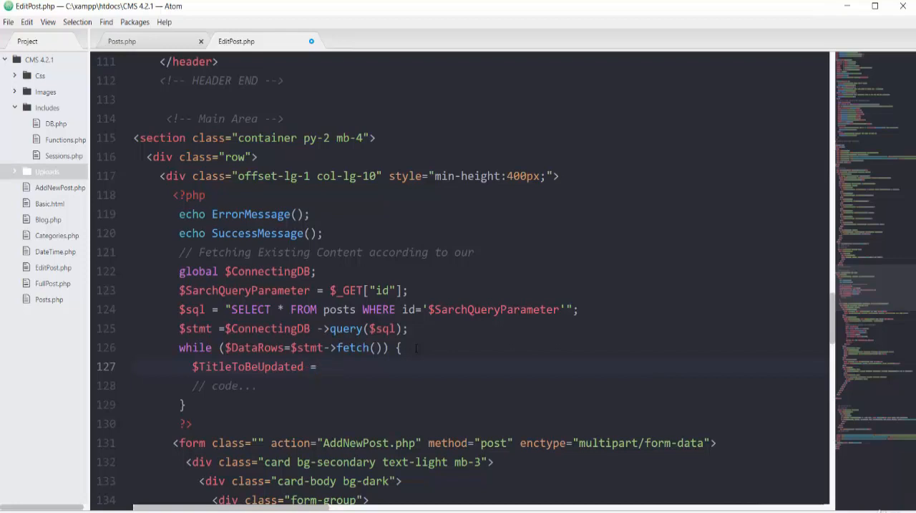
text($DataRows)
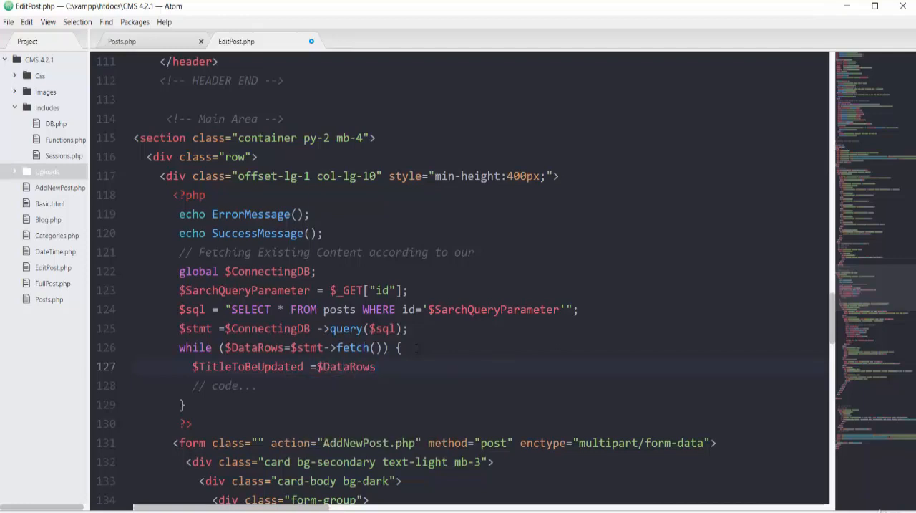
text([''])
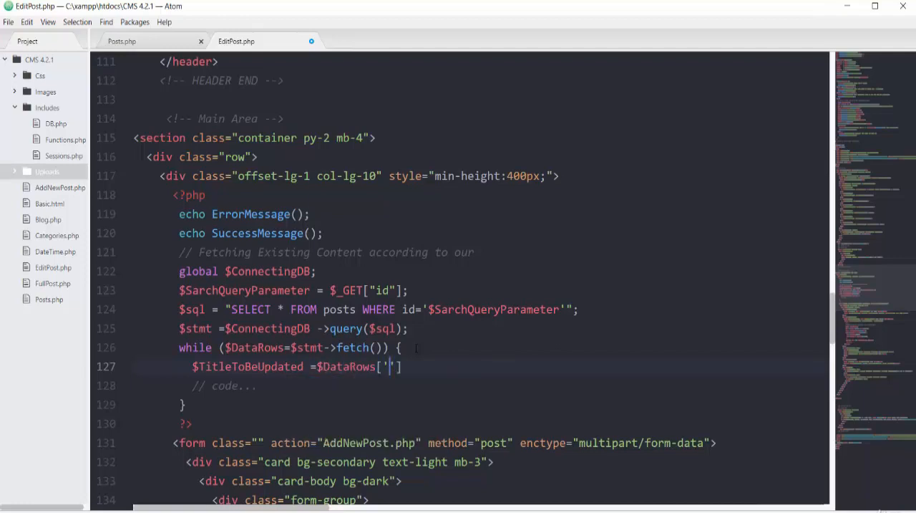
text(title)
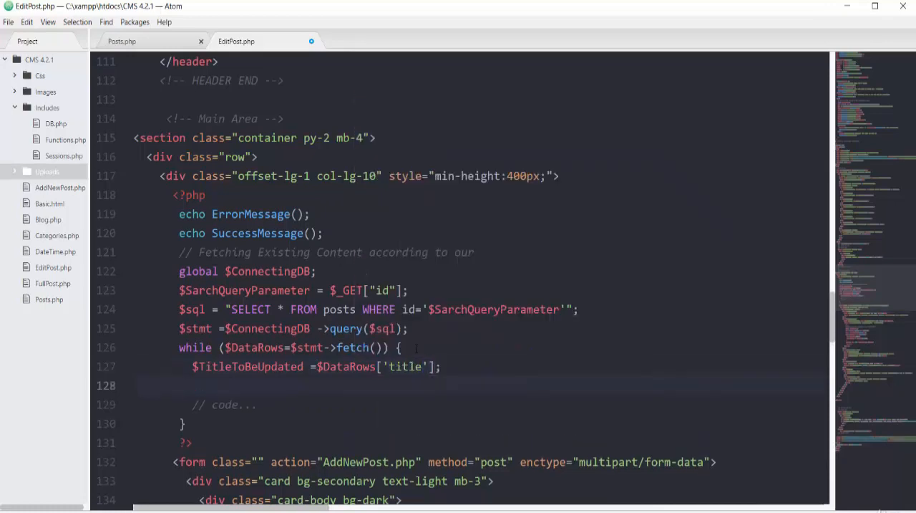
- Assign $CategoryToBeUpdated = $DataRows['category']
text($)
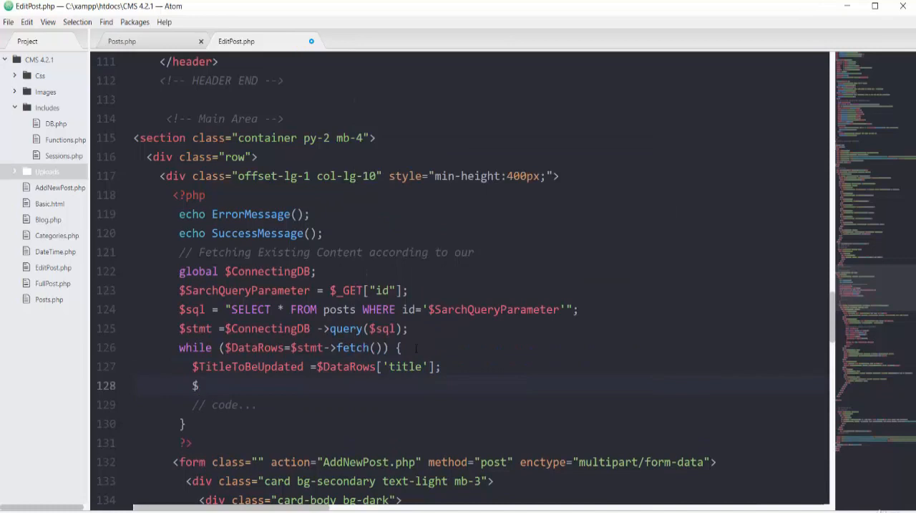
text(CategoryToBeUp)
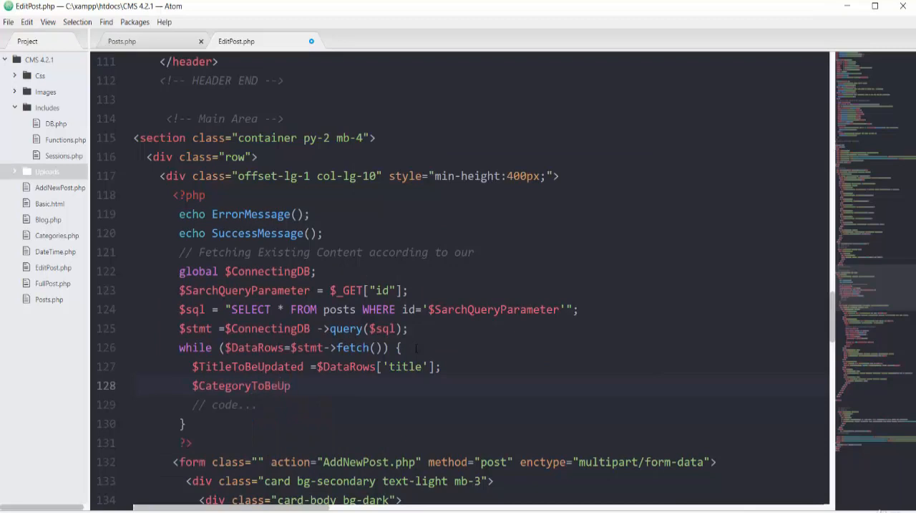
text(dated =)
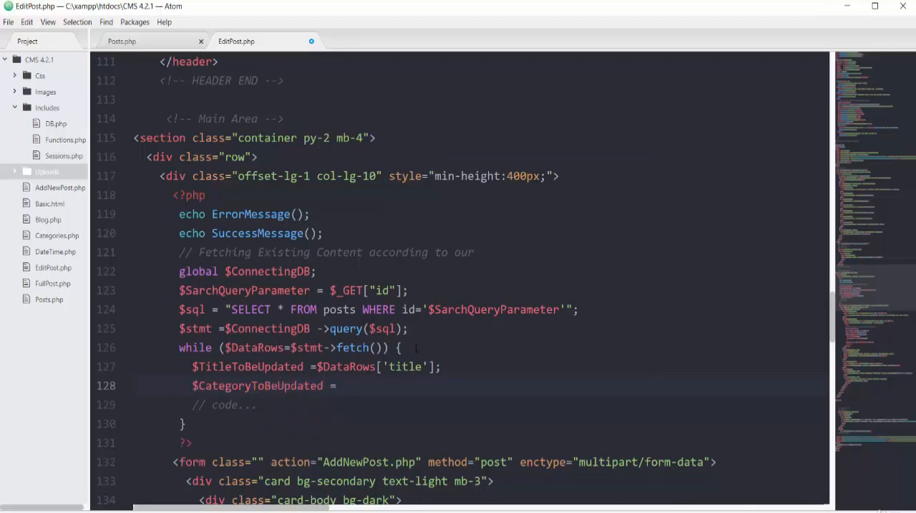
text($D)
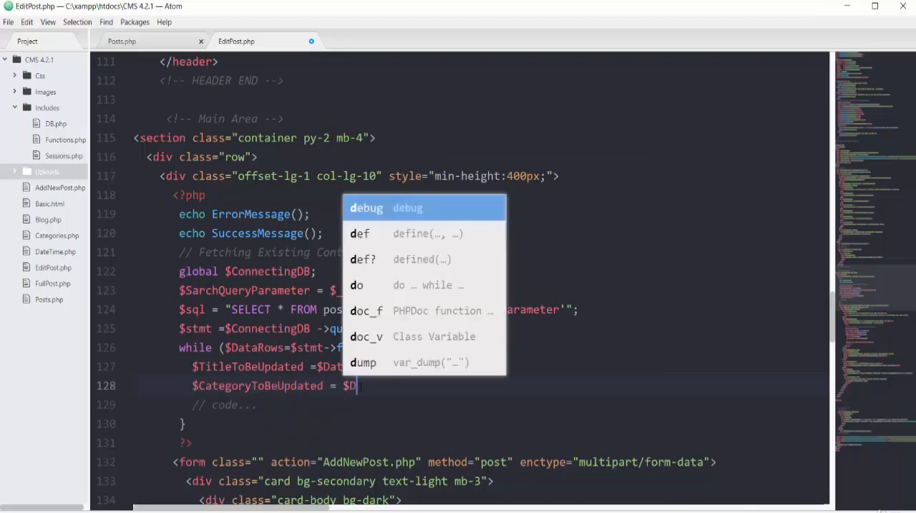
text(DataRows)
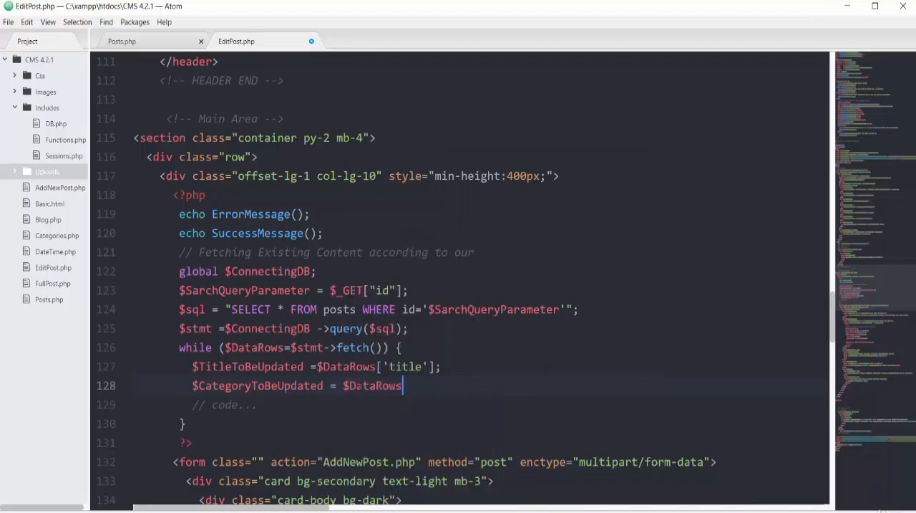
text([)
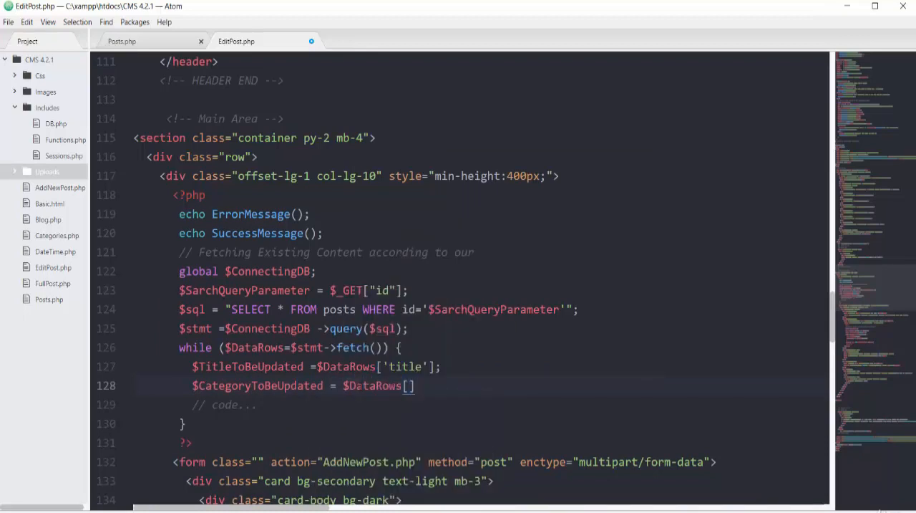
text(category')
text($)
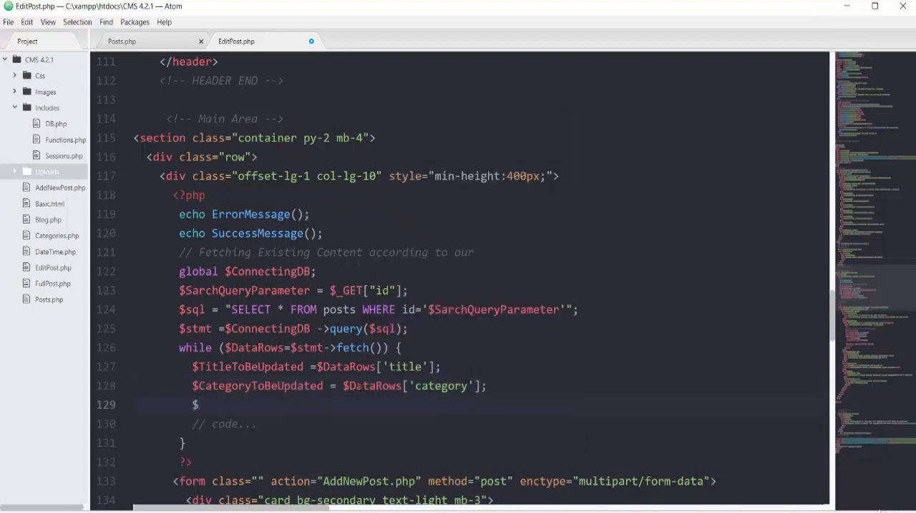
- Add aligned $ImageToBeUpdated and $PostToBeUpdated assignments from $DataRows['image'] and ['post']
text(ImageToBeUpdated =$DataRows['image'];)
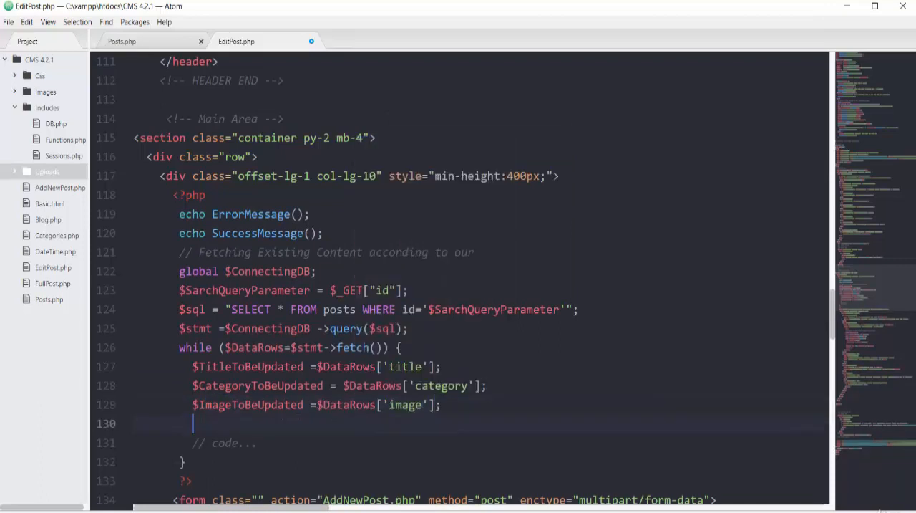
text($)
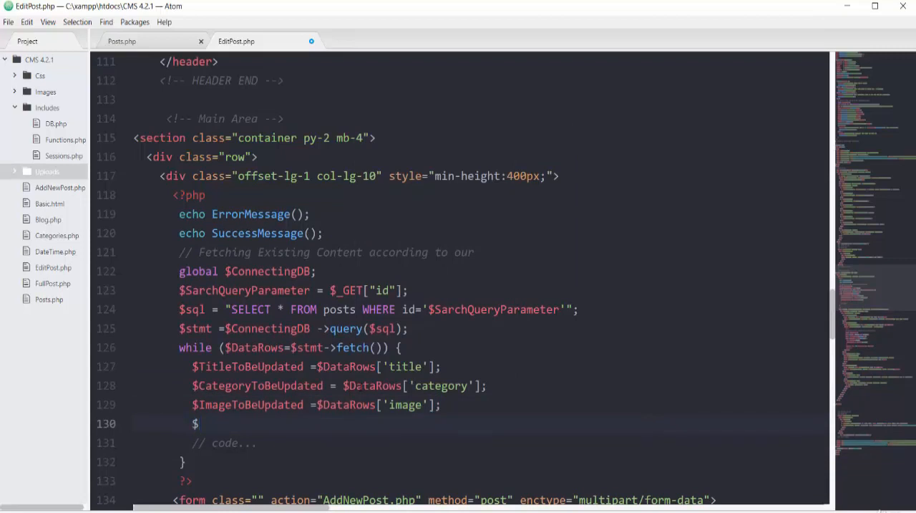
text(PostToBeUpdated =)
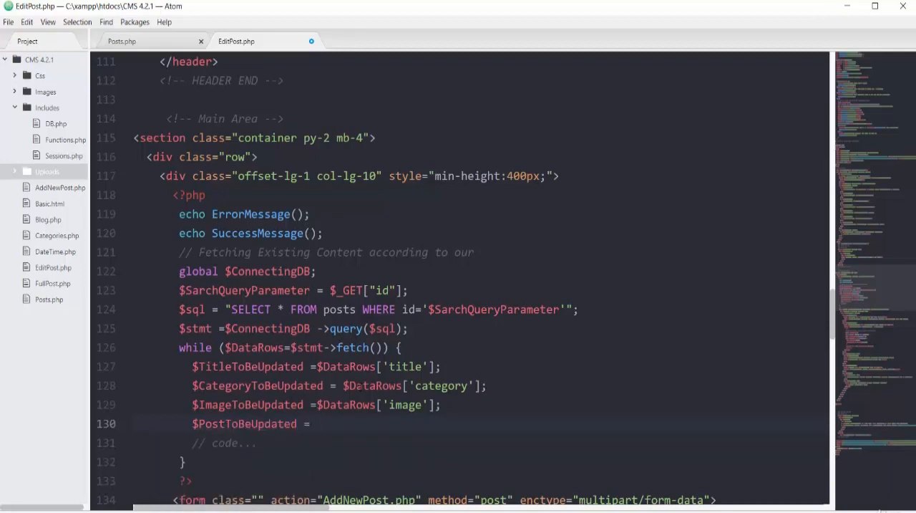
text($)
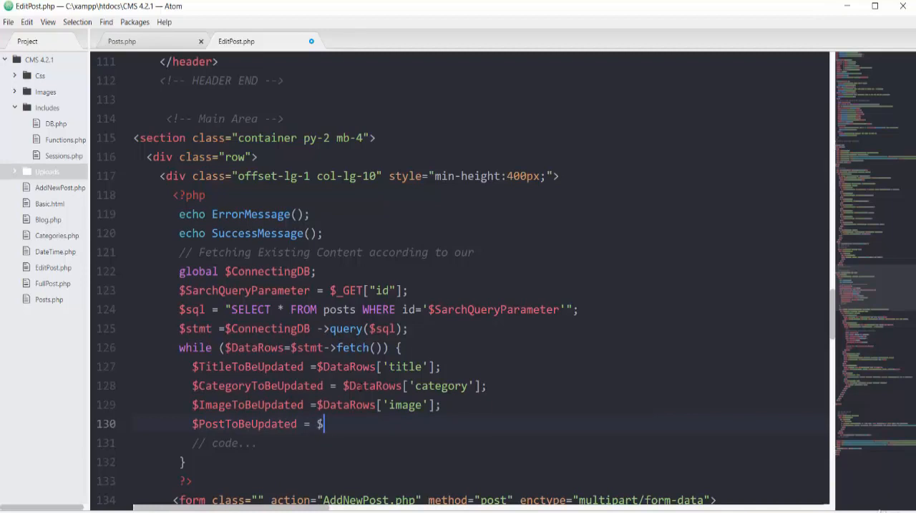
text(DataRows)
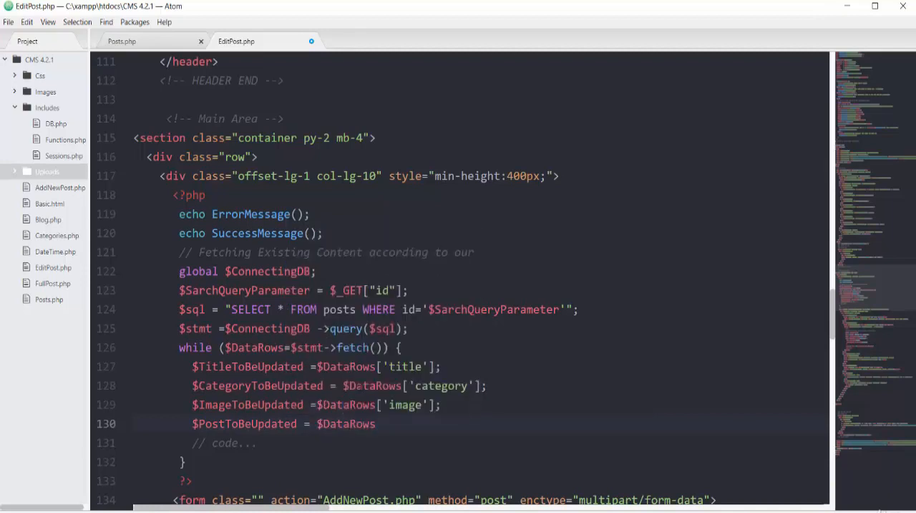
text([''])
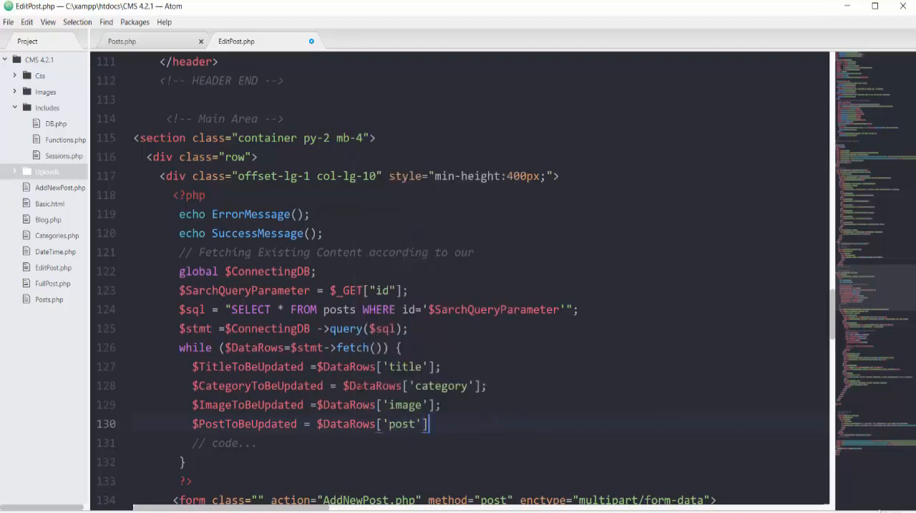
text(;)
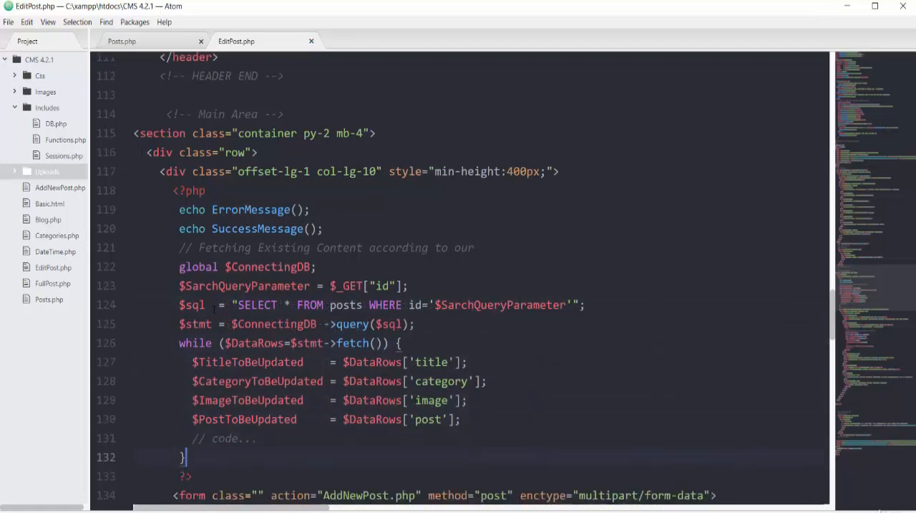
- Give the PostTitle input value="<?php echo $TitleToBeUpdated ?>"
scroll(down, 3)
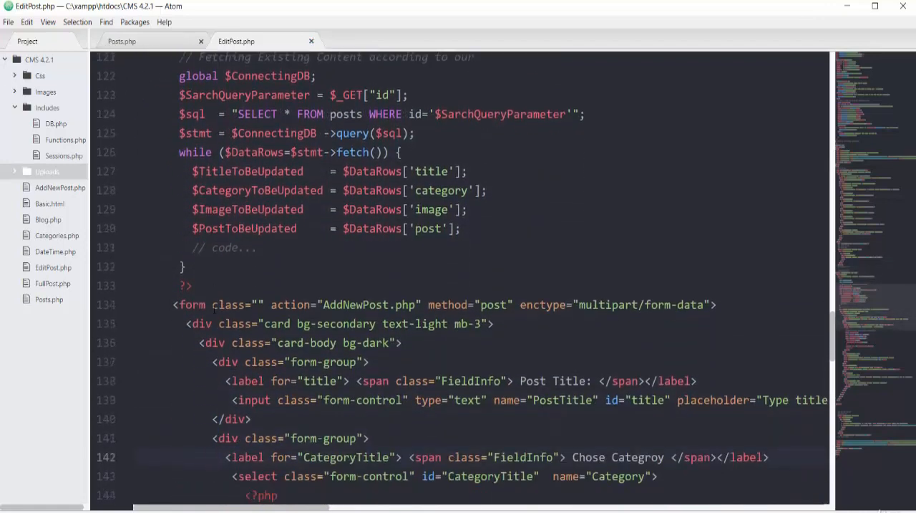
scroll(down, 3)
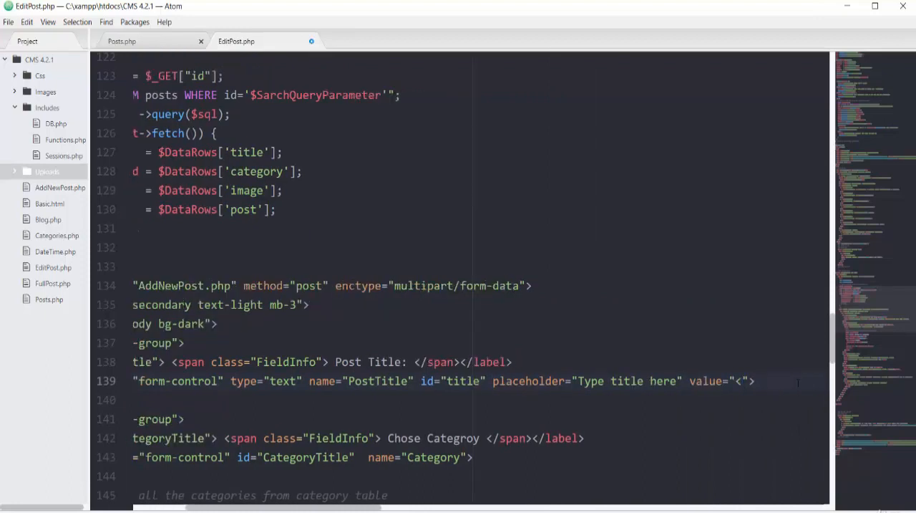
text(<?php ?>)
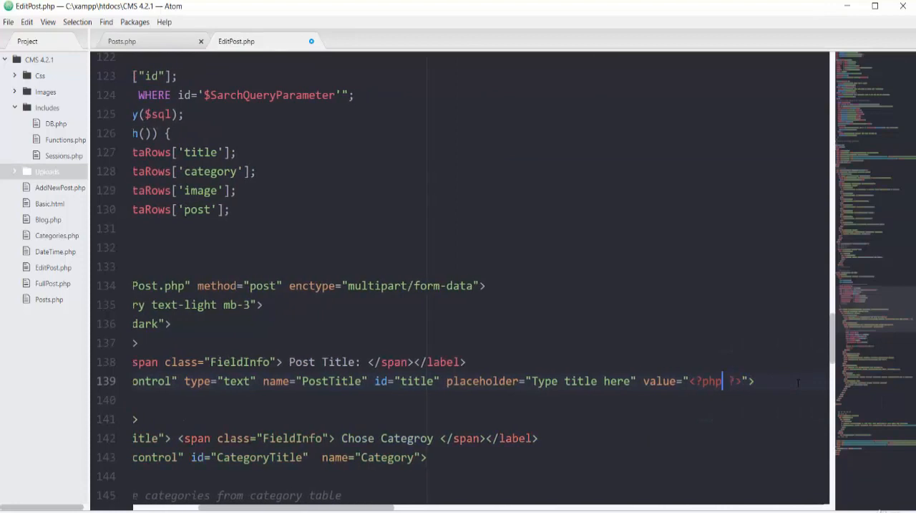
text(echo)
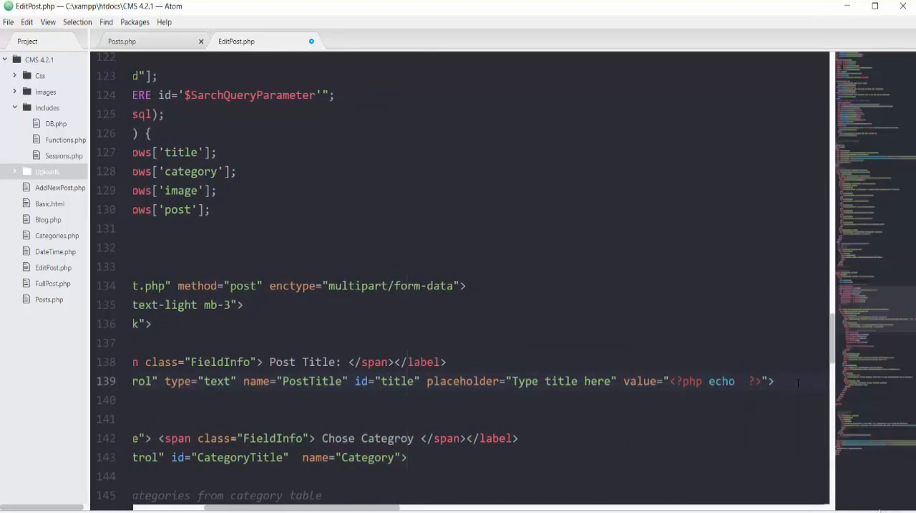
text($Tit)
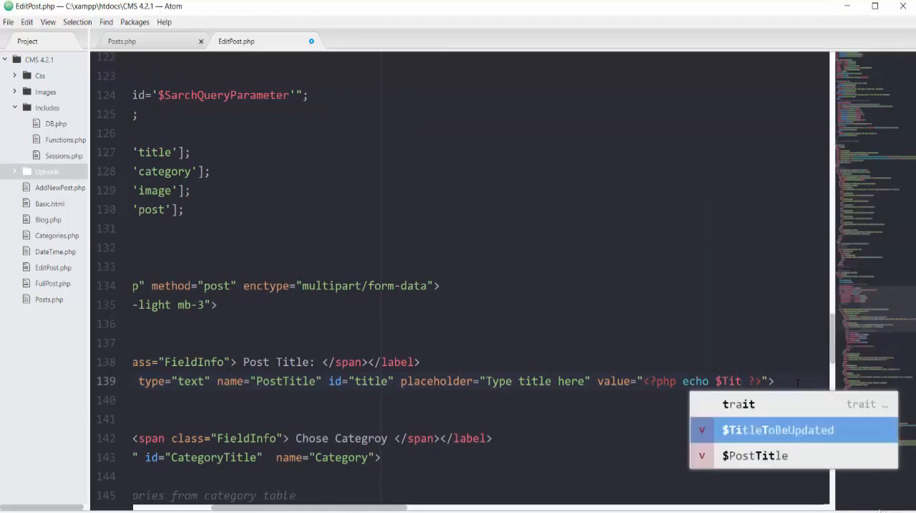
click(775, 429)
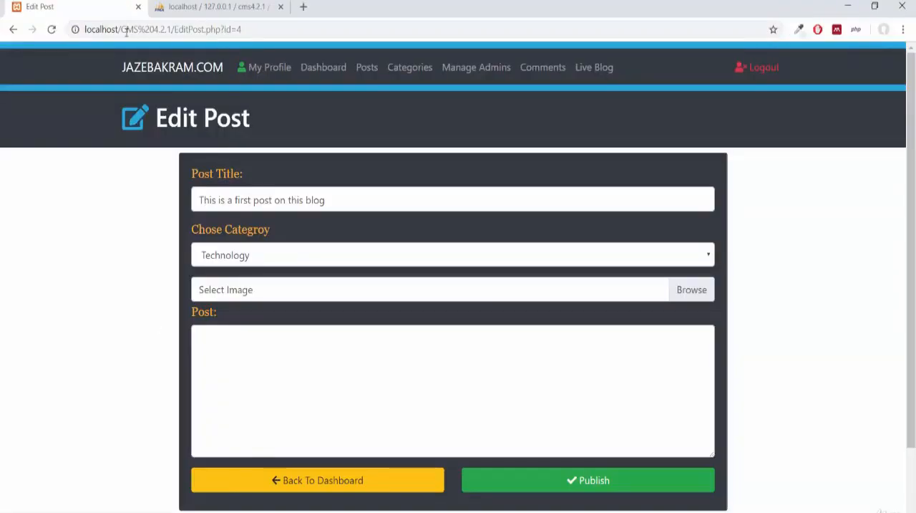
- Reload EditPost.php?id=4 and view the Technology, News, Fitness and Sports category options
click(324, 200)
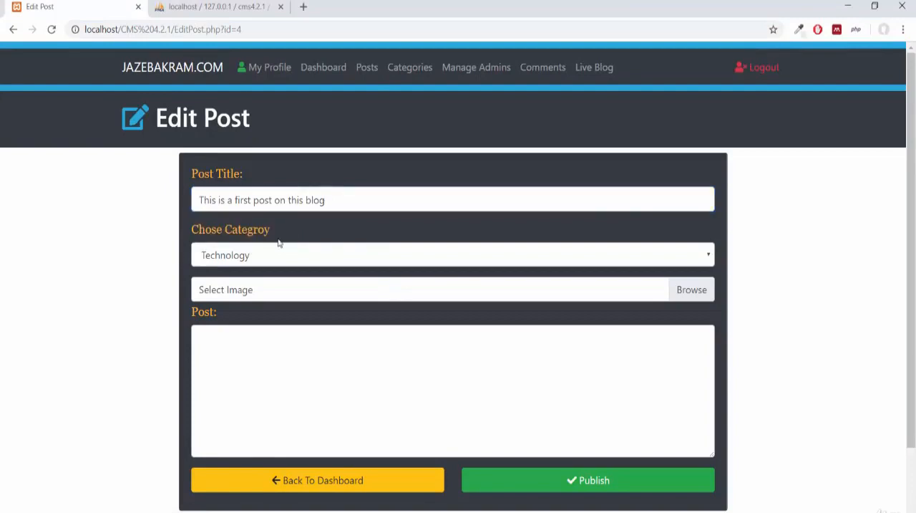
click(452, 255)
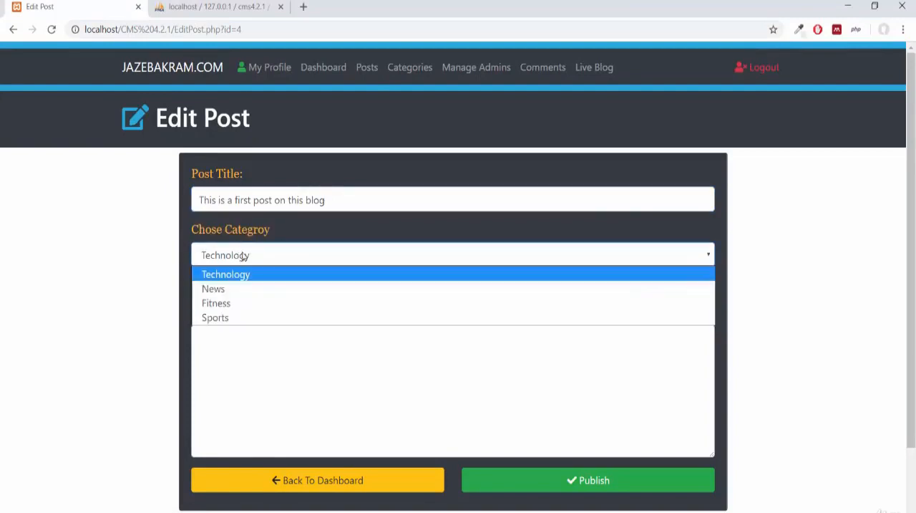
mouse_move(242, 240)
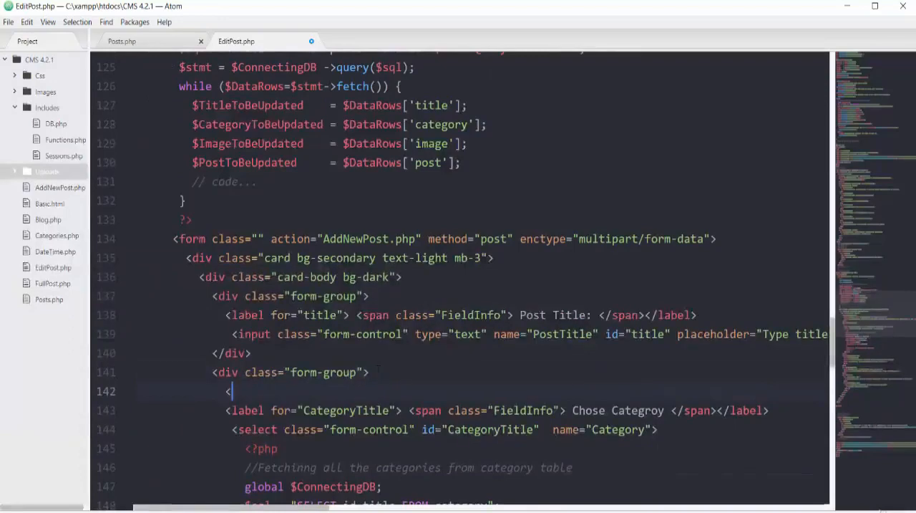
- Add a FieldInfo span 'Existing Category:' followed by <?php echo $CategoryToBeUpdated; ?>
text(span class=")
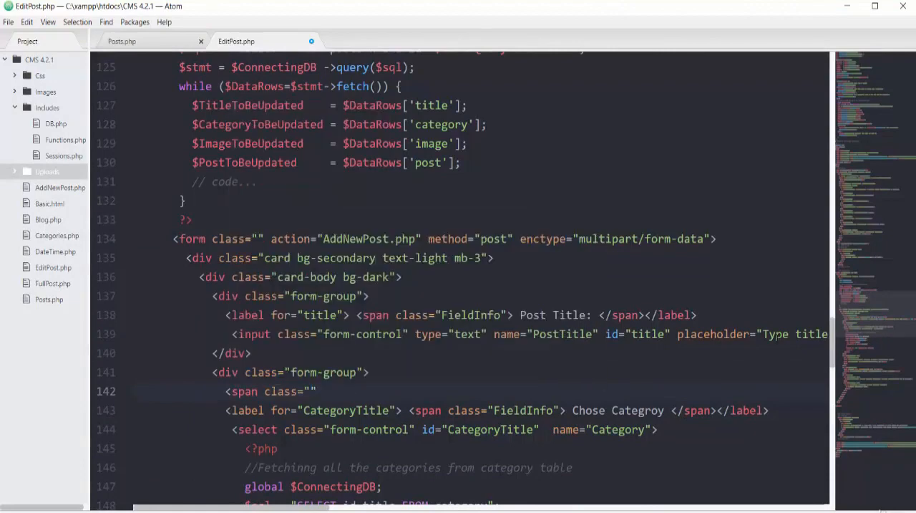
text(Fiel)
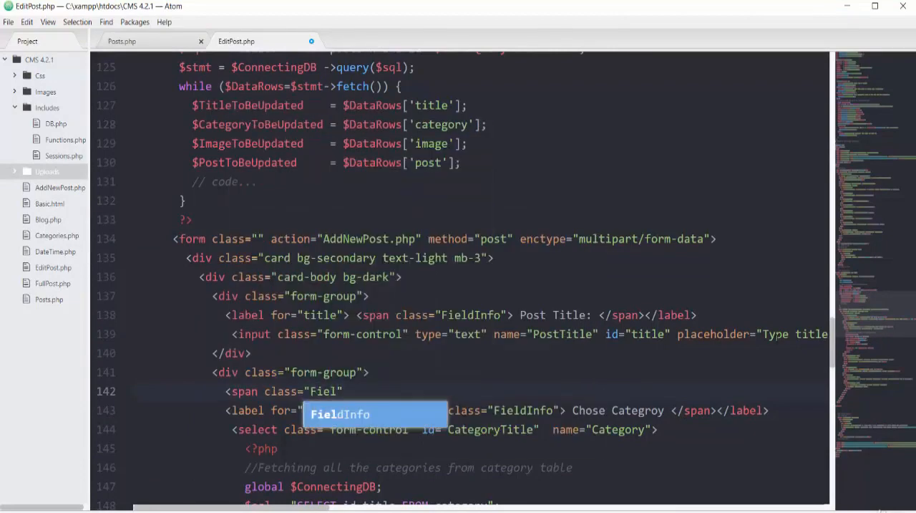
key(Tab)
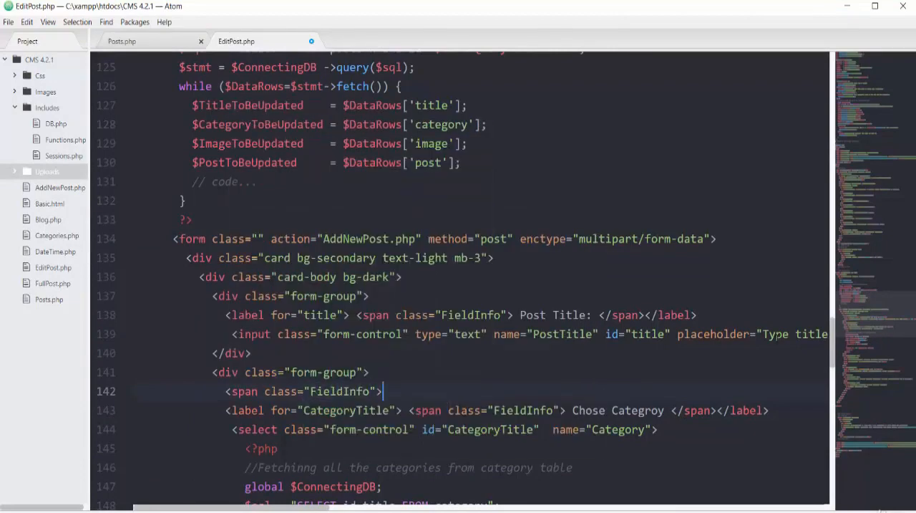
text(Existing Category)
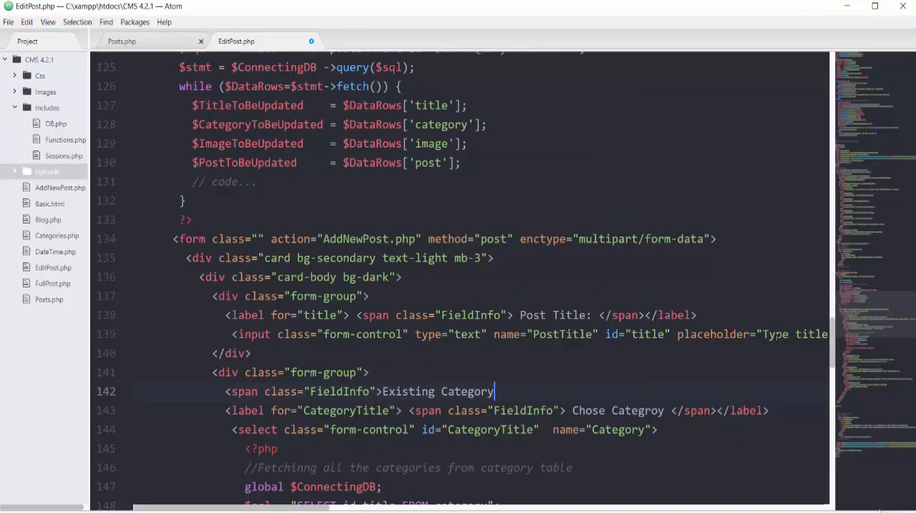
text(: </span>)
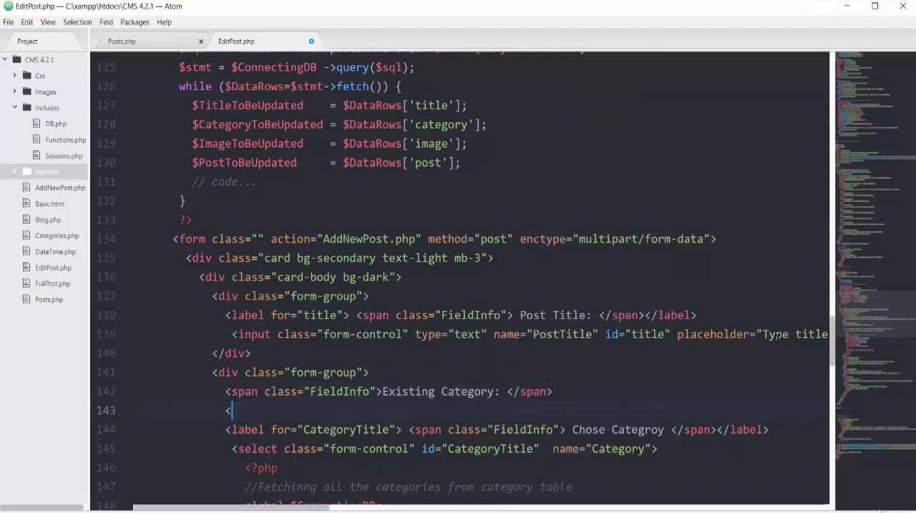
text(?php)
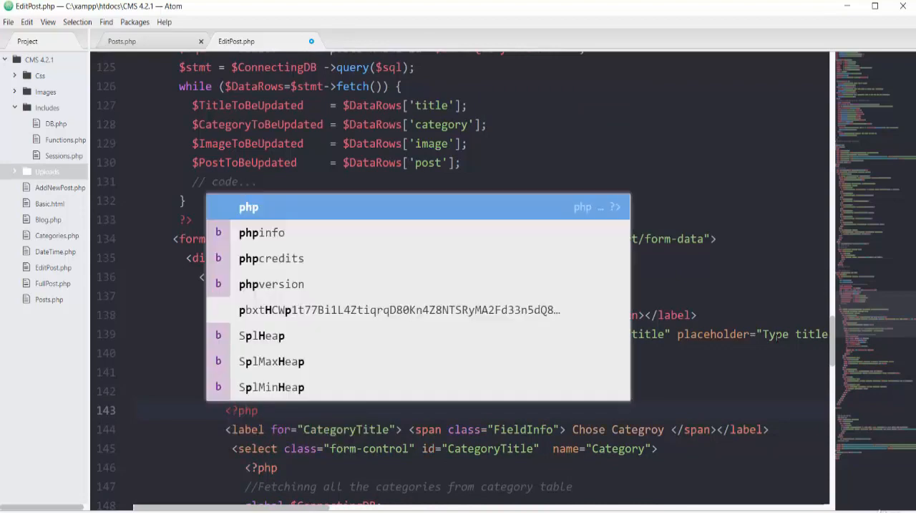
key(Escape)
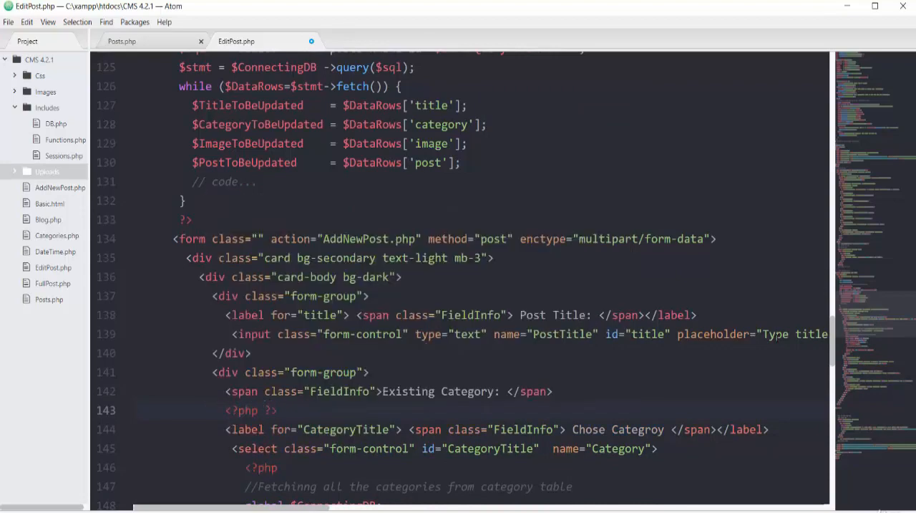
text(echo)
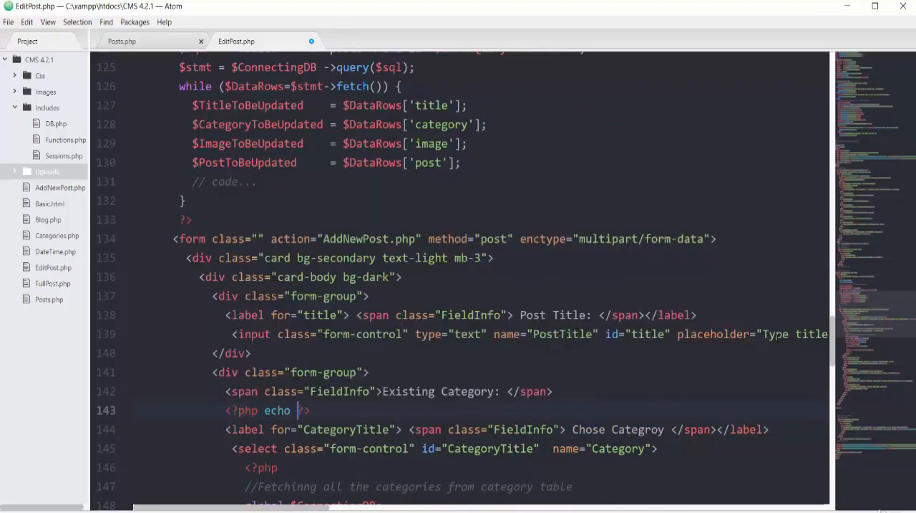
text($)
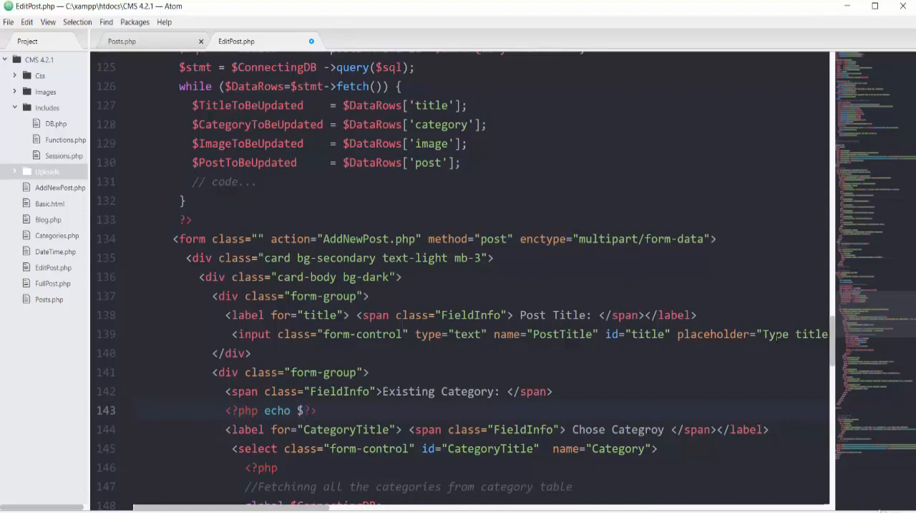
text(Categ)
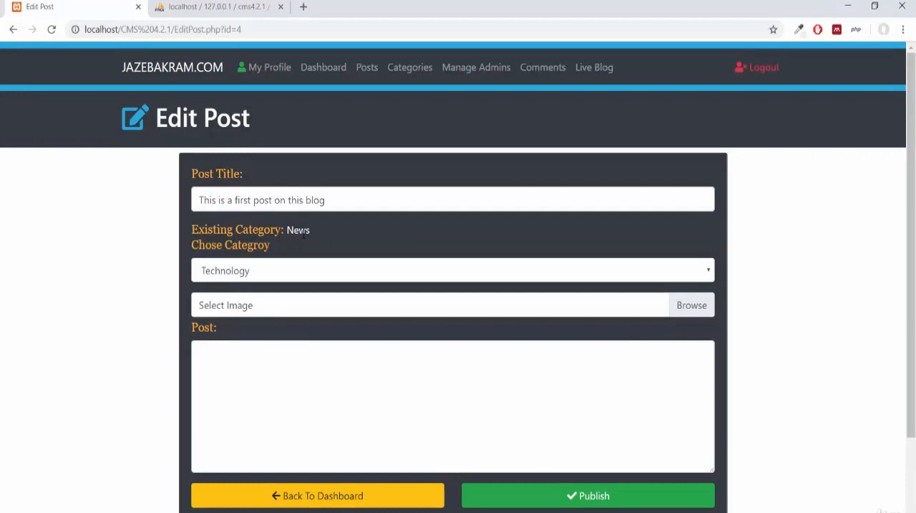
- Reload the Edit Post page and open the category chooser, with Existing Category reading News
click(453, 270)
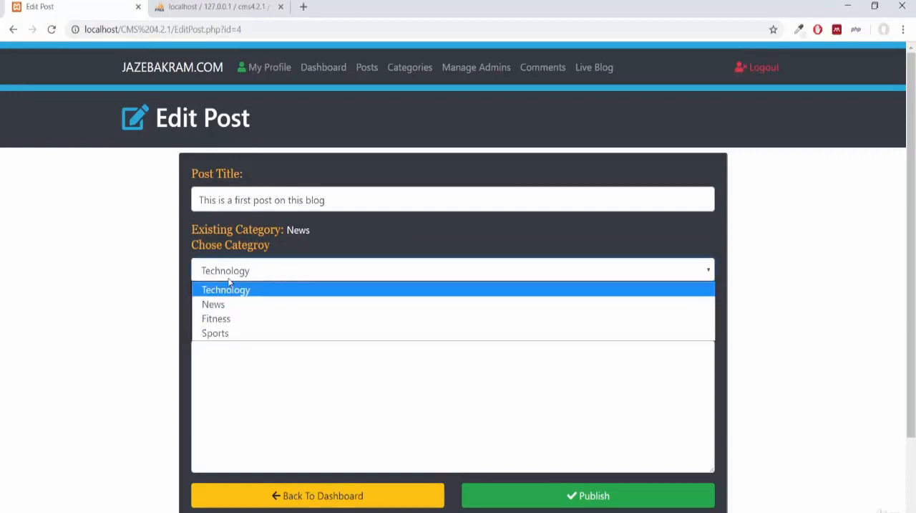
mouse_move(215, 319)
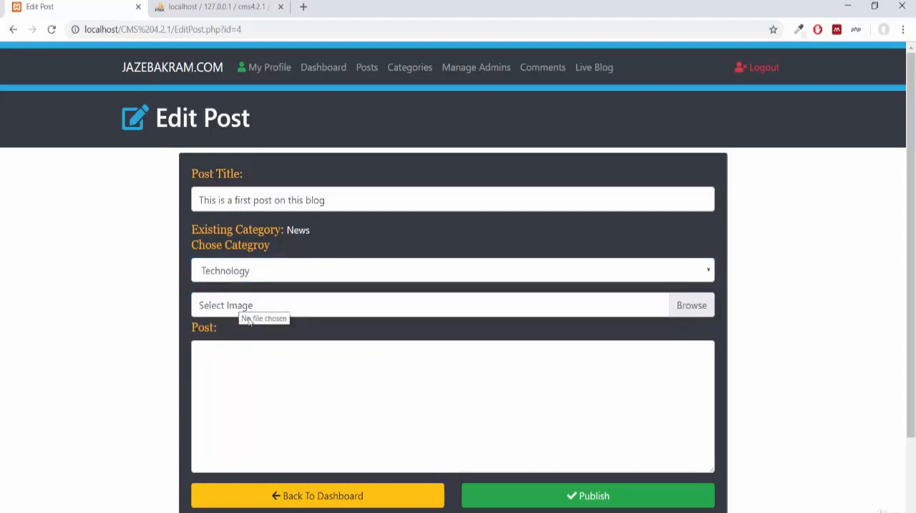
mouse_move(242, 343)
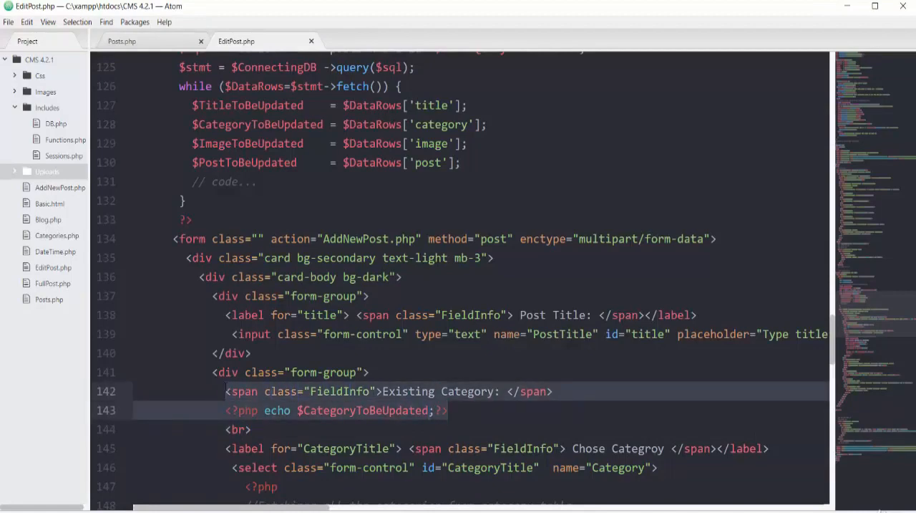
- Scroll down EditPost.php to the image upload section
scroll(down, 3)
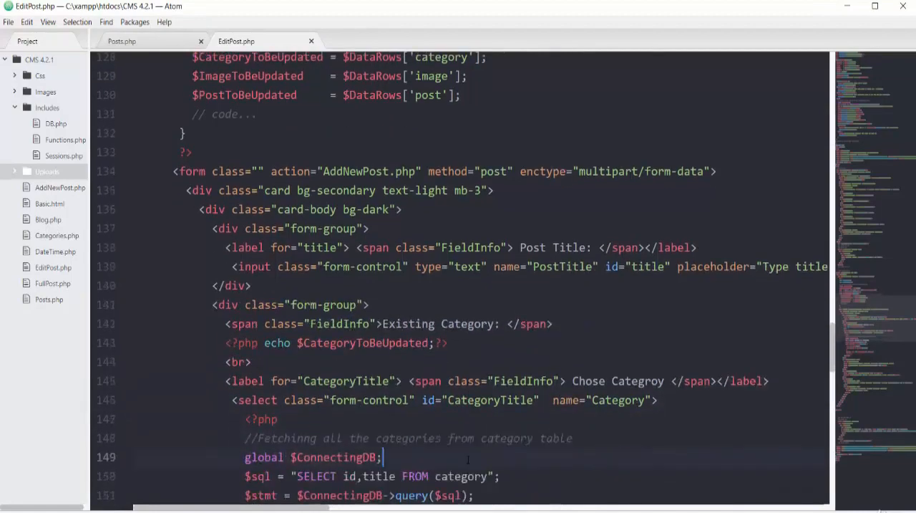
scroll(down, 3)
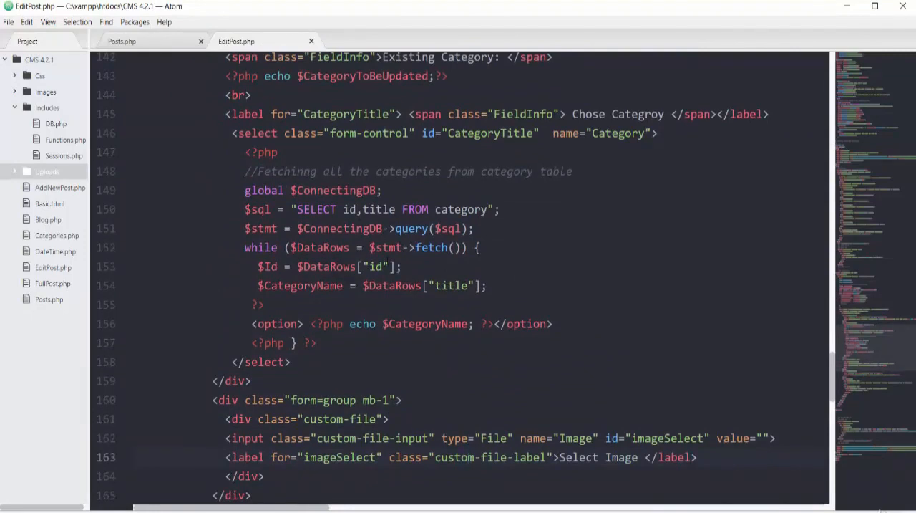
scroll(down, 3)
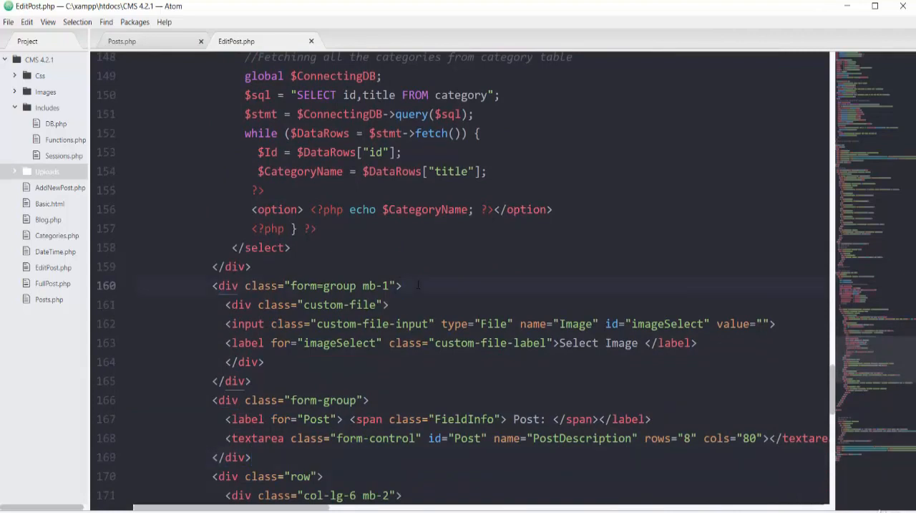
- Paste the FieldInfo span renamed 'Existing Image:' and start an img tag sourcing from Uploads
text(<span class="FieldInfo">Existing Category: </span>)
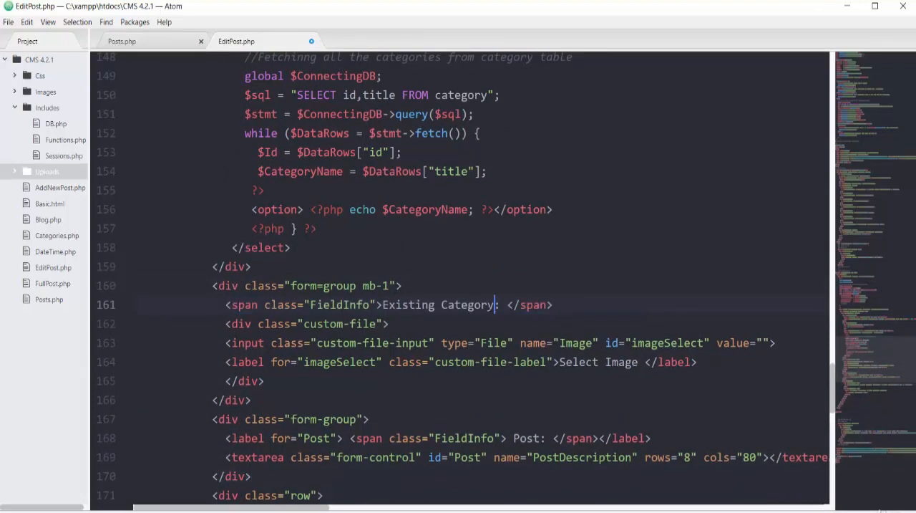
text(Image)
text(<)
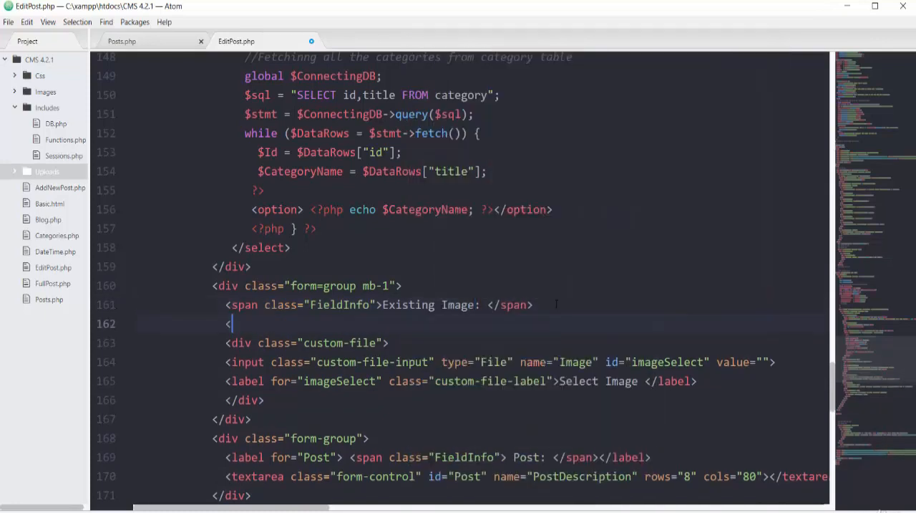
text(?php  ?>)
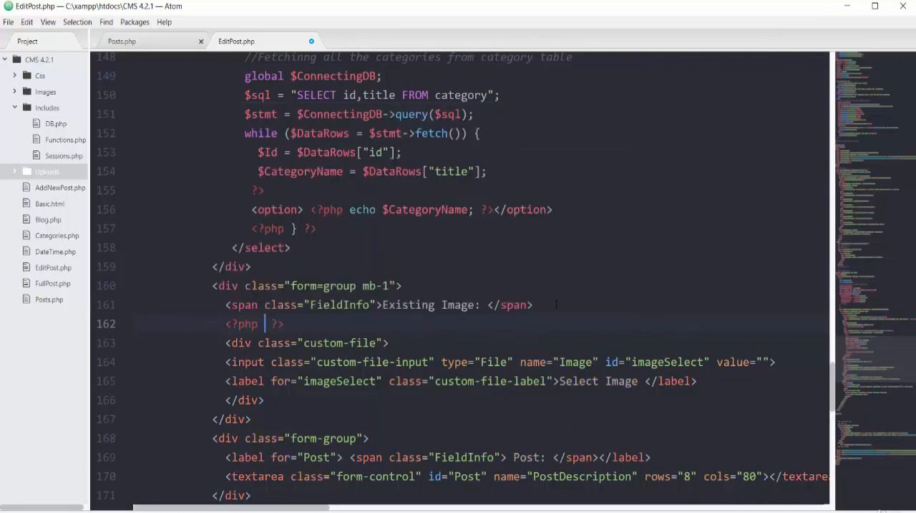
text(<img src=")
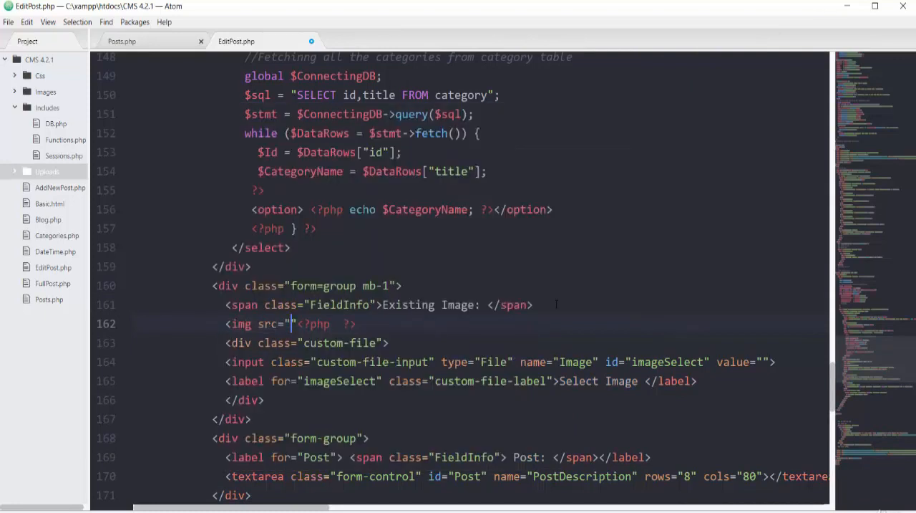
text(Uploads/)
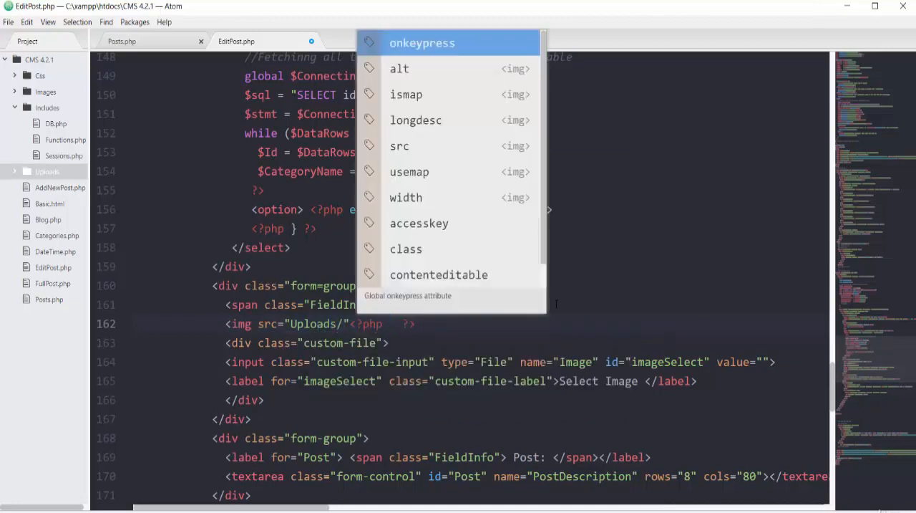
- Echo $ImageToBeUpdated in the image source and size it 170px wide, 70px high
text(ech)
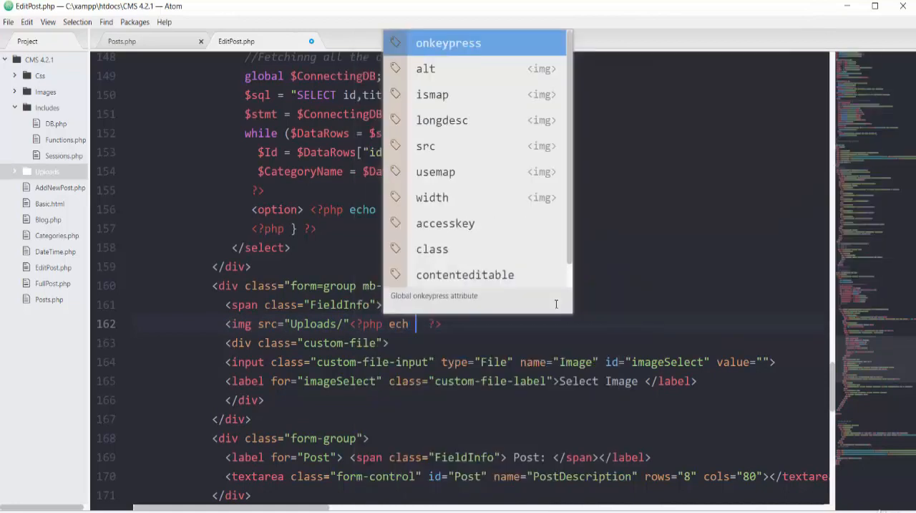
text($ImageToBeUpdated;)
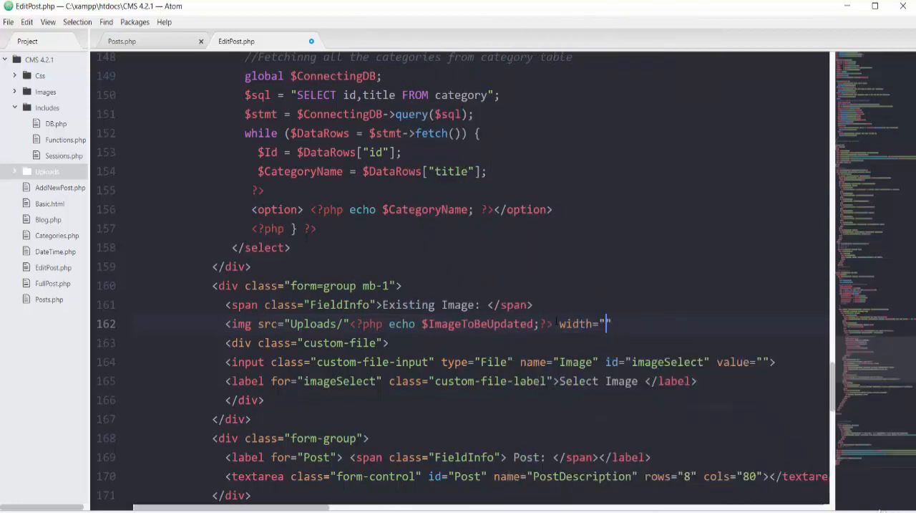
text(17)
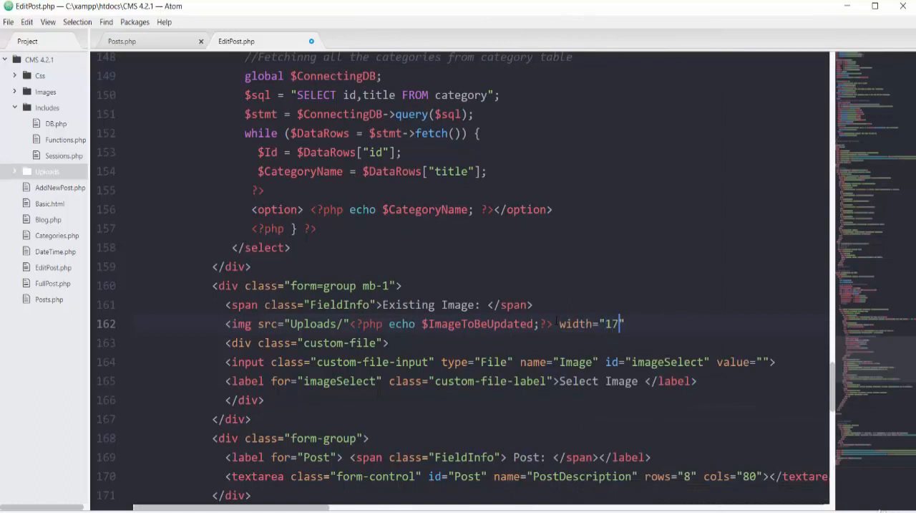
text(0px;)
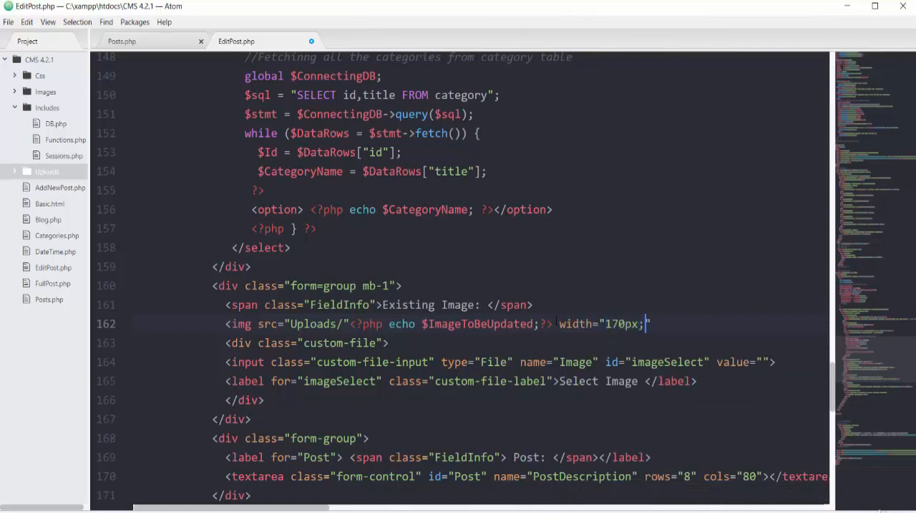
text(height=)
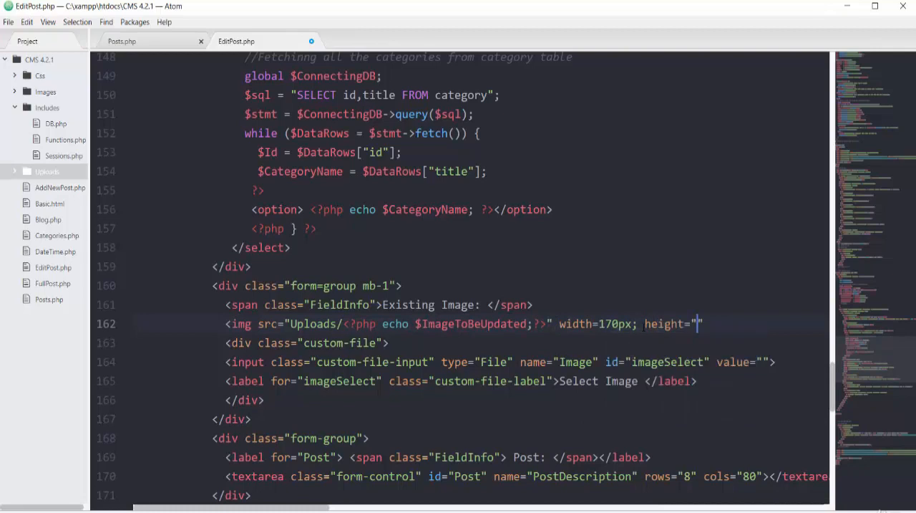
text(70px)
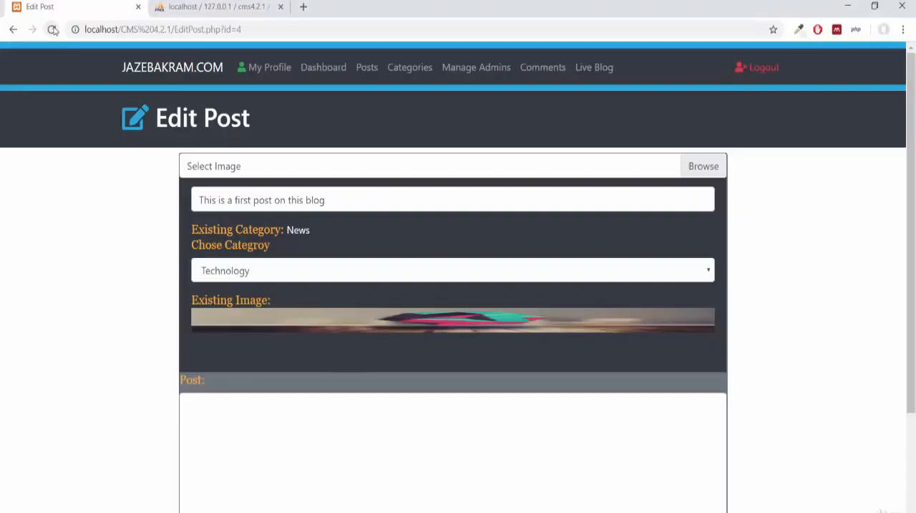
- Reload the Edit Post page in Chrome to view the existing image thumbnail
click(52, 30)
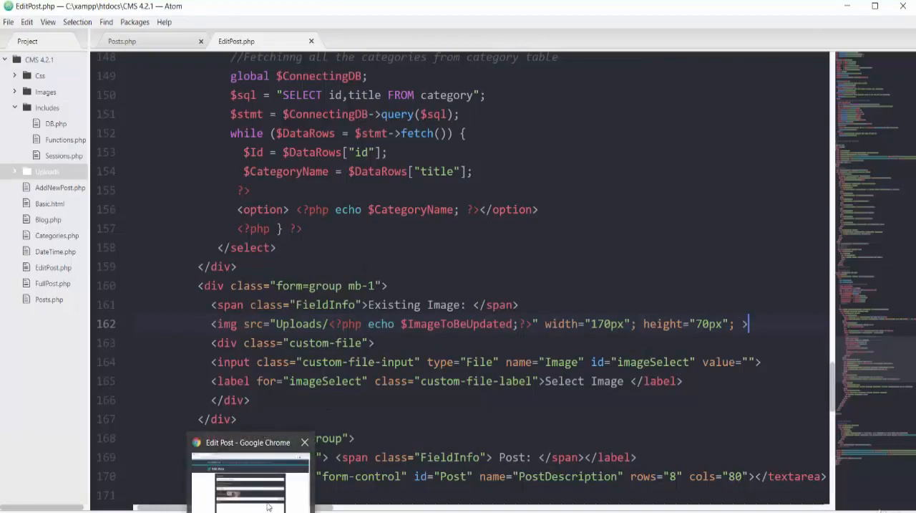
- Add class="mb-1" to the Existing Image img tag and recheck the page
click(249, 473)
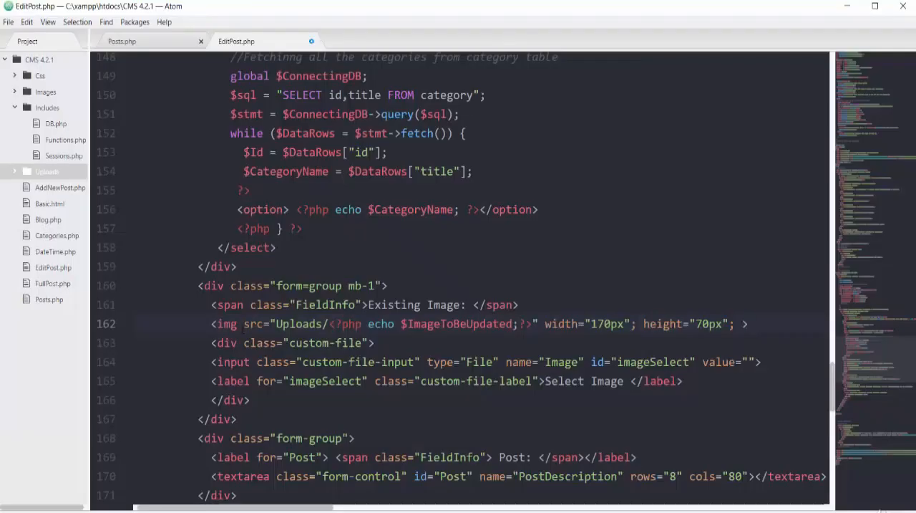
text(class="")
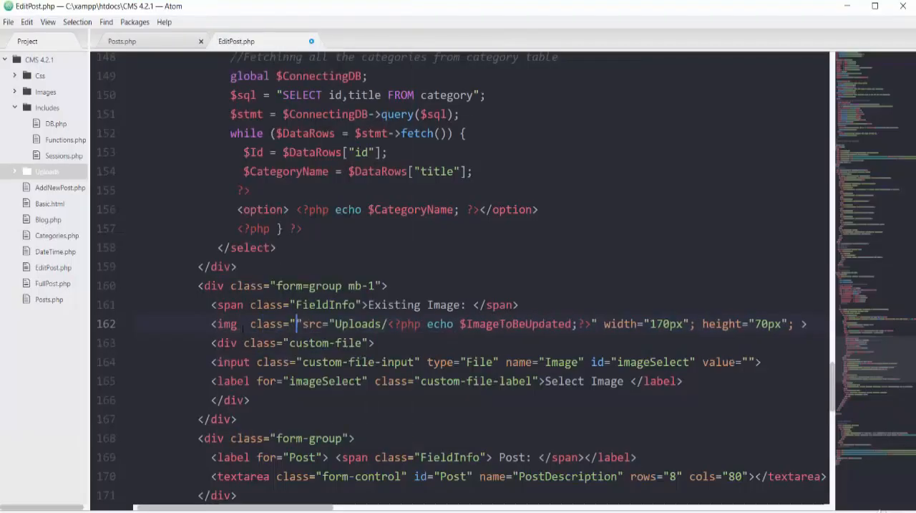
text(mb)
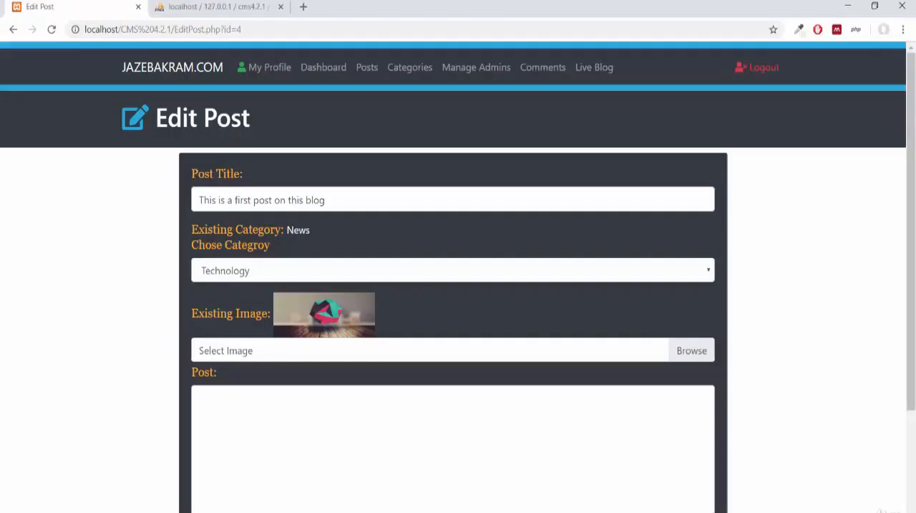
click(51, 31)
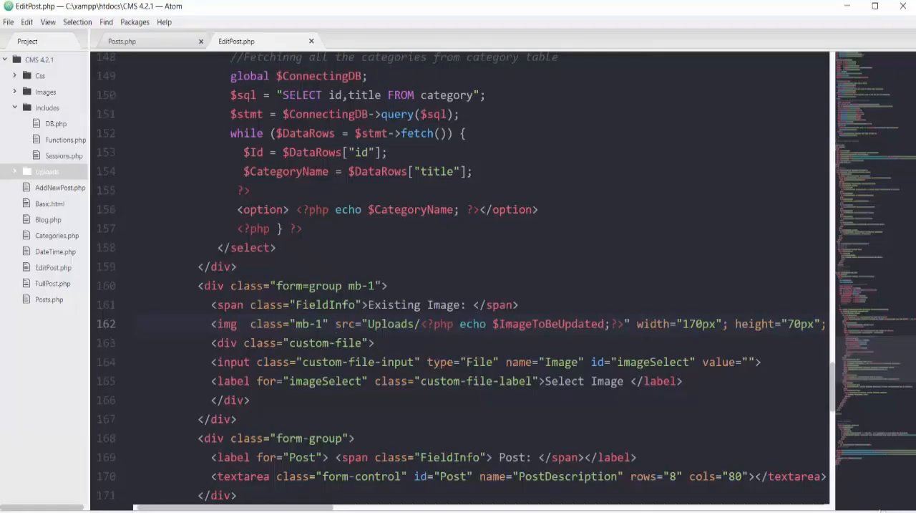
- Echo $PostToBeUpdated inside the post textarea on line 171
scroll(down, 3)
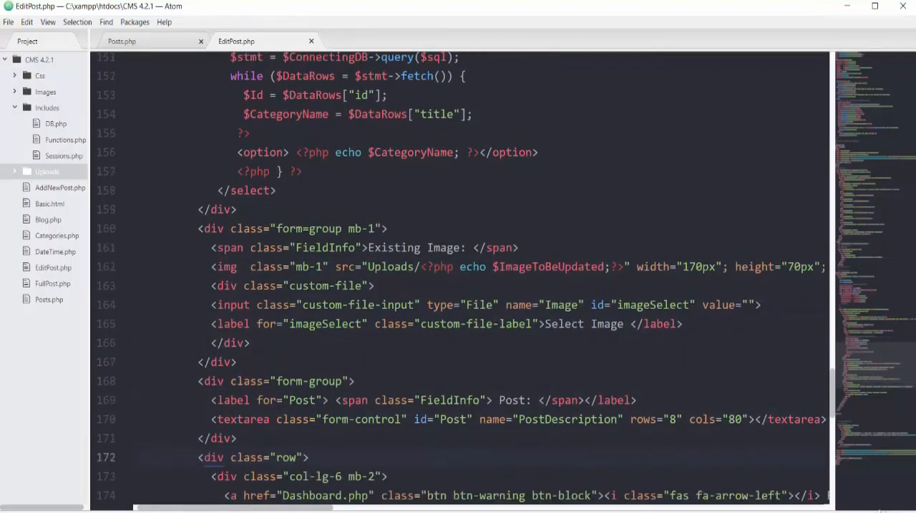
scroll(down, 3)
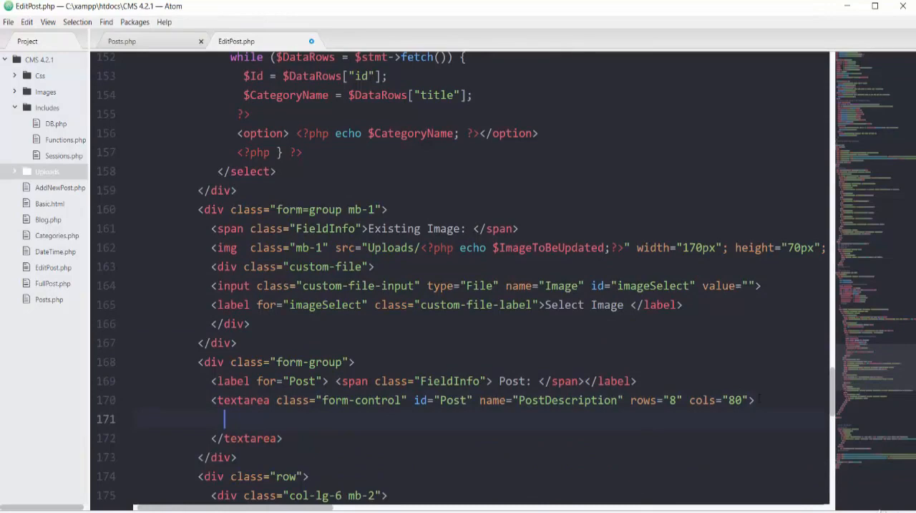
text(<?)
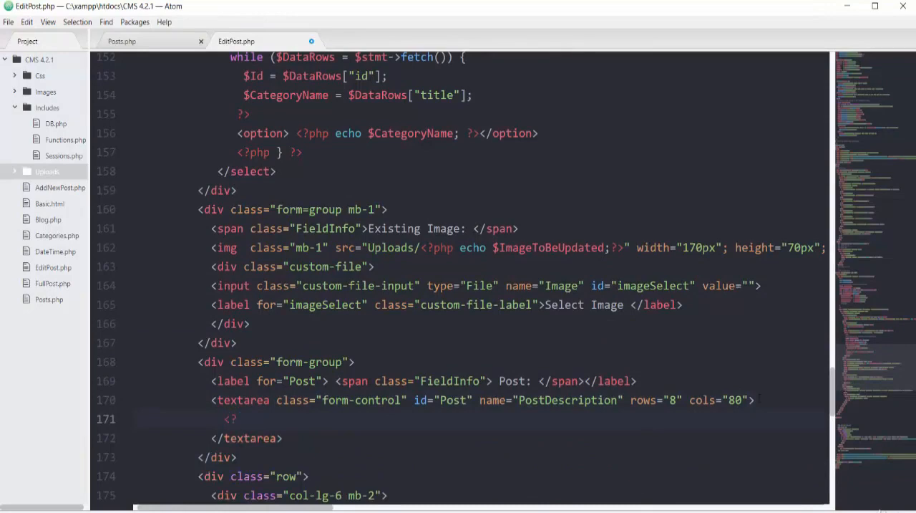
text(php ?>)
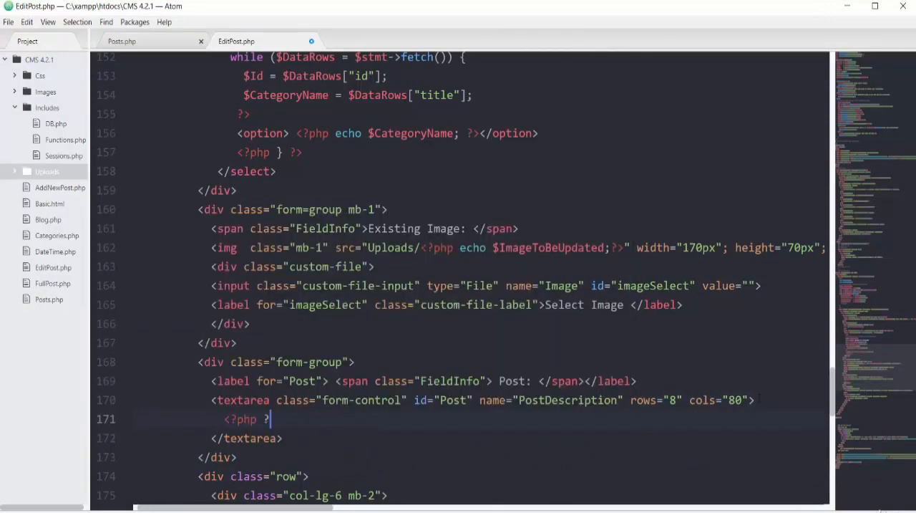
text(echo)
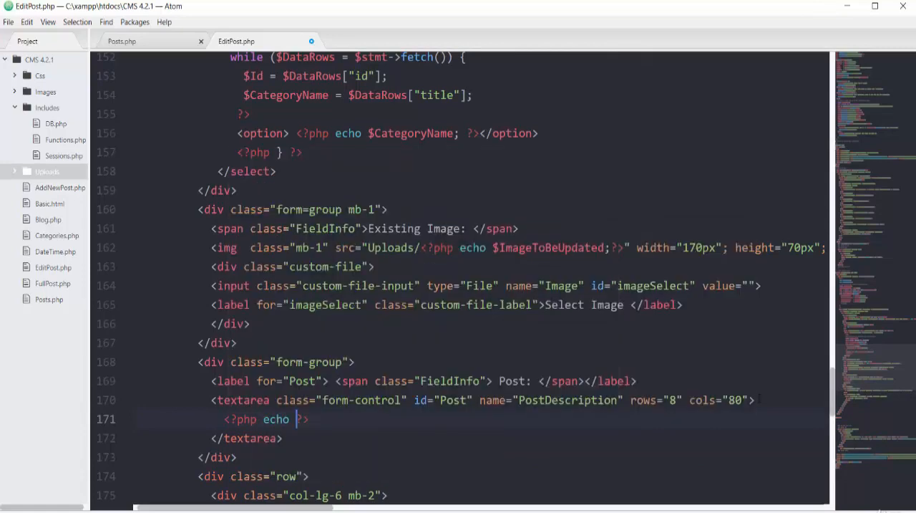
text($)
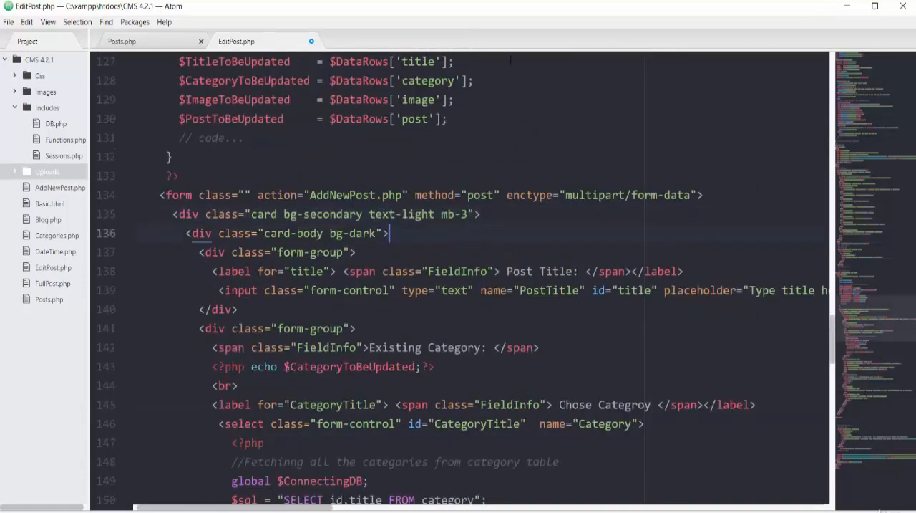
scroll(down, 3)
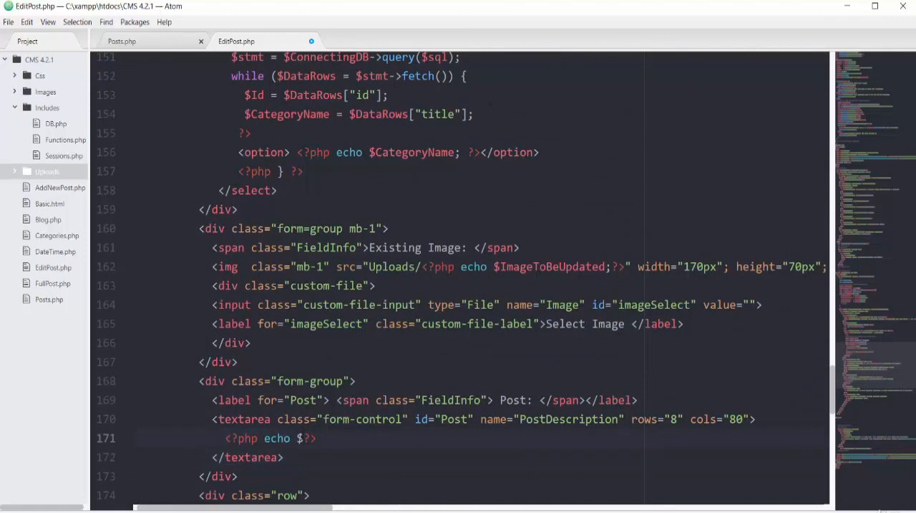
text(post)
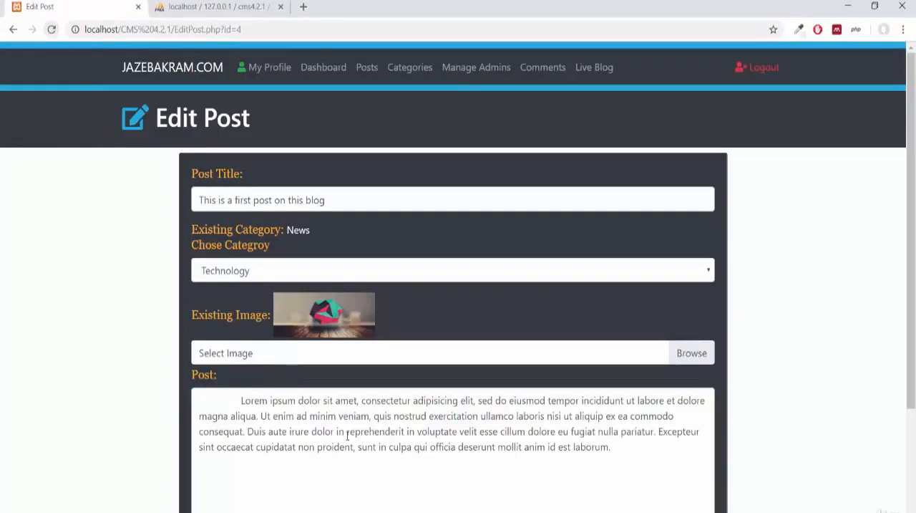
- Check the prefilled Post text, then navigate to Posts.php
click(244, 401)
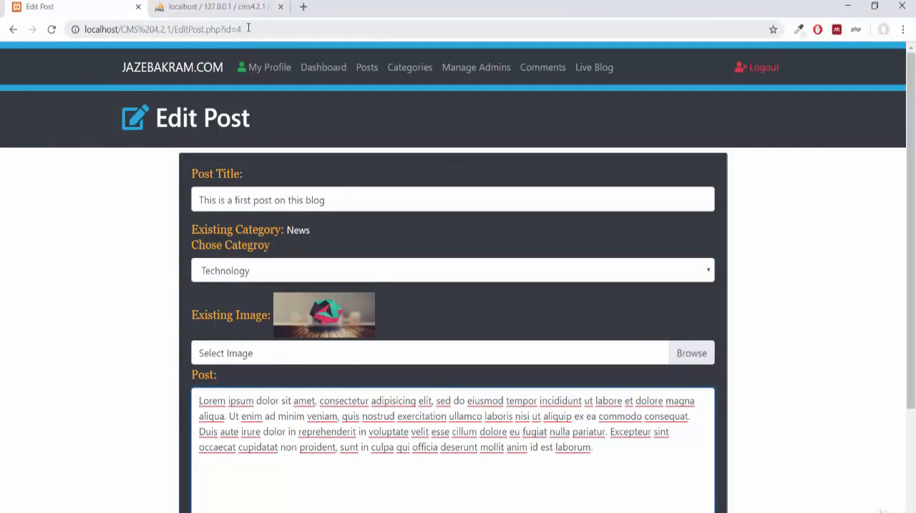
click(165, 30)
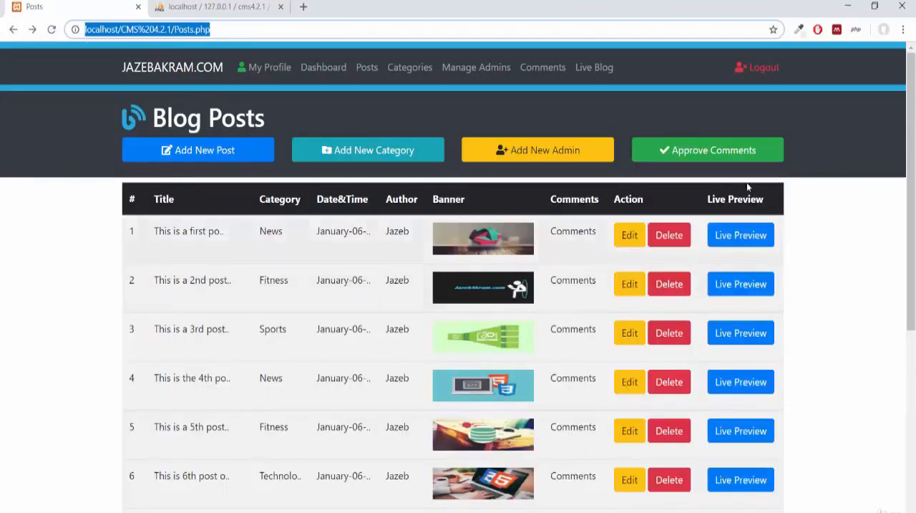
- Open the Edit form for 'The Laptop in History' from the Blog Posts table
scroll(down, 3)
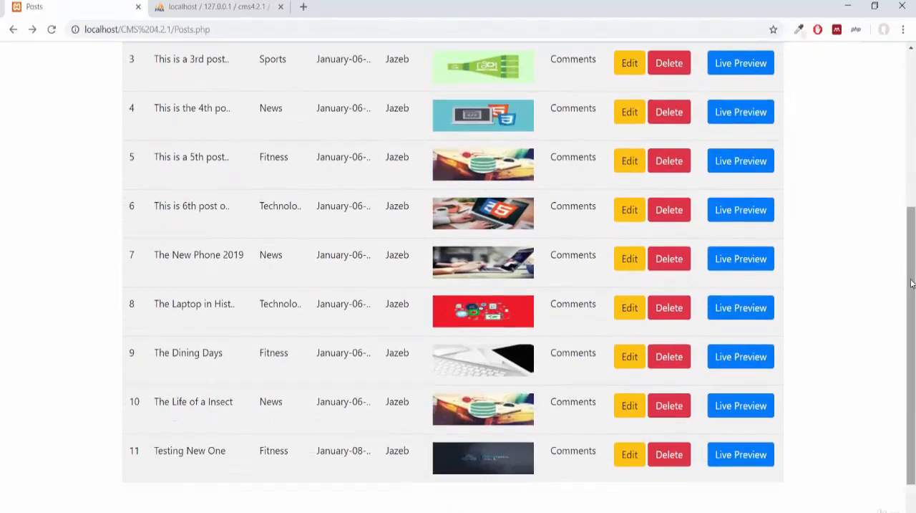
mouse_move(198, 316)
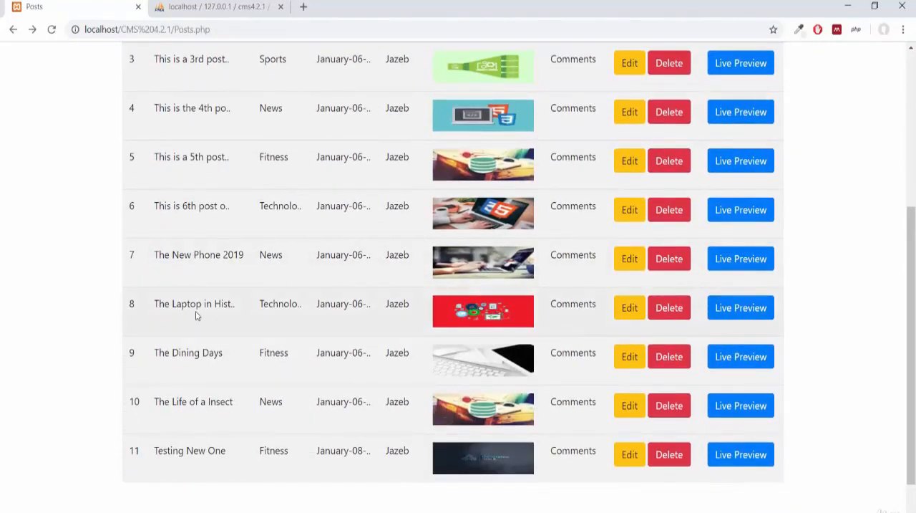
mouse_move(670, 307)
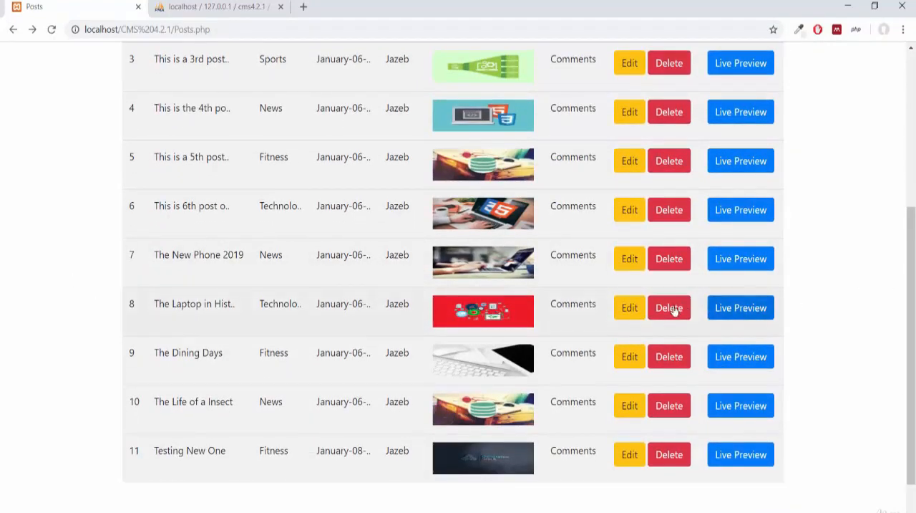
click(628, 308)
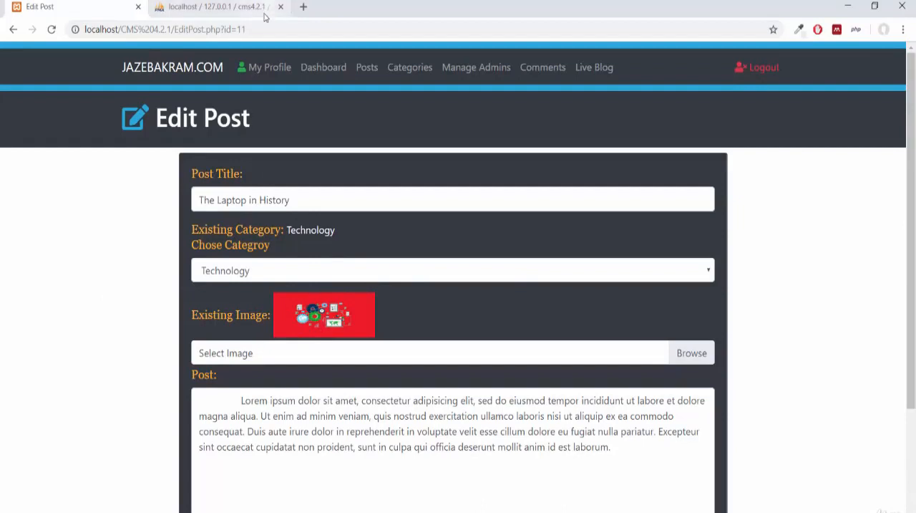
mouse_move(316, 303)
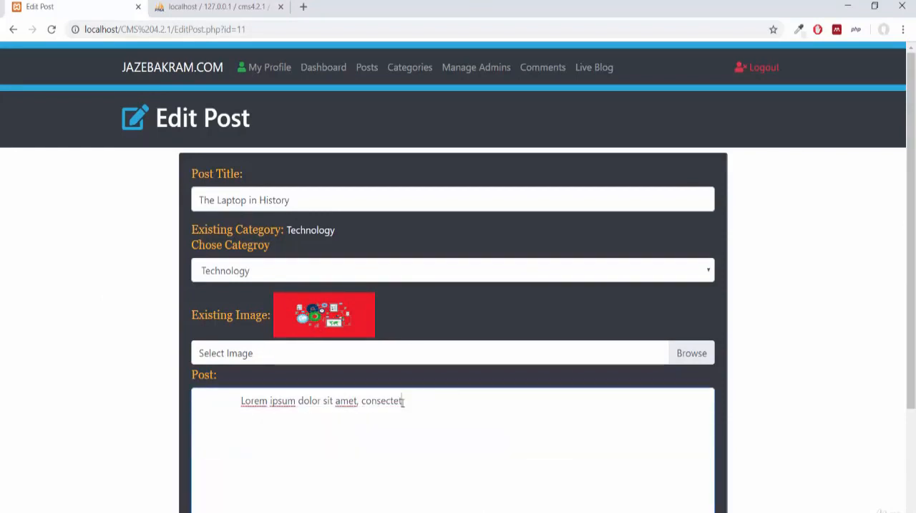
- Append test text 'jndjakwndqwndjkqwndkqw' to the post and switch the category to Fitness
text(jndjakwndqwndjkqwndkqw)
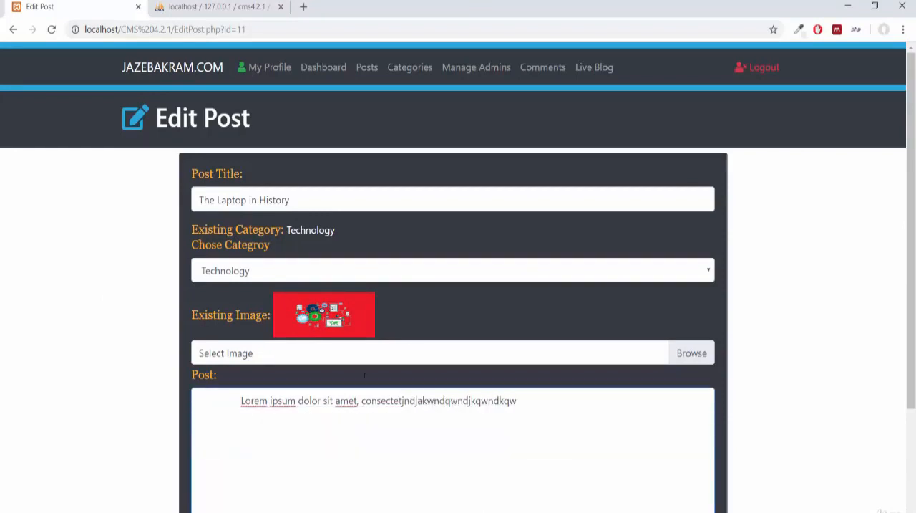
click(452, 270)
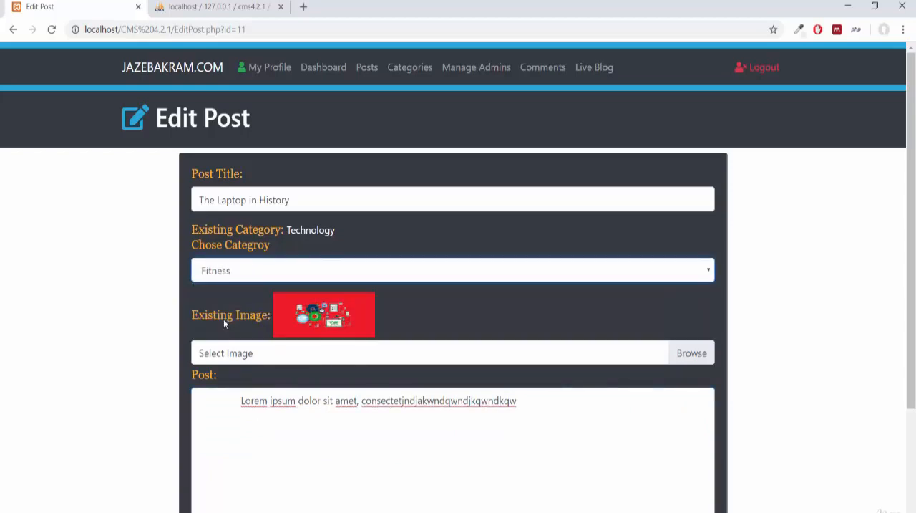
mouse_move(690, 352)
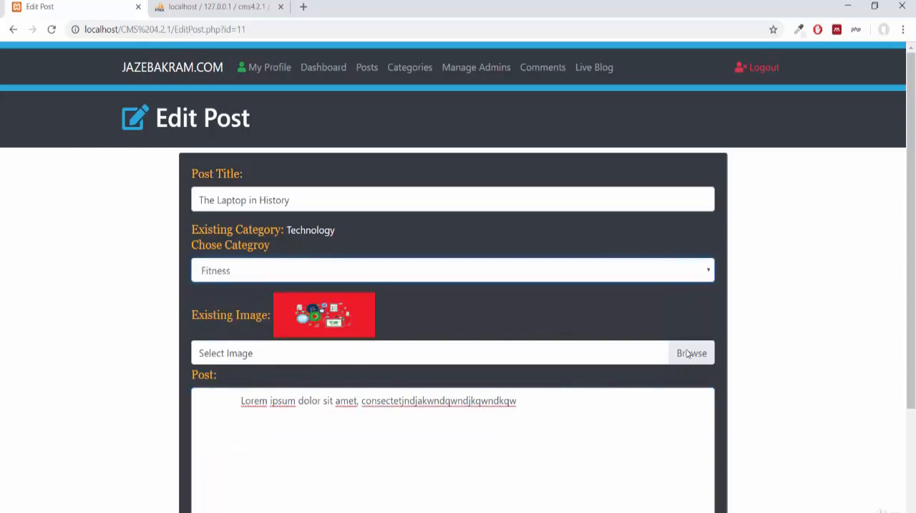
mouse_move(339, 289)
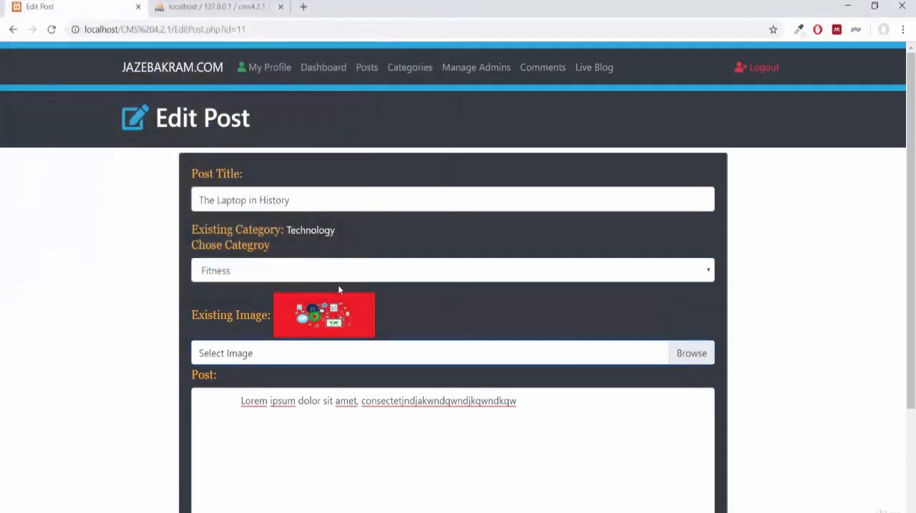
mouse_move(394, 272)
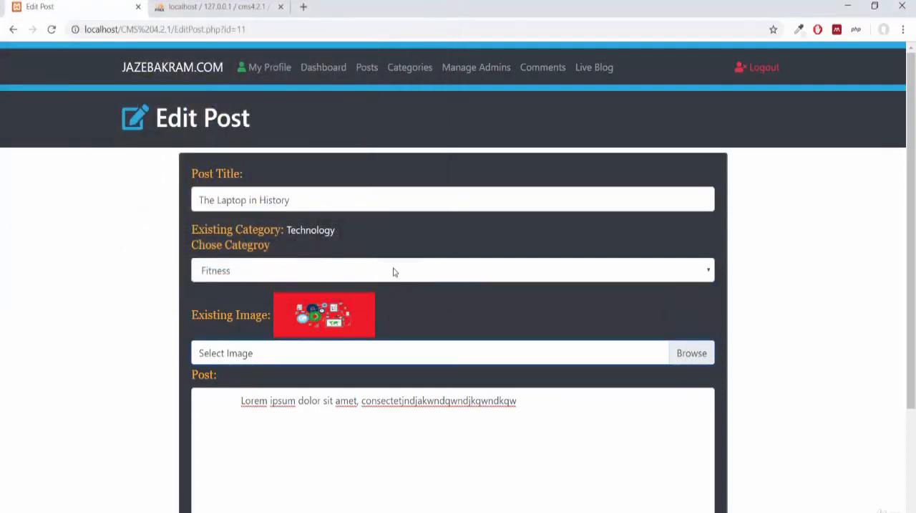